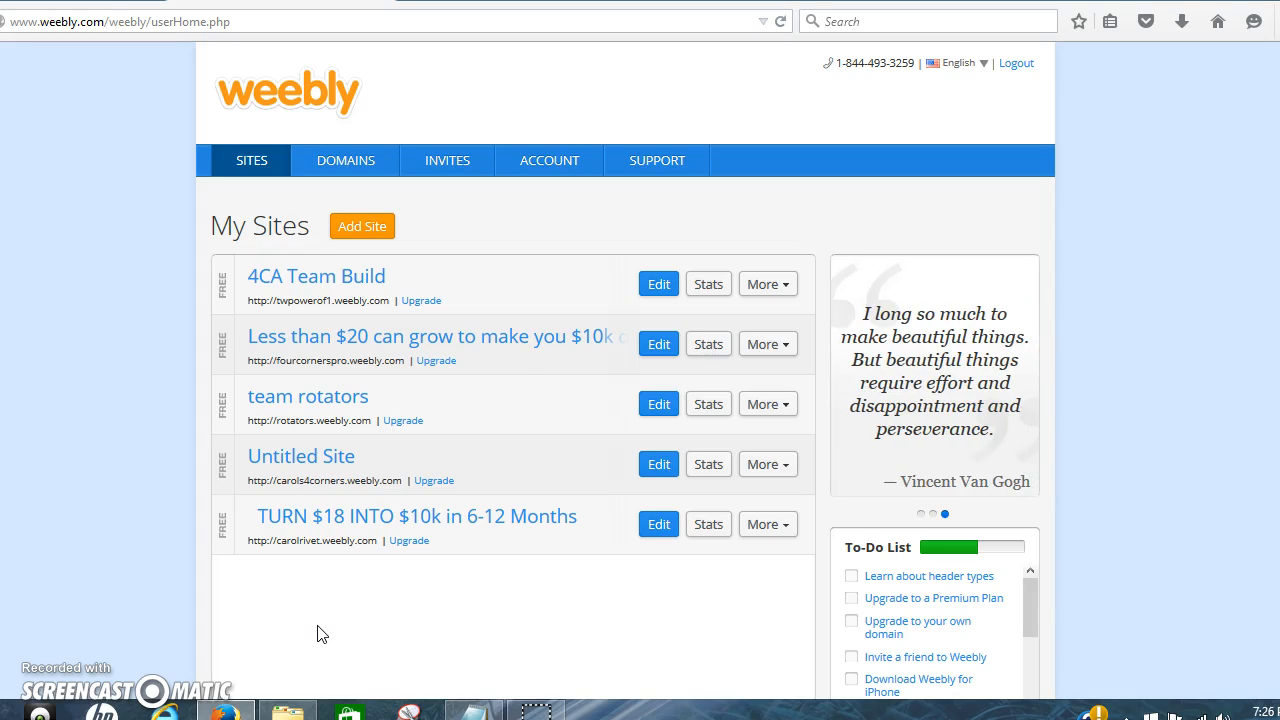
mouse_move(404, 419)
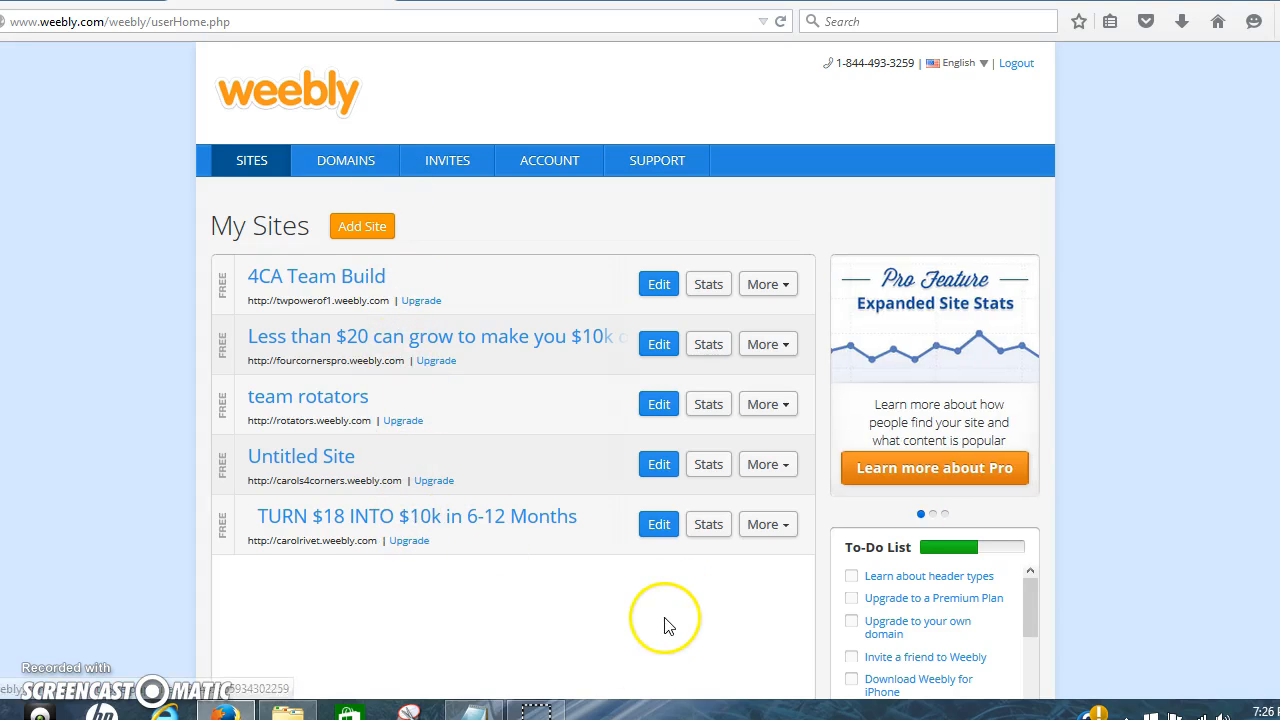
mouse_move(491, 270)
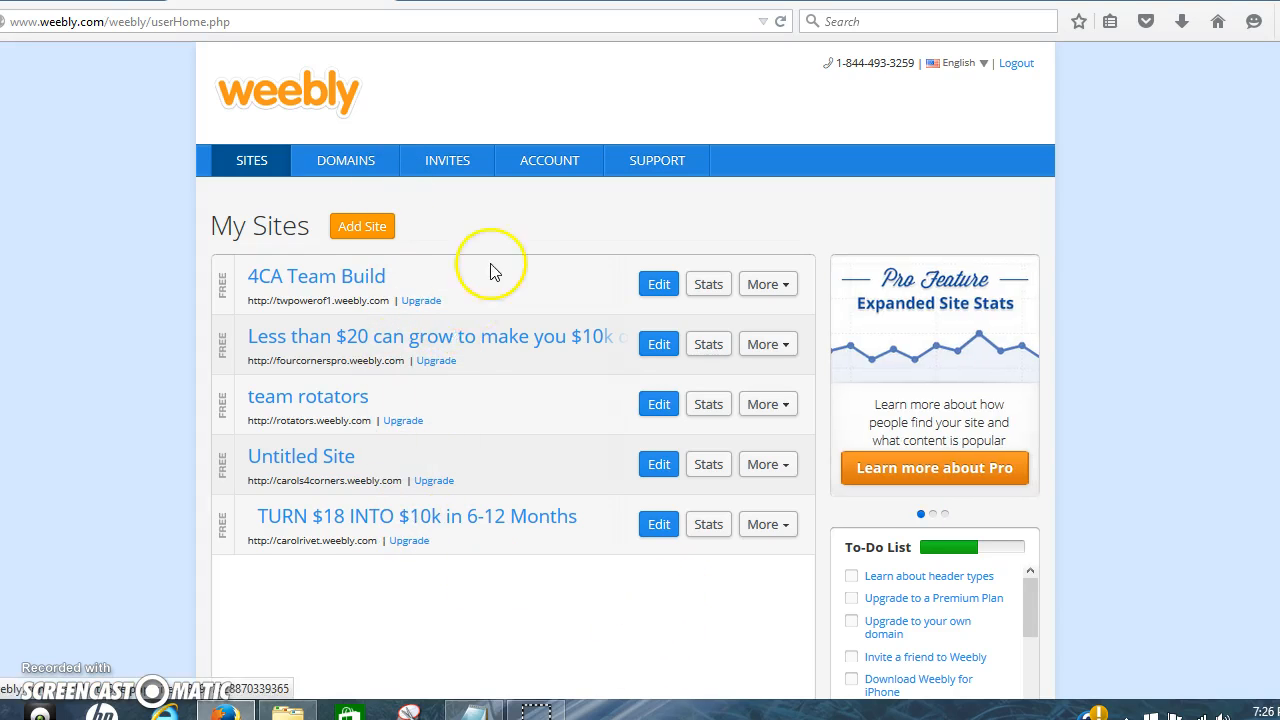
- Browse the already published 'Less than $20' page
left_click(434, 335)
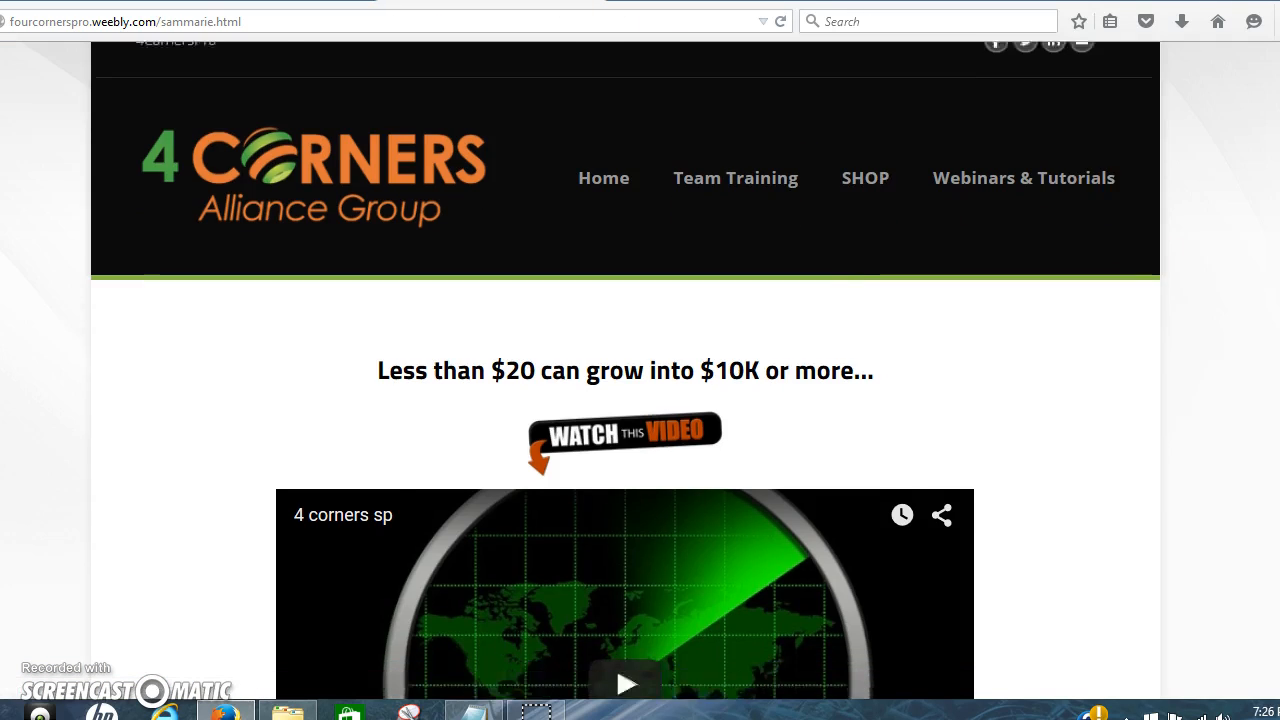
scroll("down", 3)
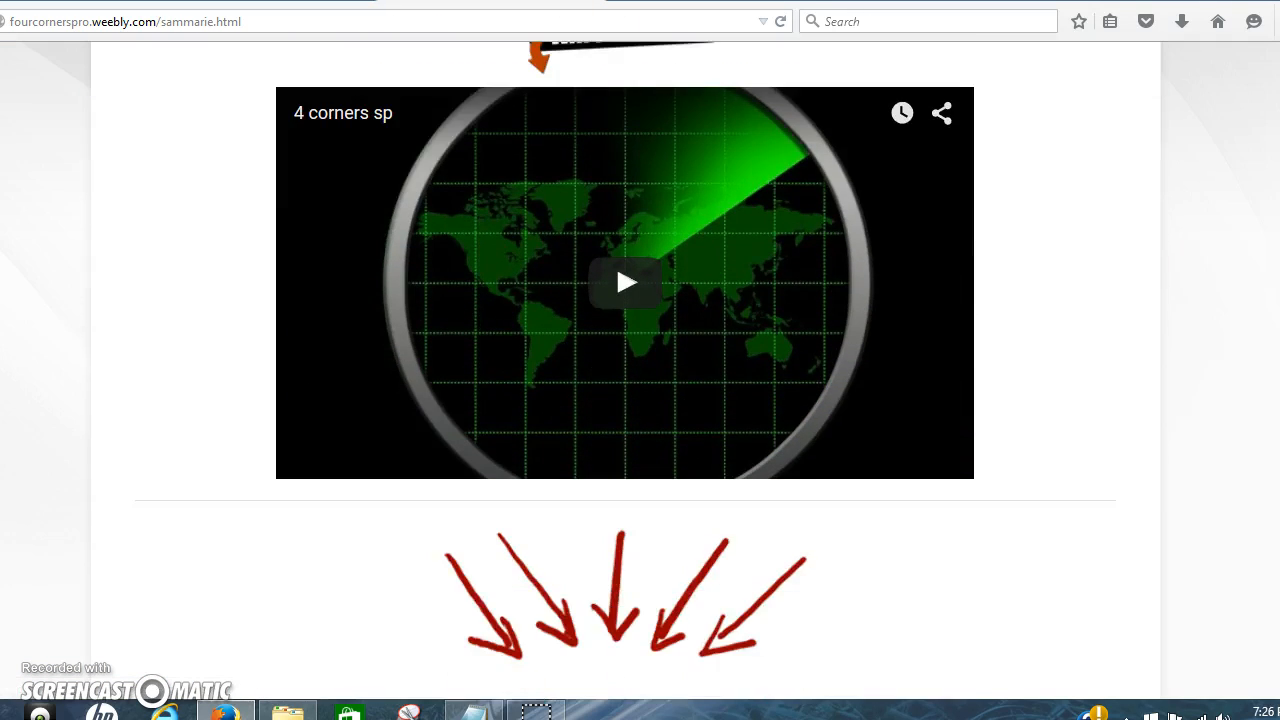
scroll("down", 3)
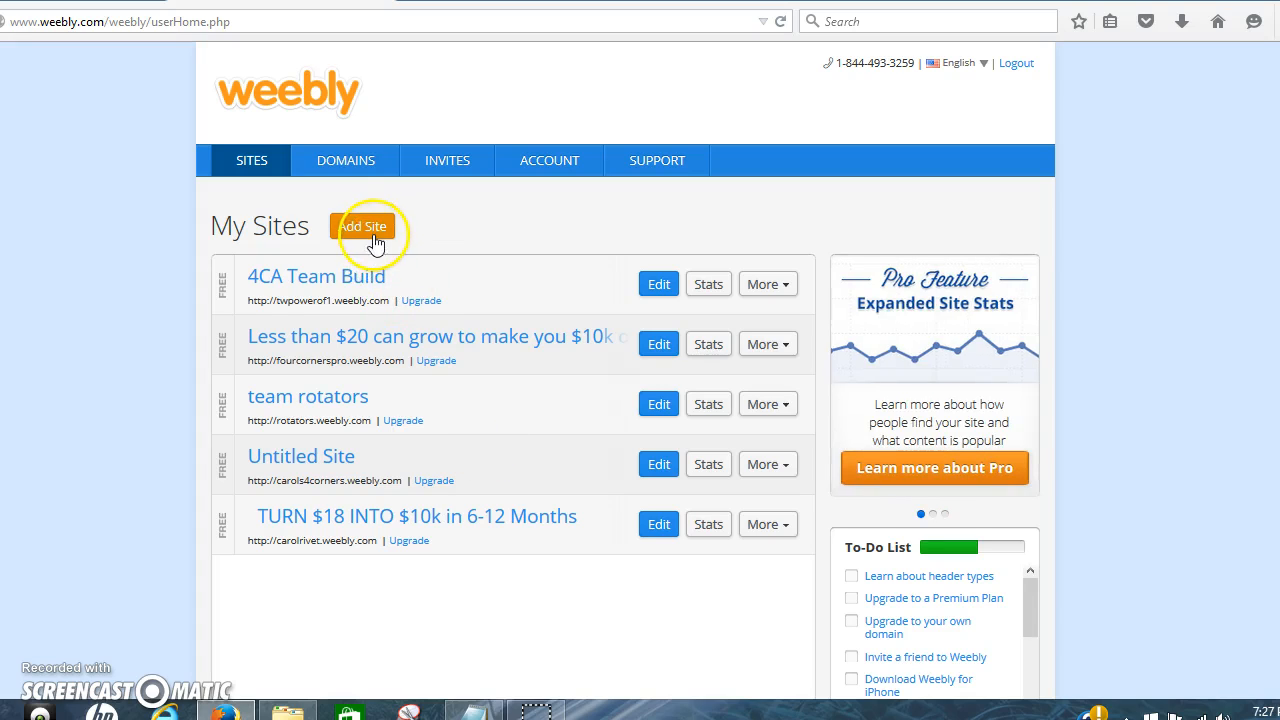
- Start a new site with the Site focus and choose the Paris theme
left_click(362, 226)
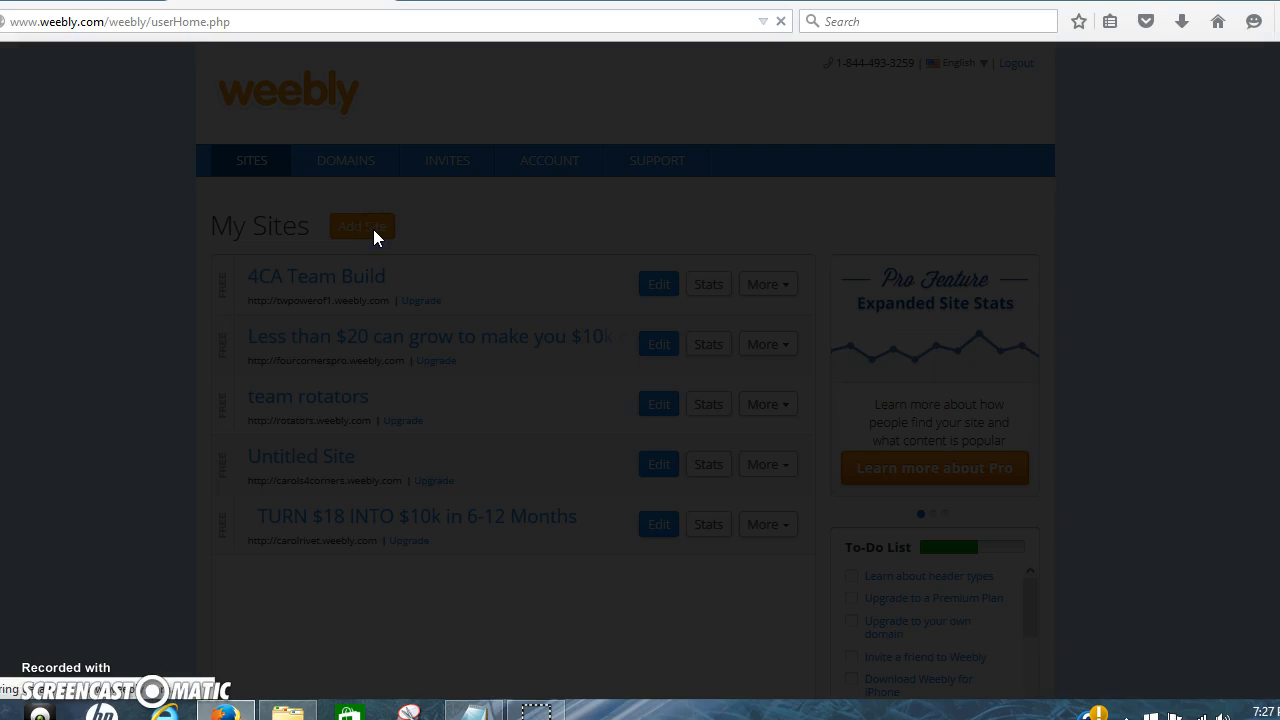
left_click(361, 226)
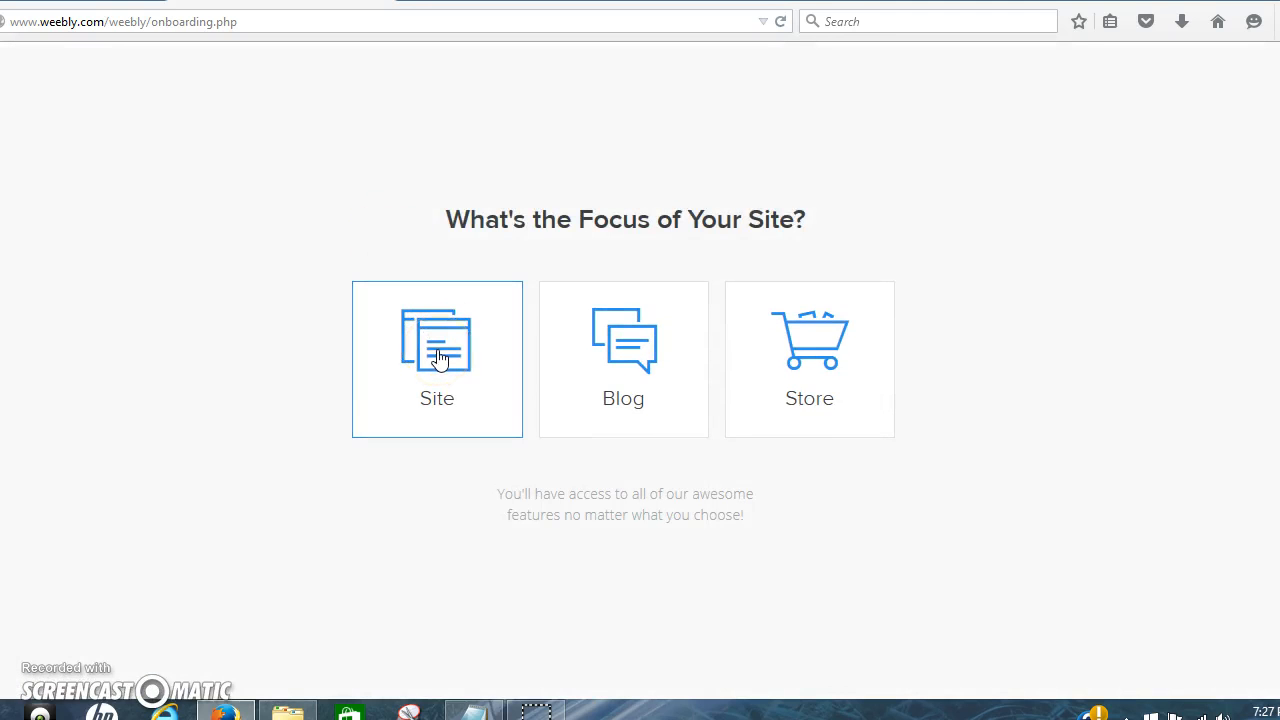
left_click(437, 359)
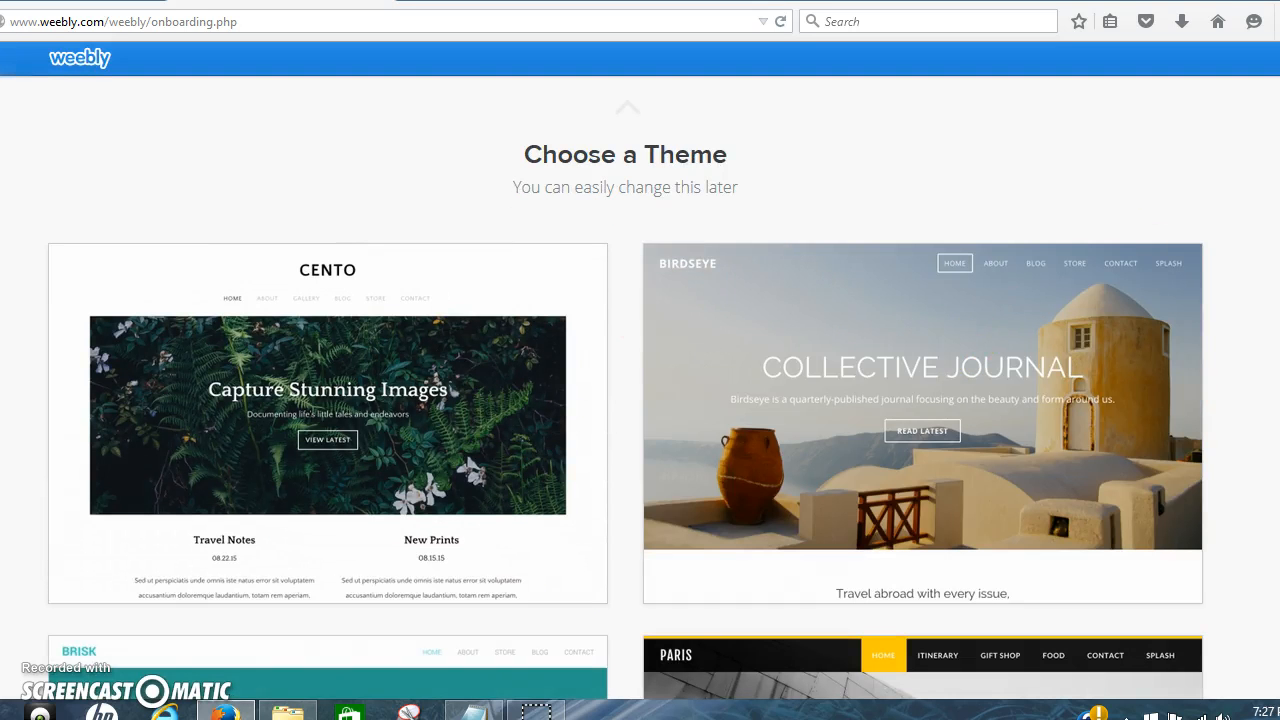
scroll("down", 3)
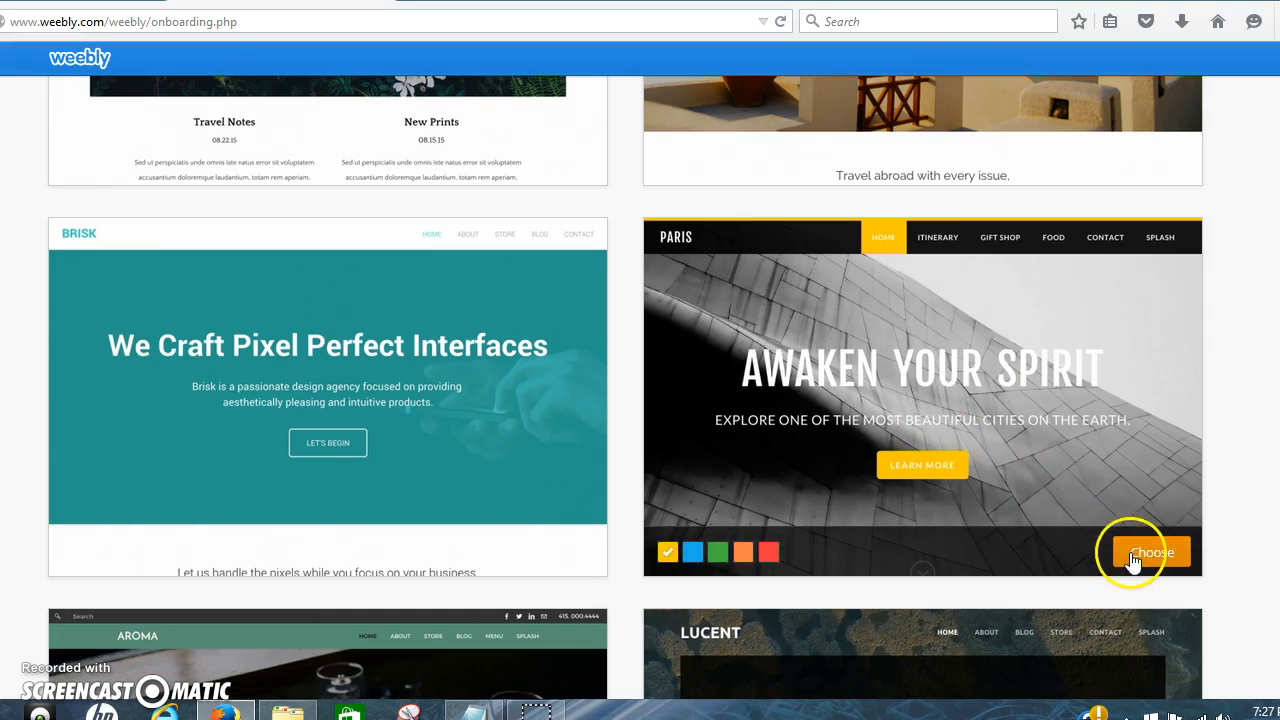
left_click(1150, 552)
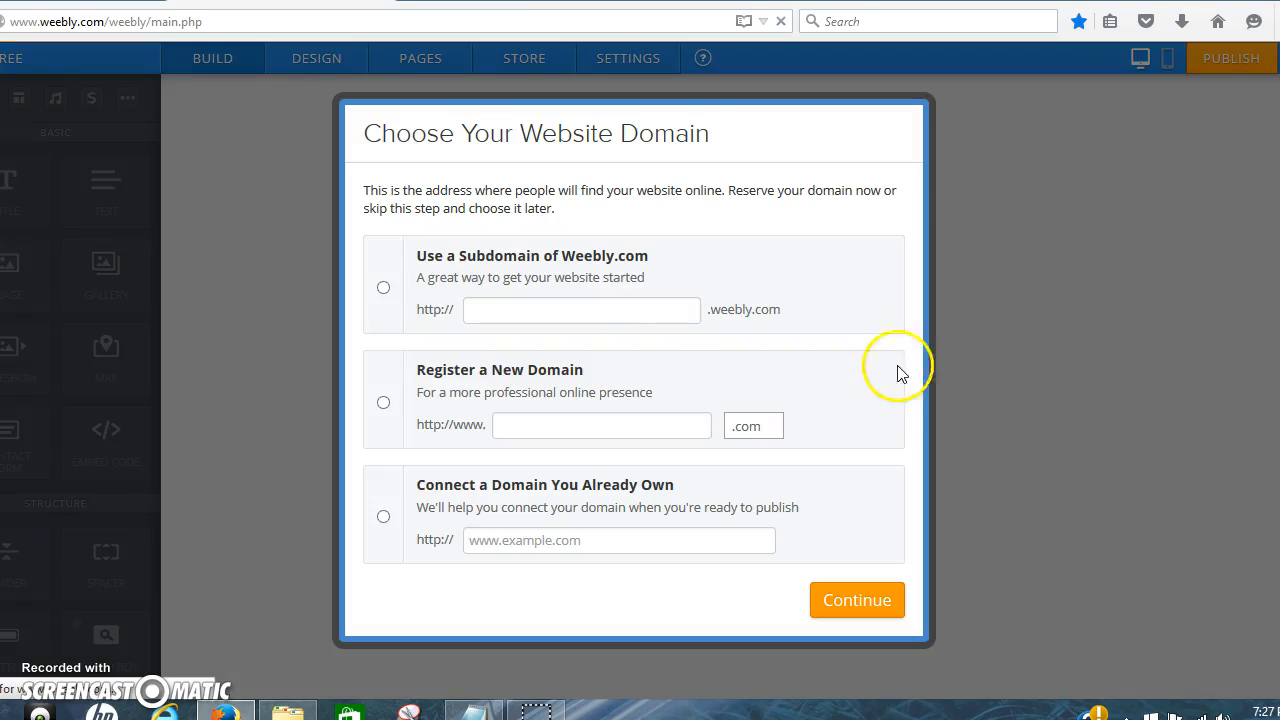
- Choose a free weebly.com subdomain and begin typing 'ca' as its name
left_click(582, 309)
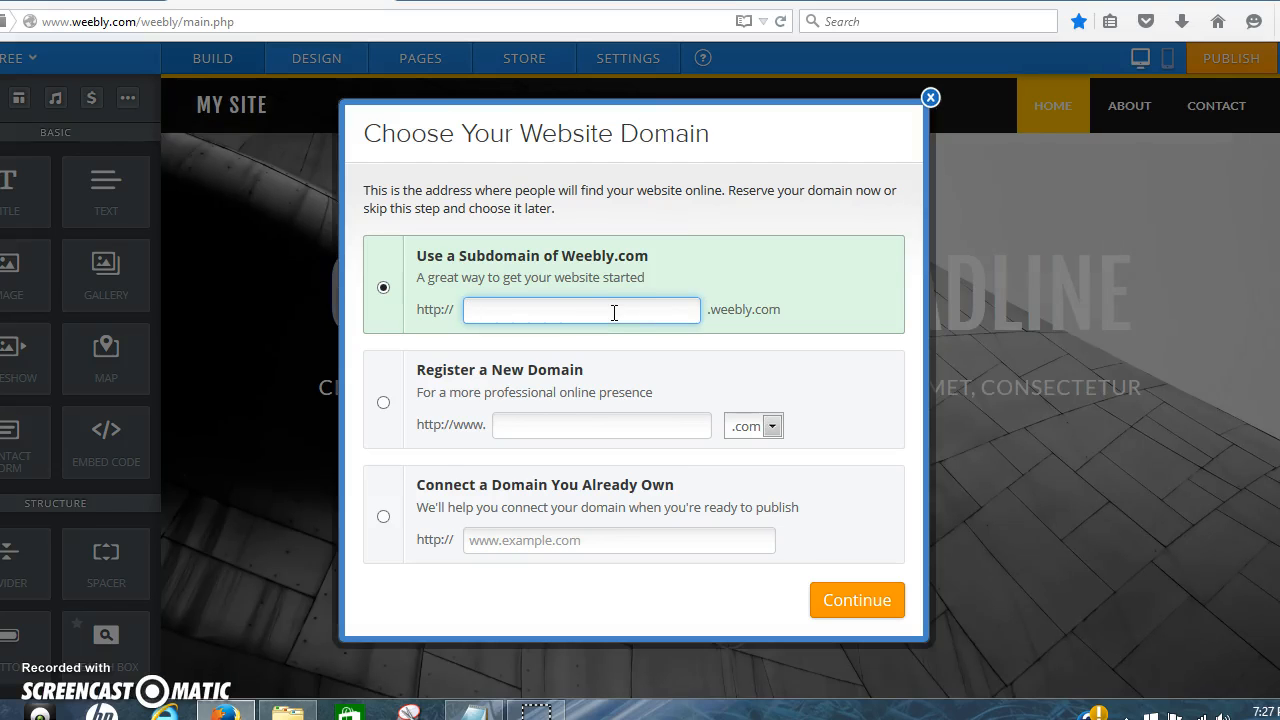
type("ca")
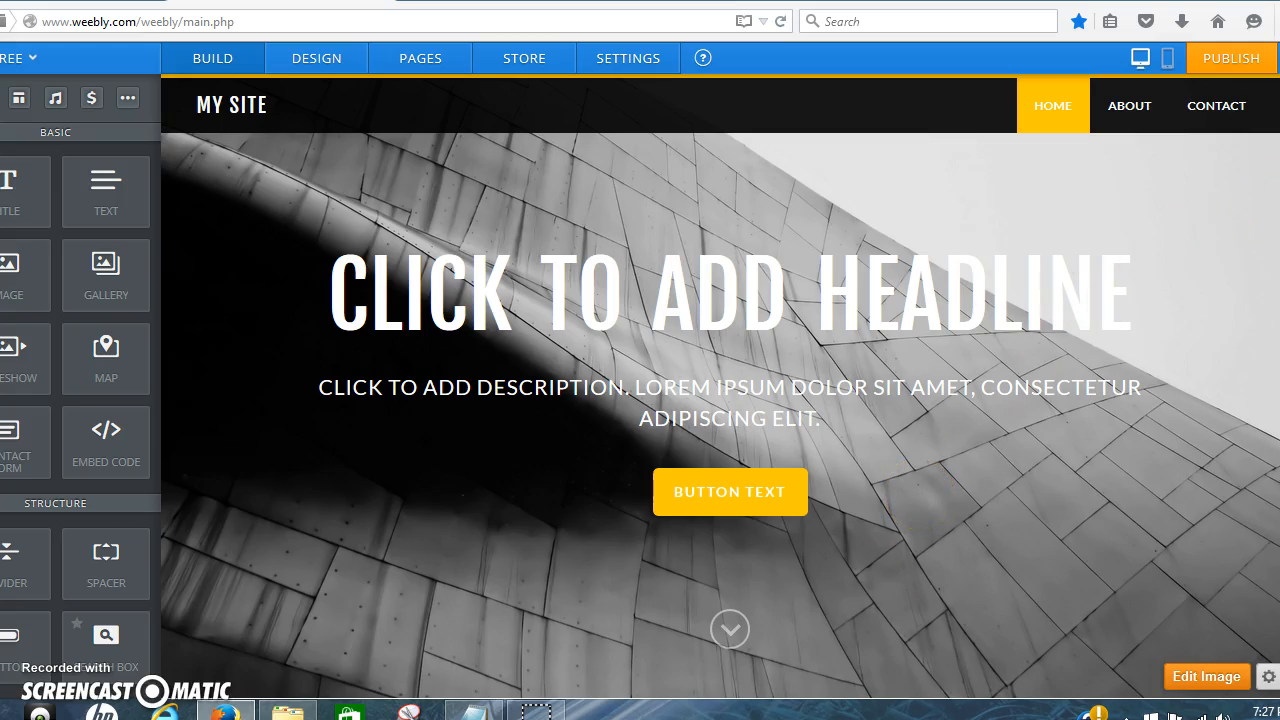
- Cancel the header background picker and switch the page layout to No Header
scroll("down", 3)
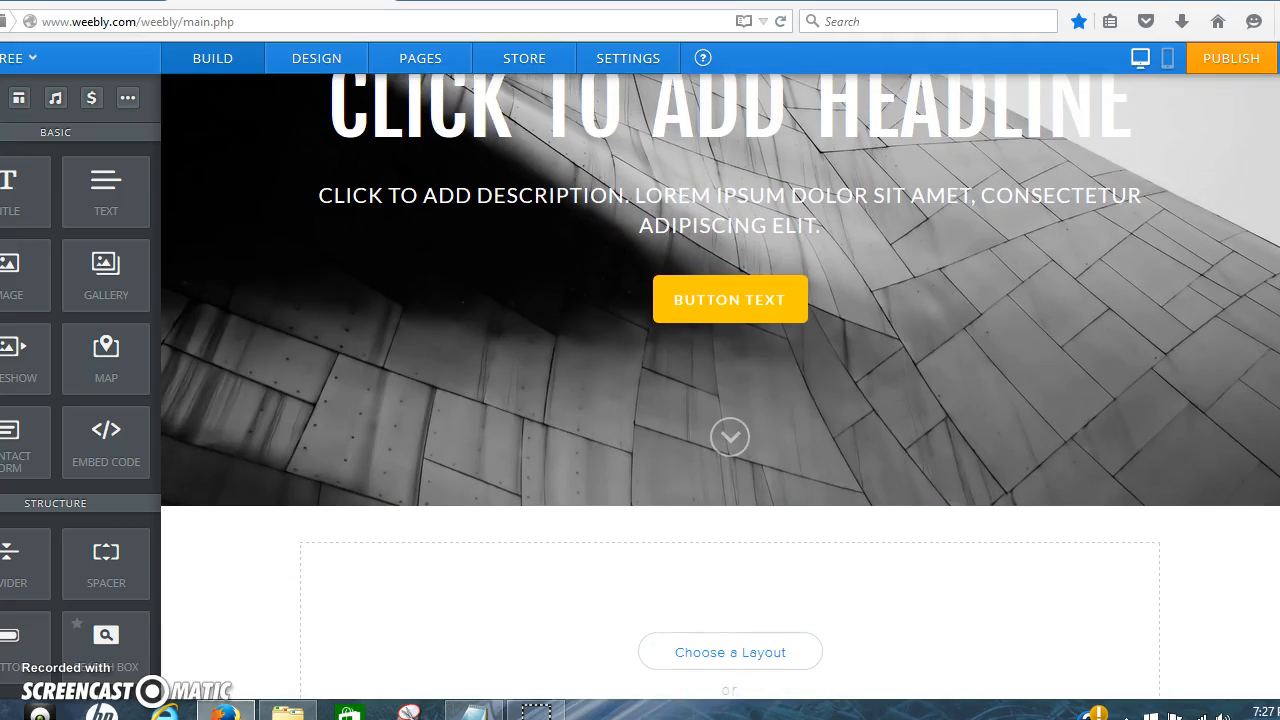
scroll("down", 3)
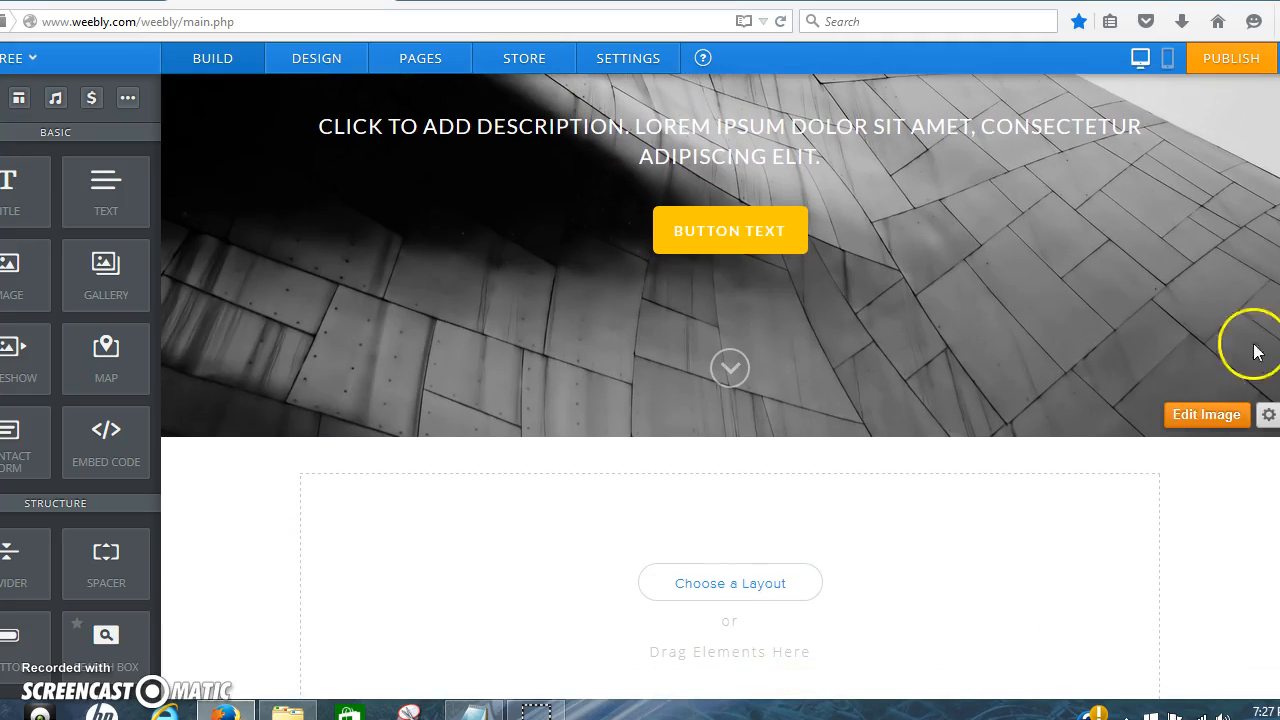
mouse_move(1206, 415)
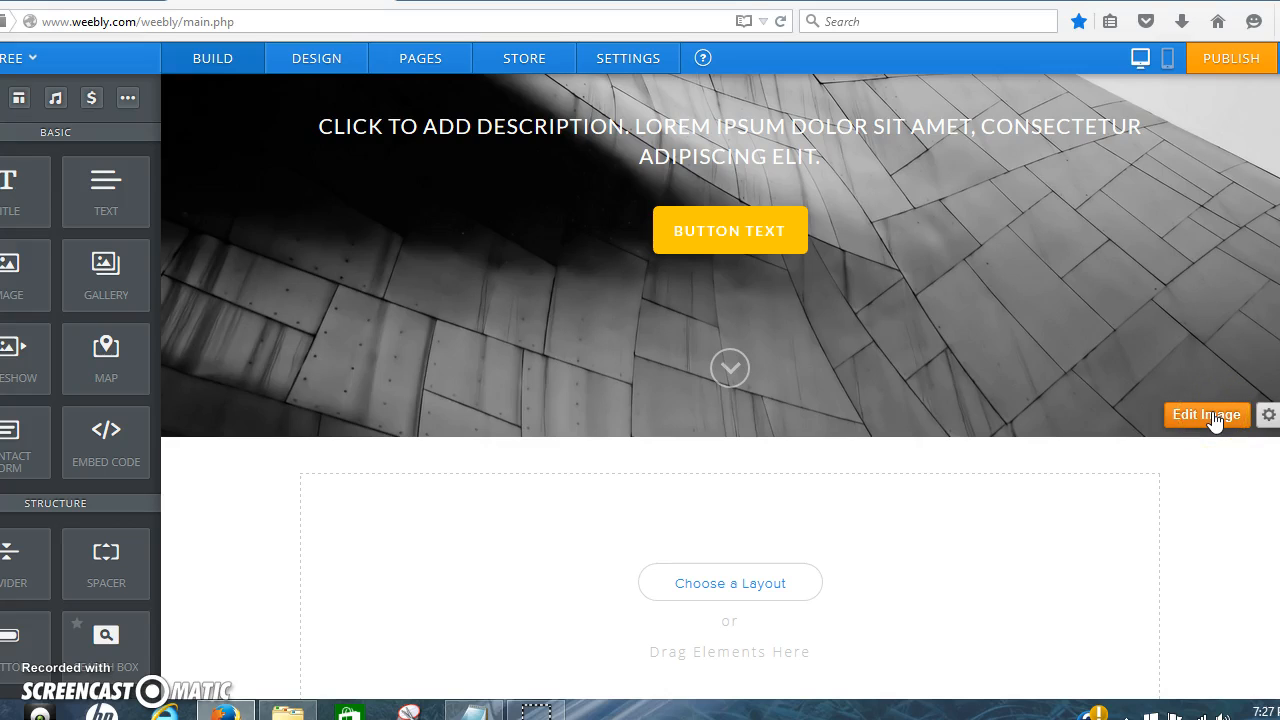
left_click(1206, 414)
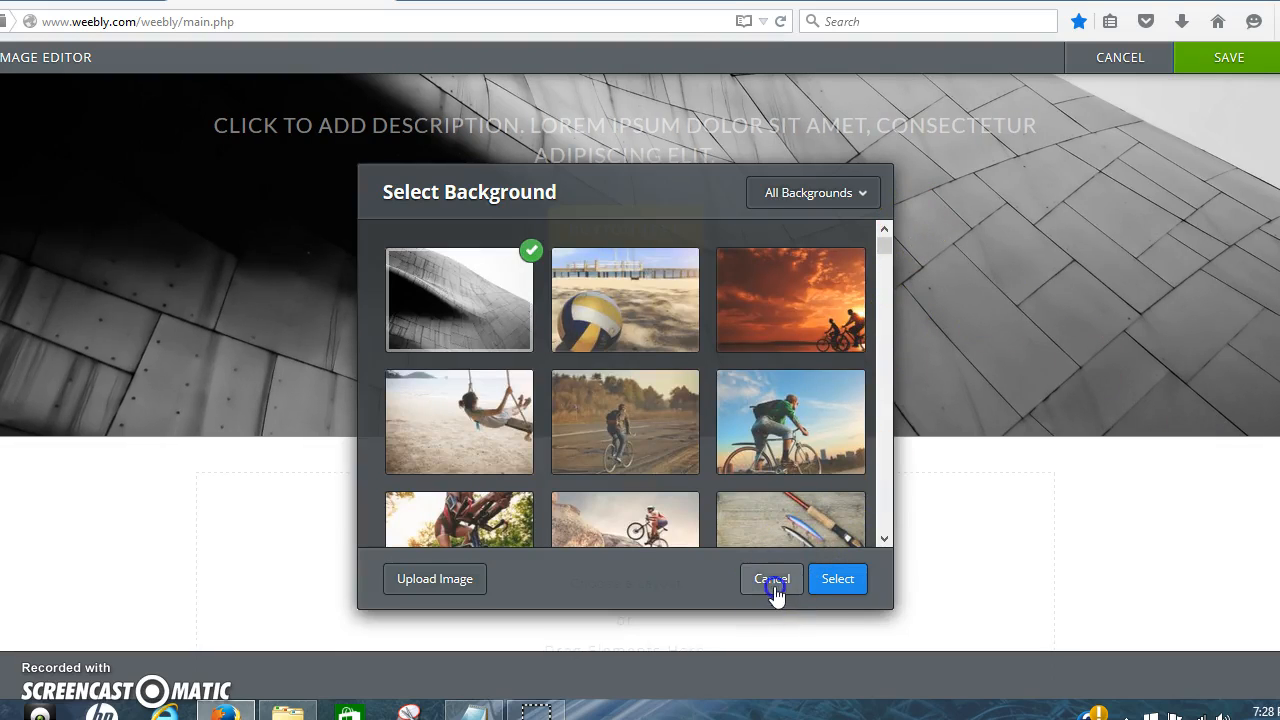
left_click(770, 578)
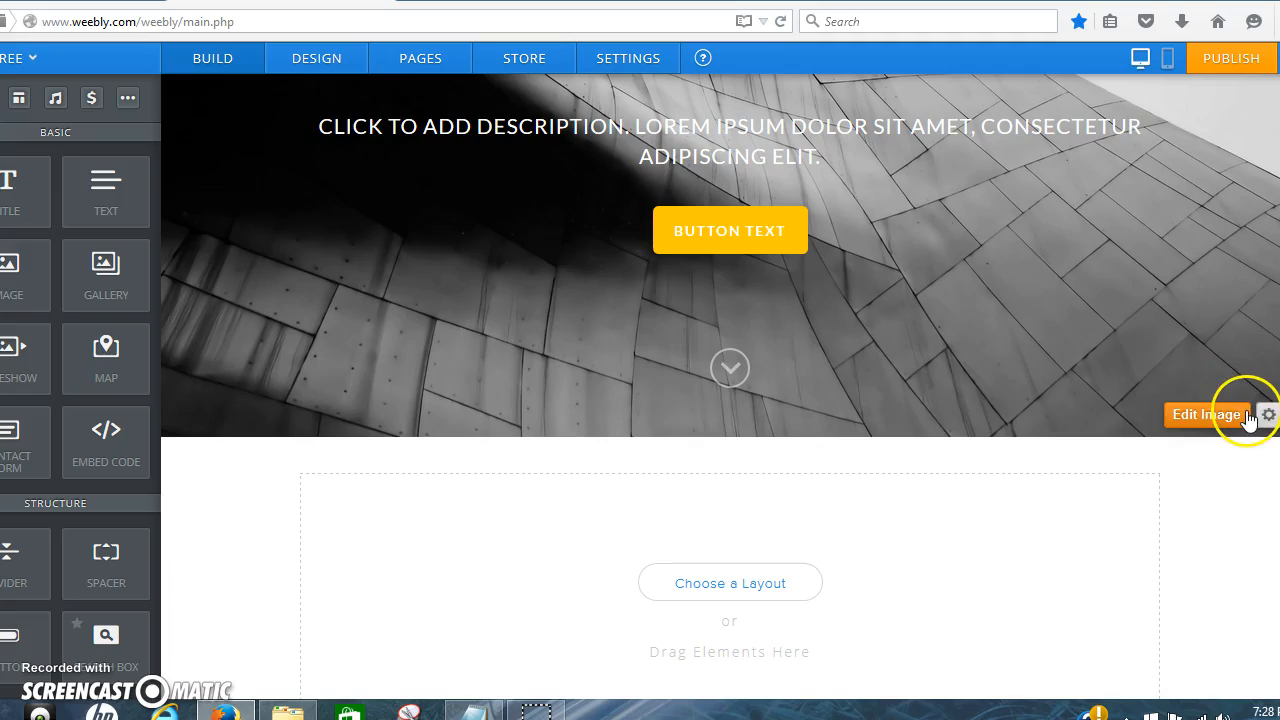
left_click(1267, 414)
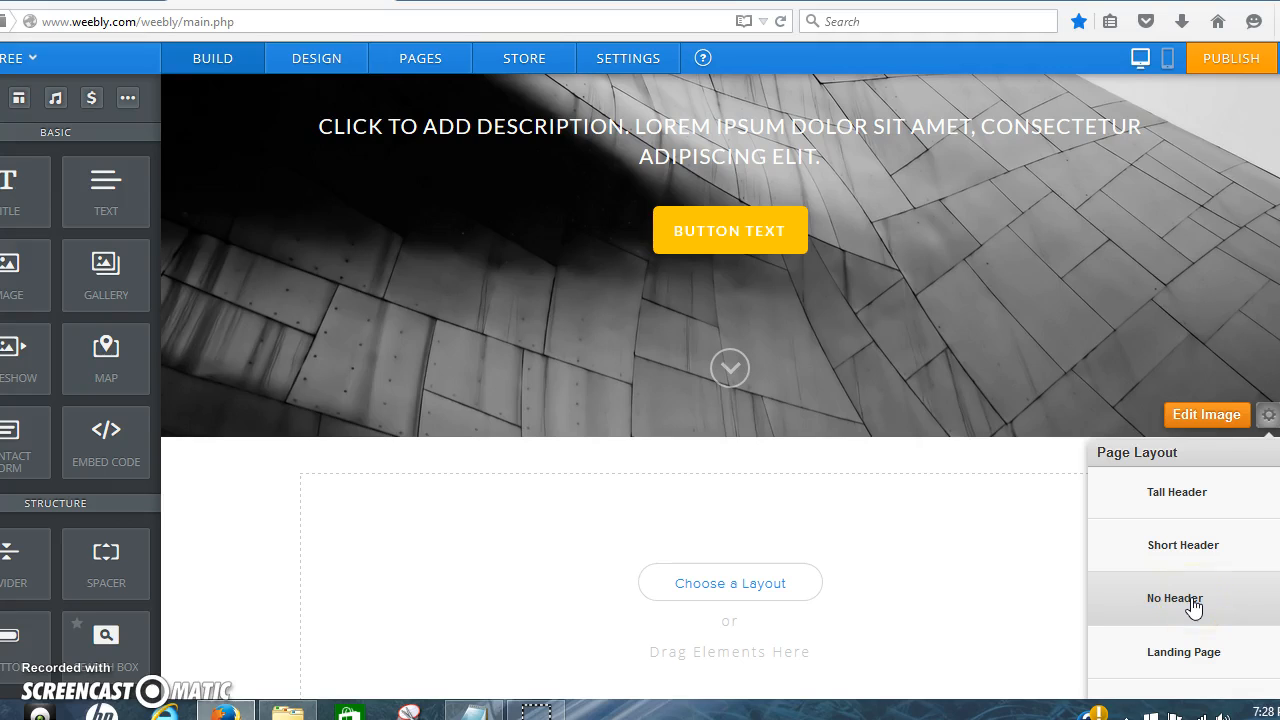
left_click(1176, 598)
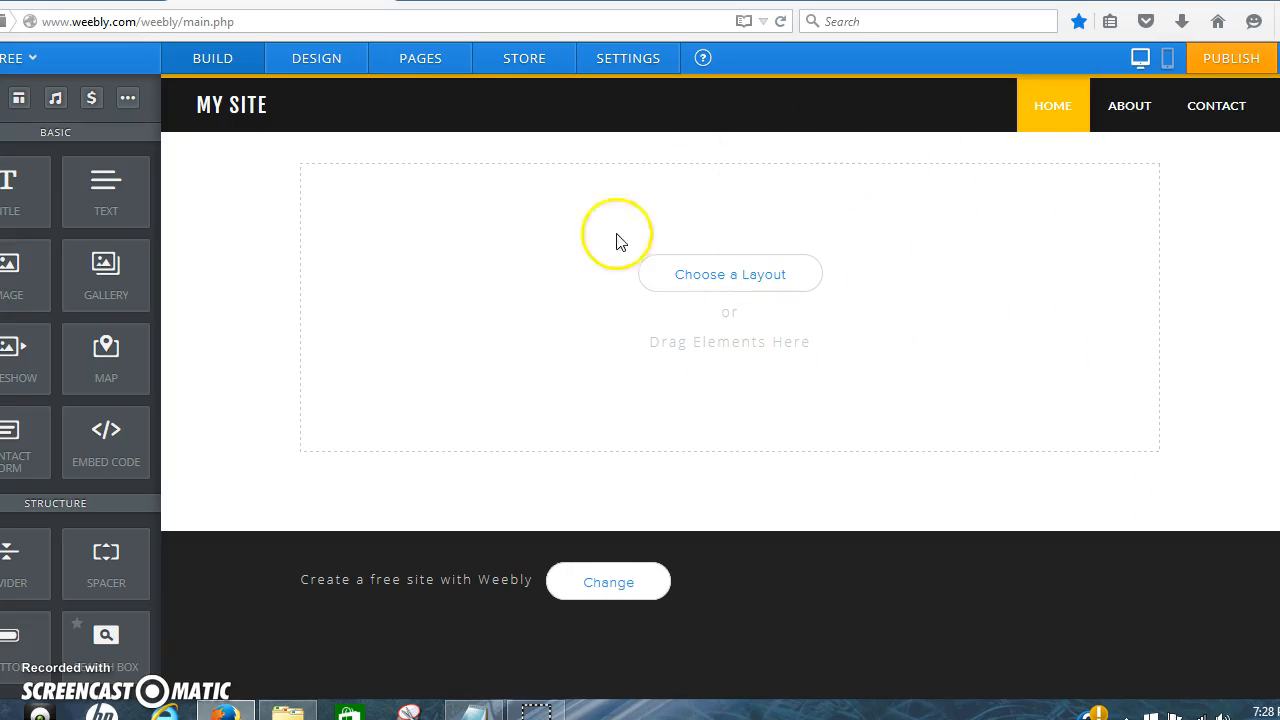
mouse_move(530, 172)
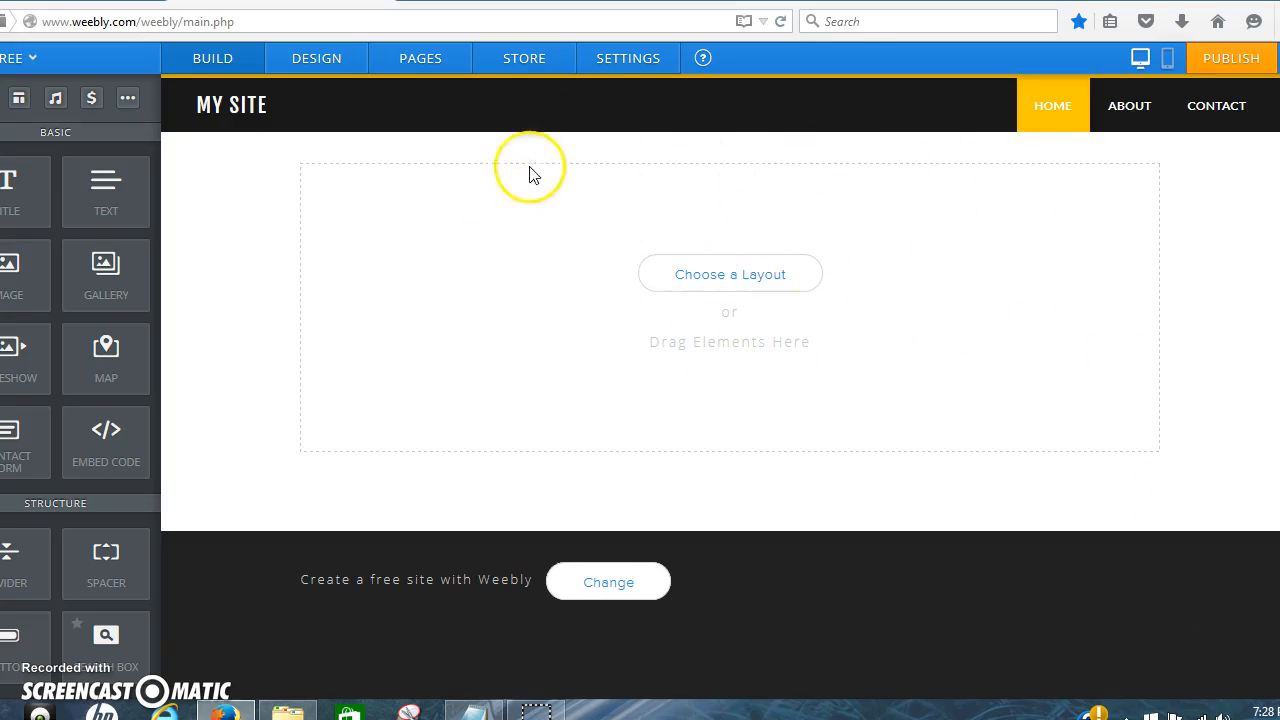
mouse_move(533, 232)
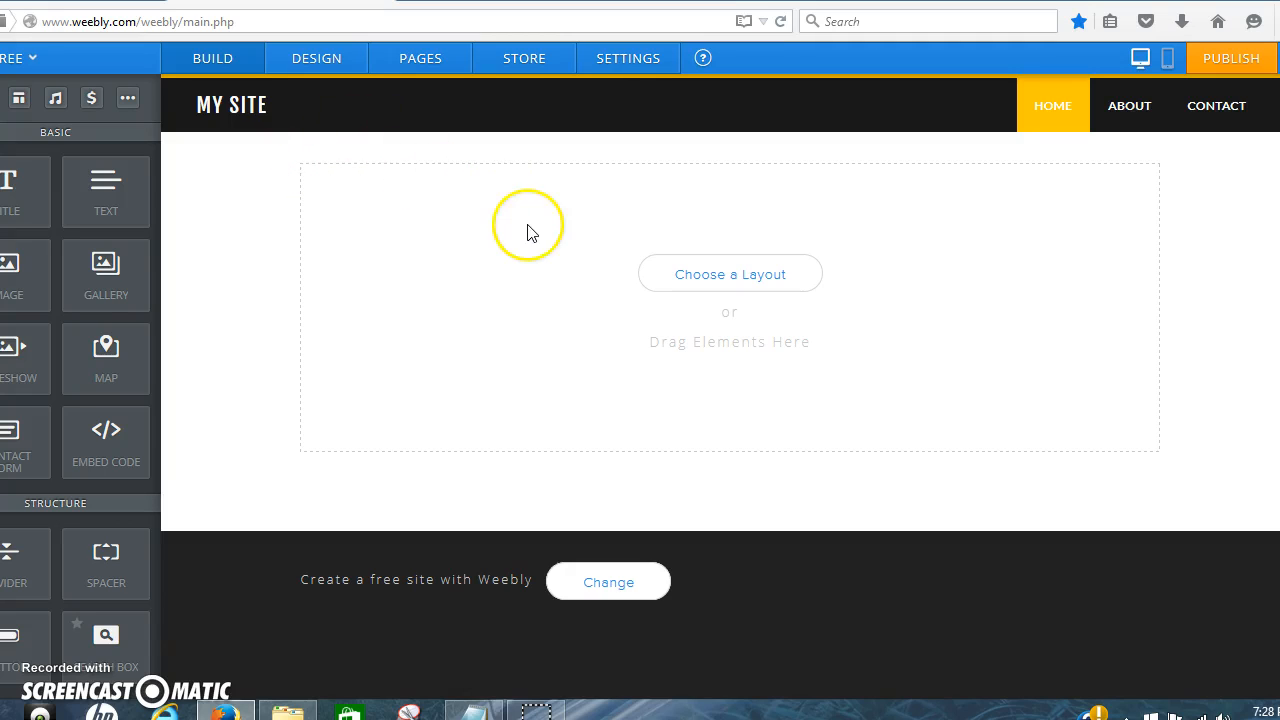
mouse_move(375, 182)
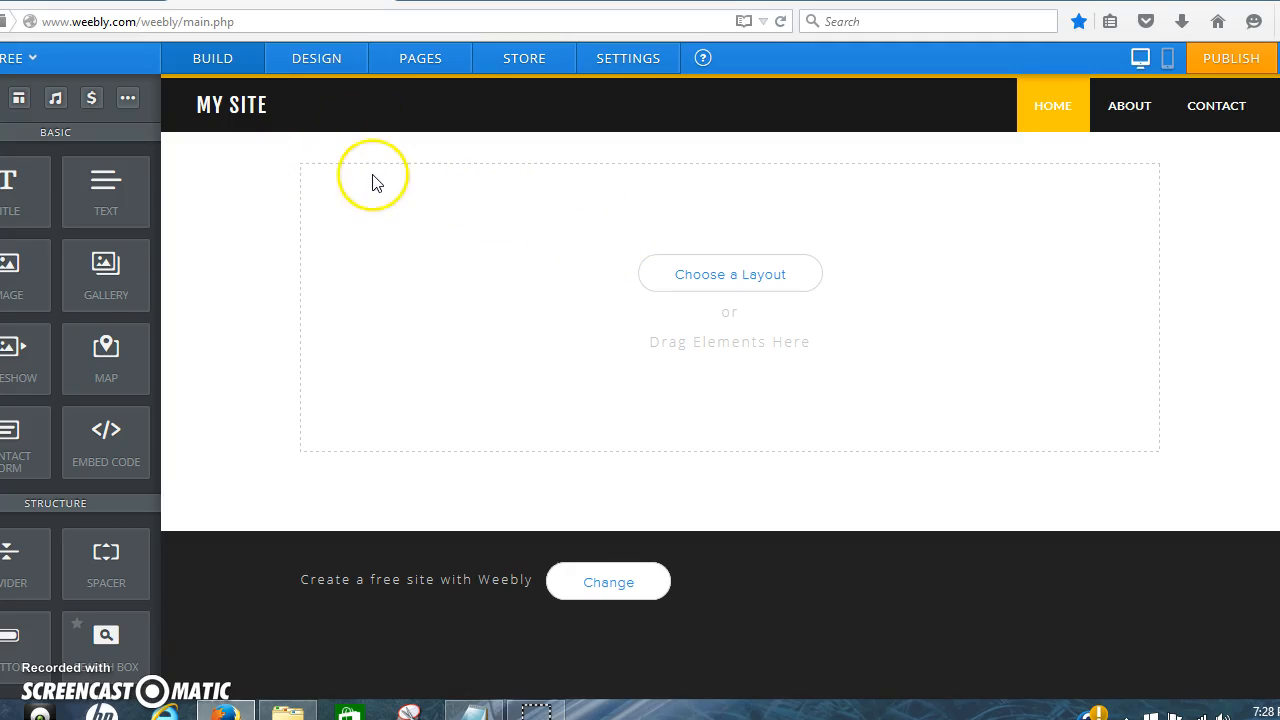
mouse_move(333, 131)
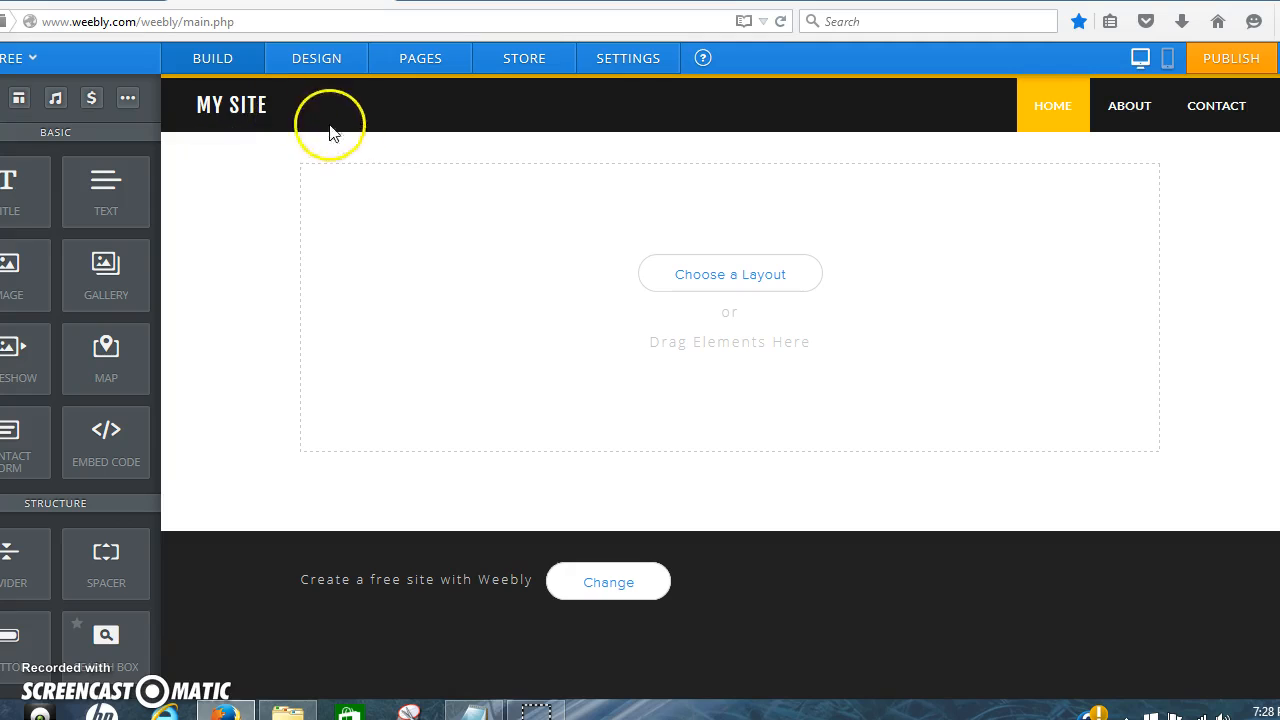
left_click(330, 110)
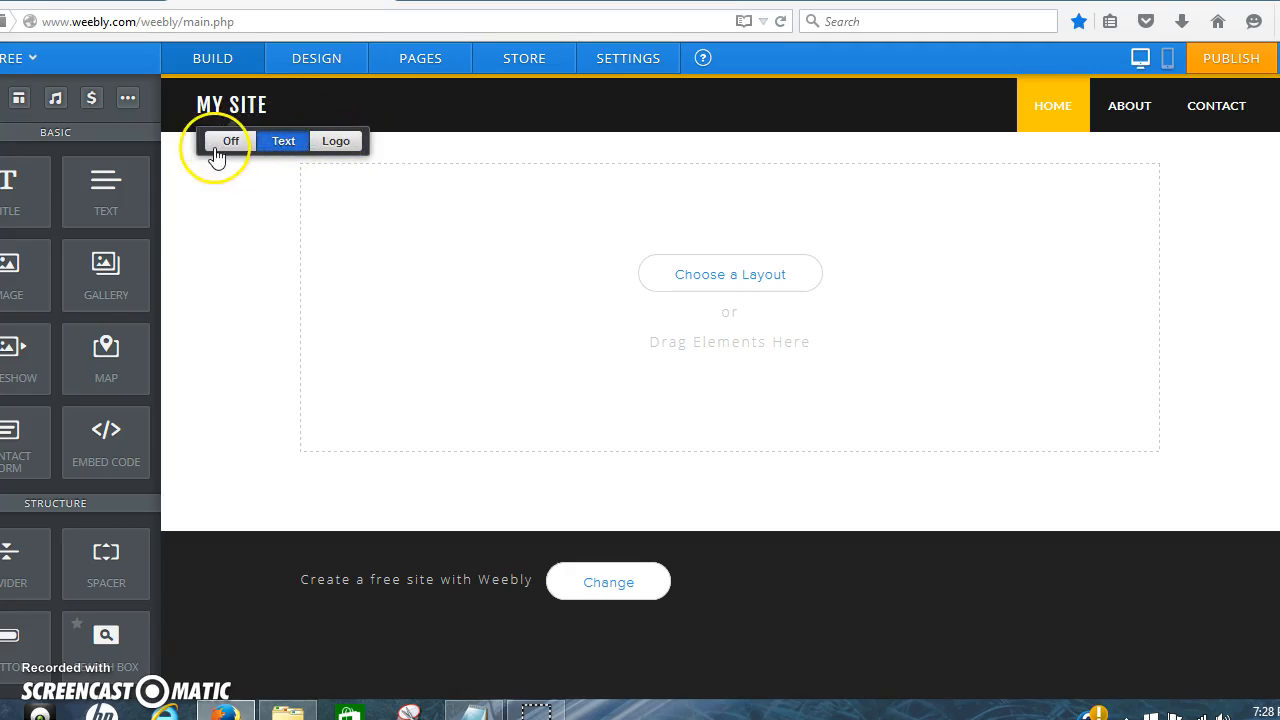
left_click(230, 140)
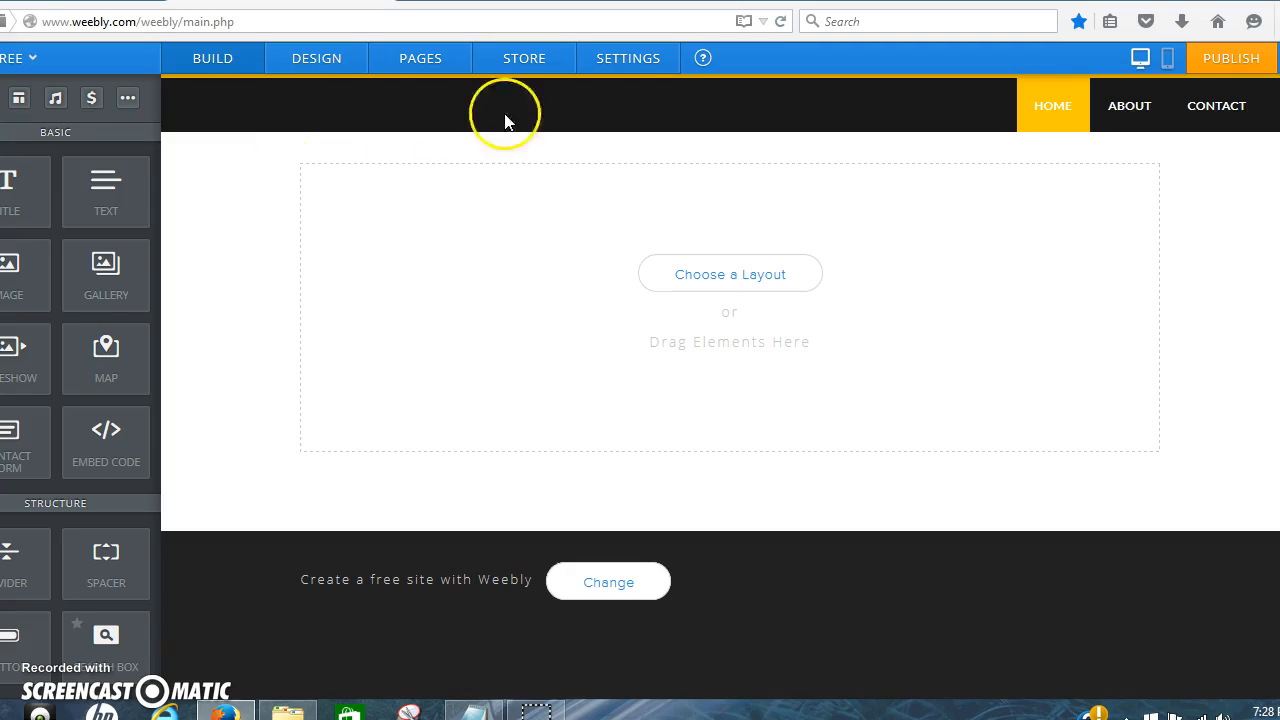
mouse_move(867, 159)
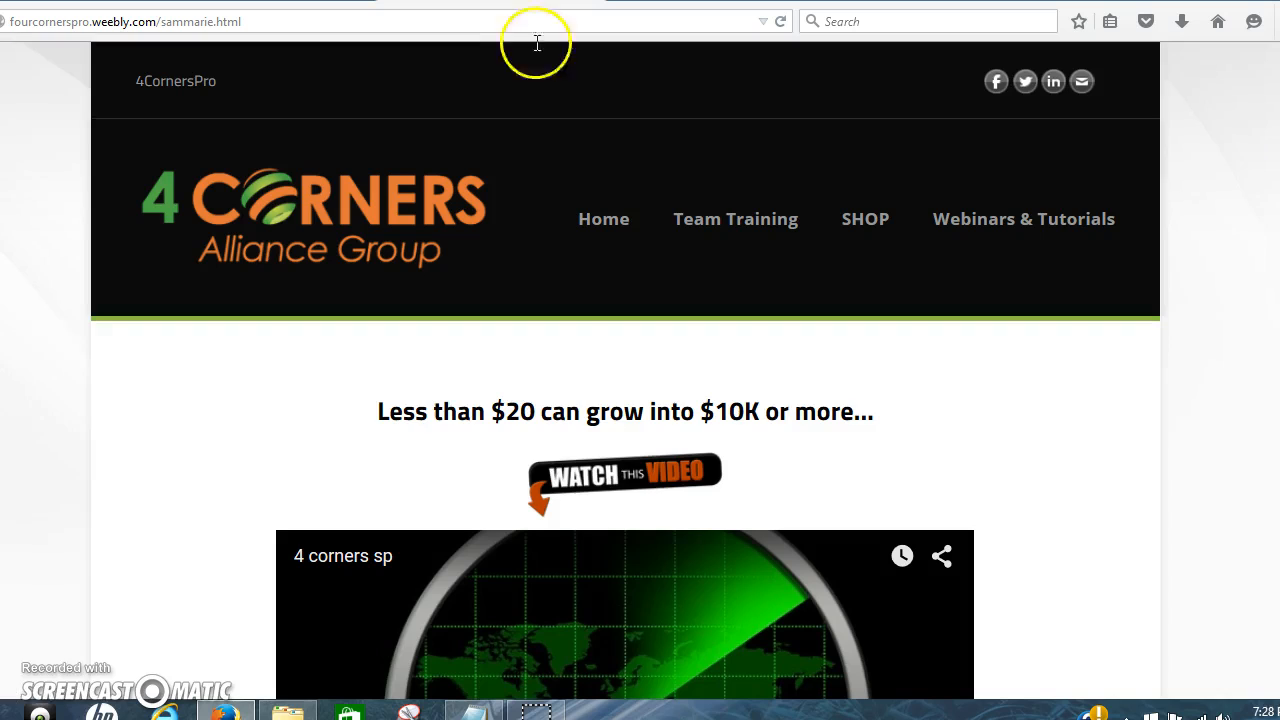
mouse_move(370, 207)
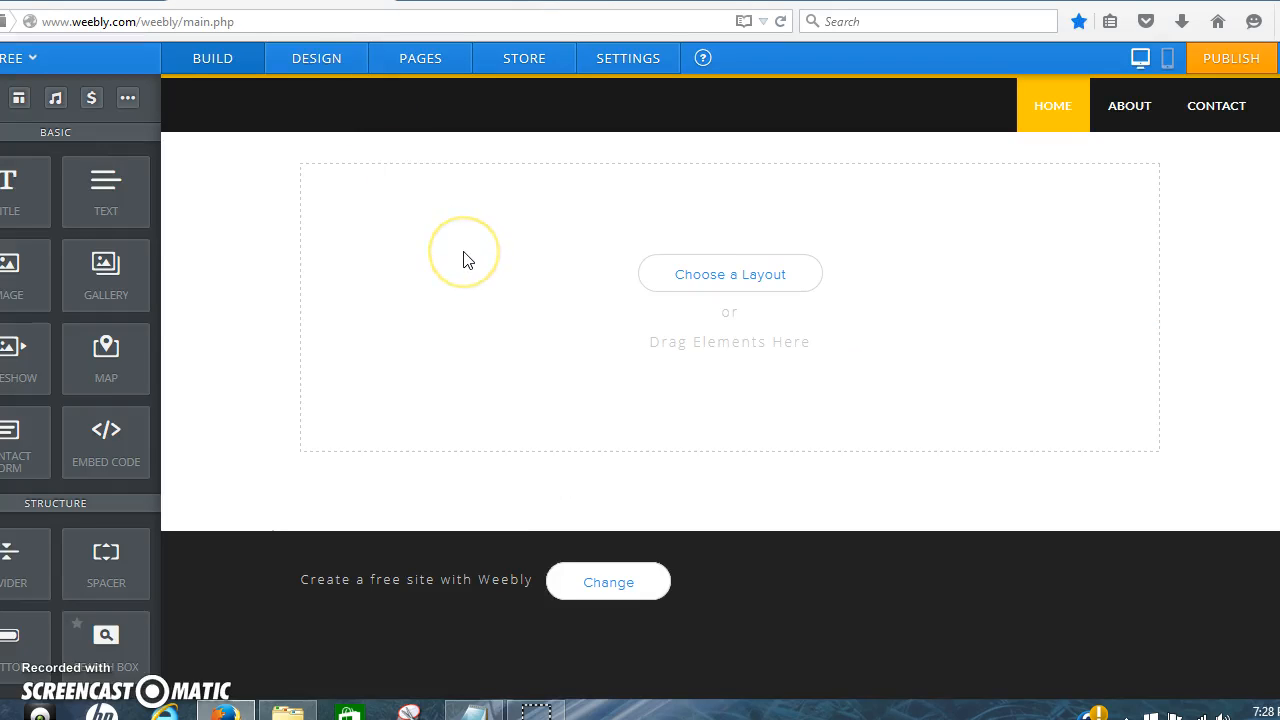
mouse_move(518, 262)
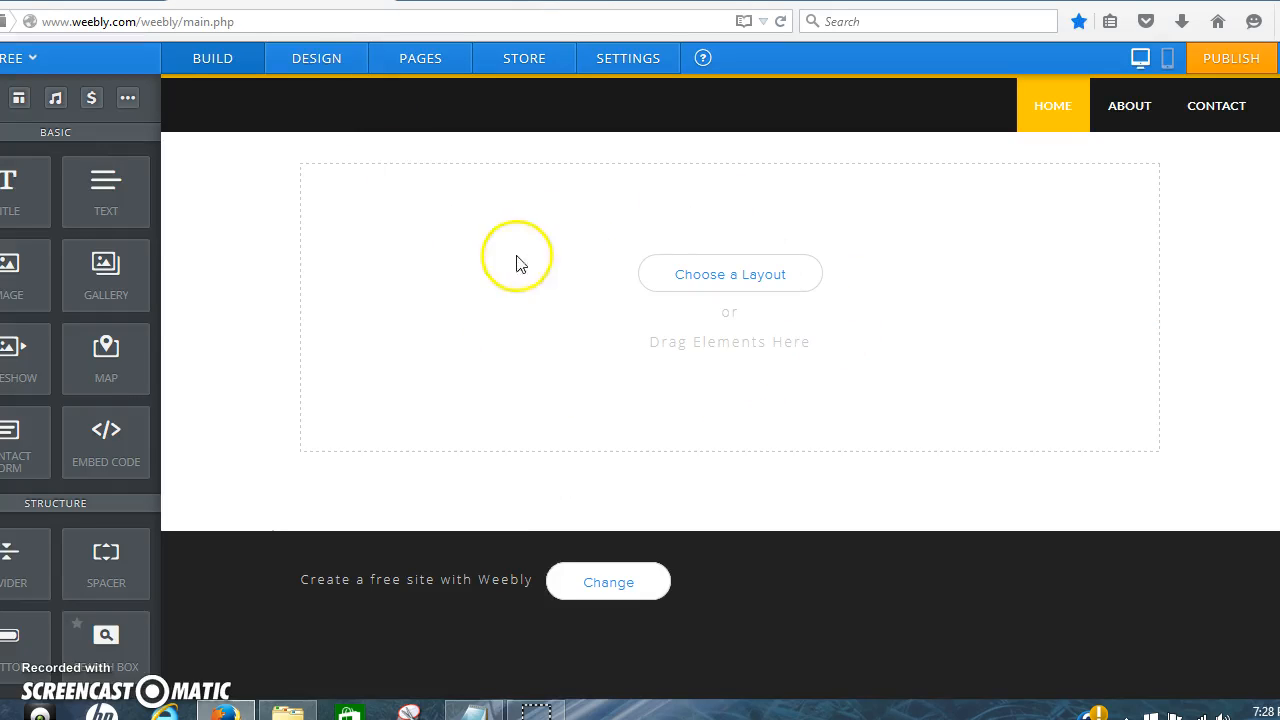
mouse_move(245, 258)
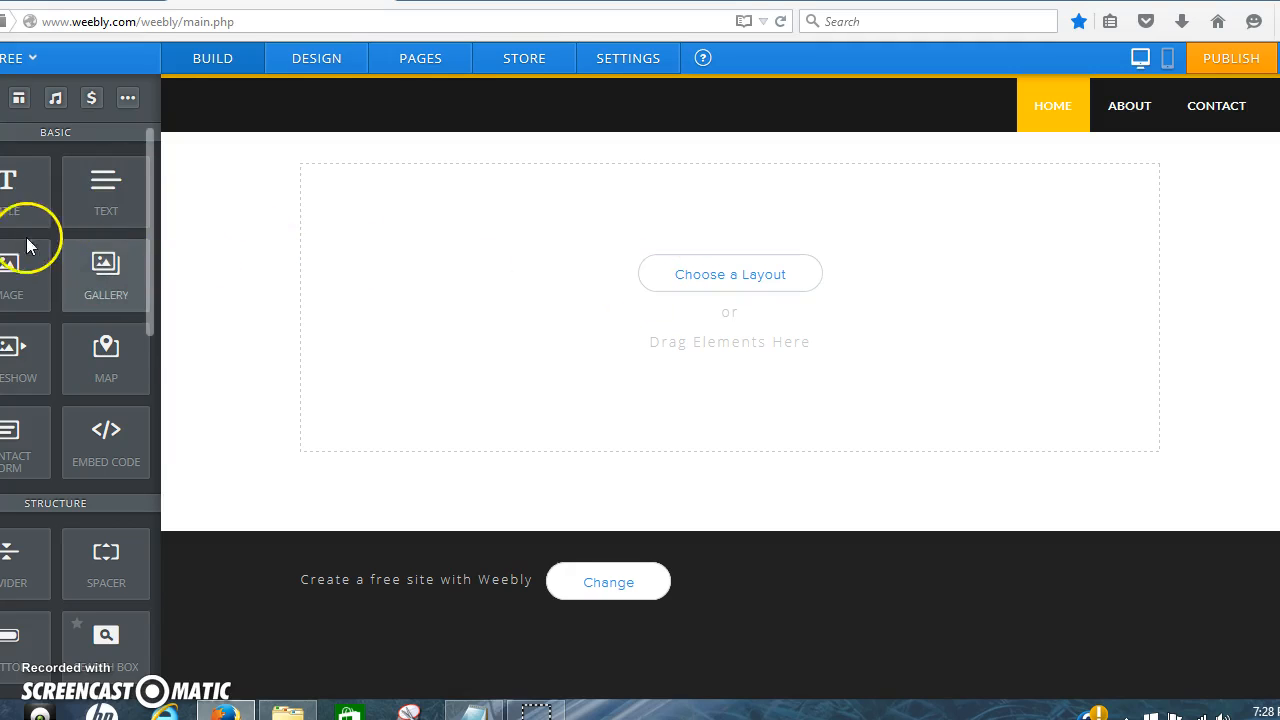
mouse_move(143, 325)
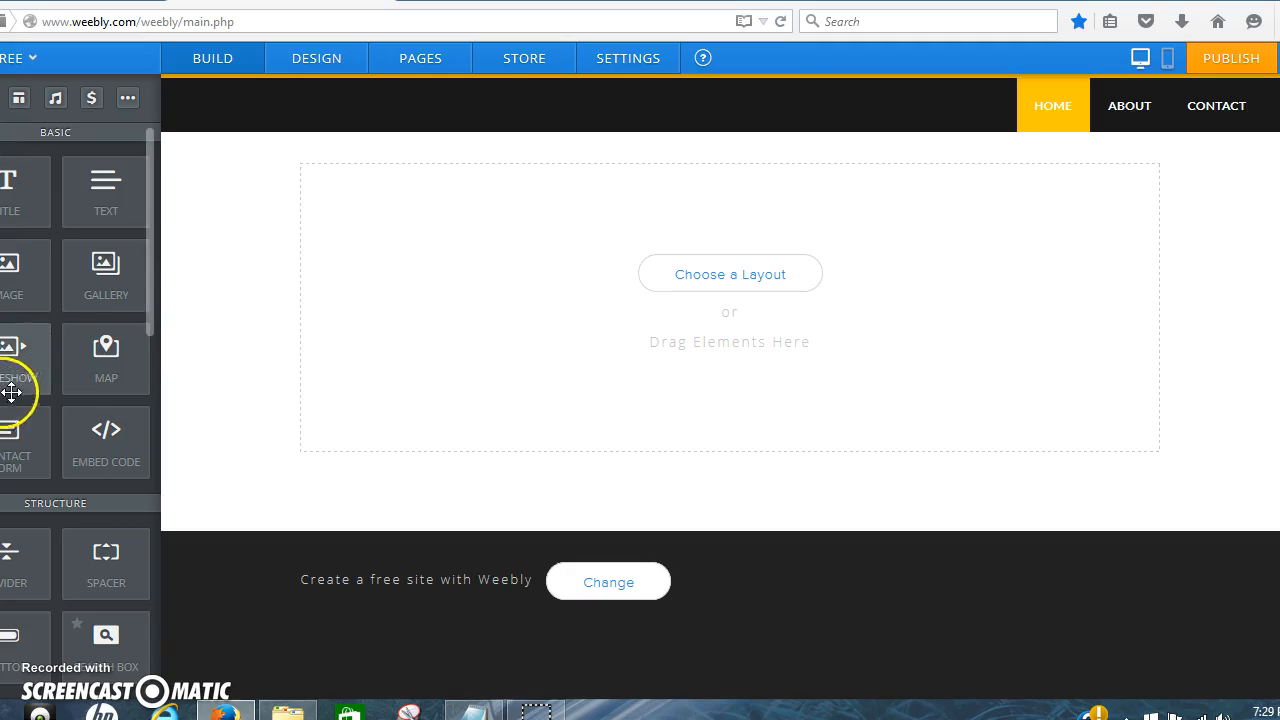
mouse_move(106, 443)
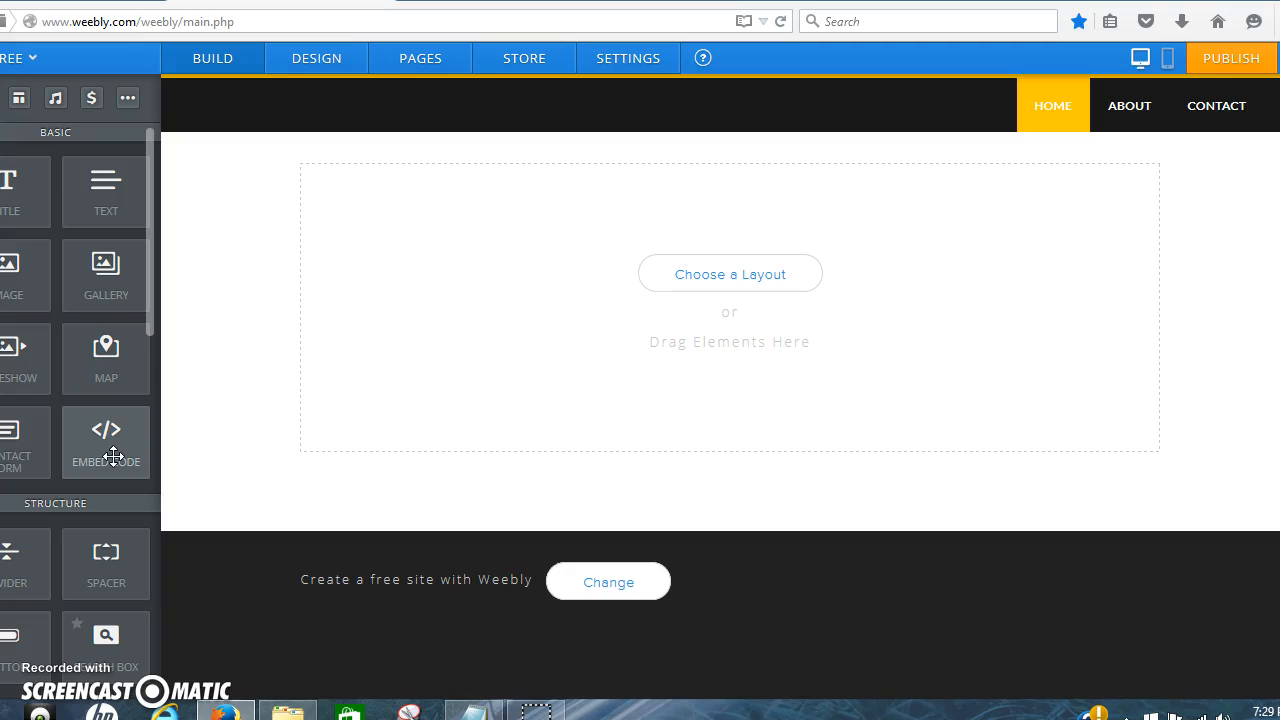
mouse_move(106, 358)
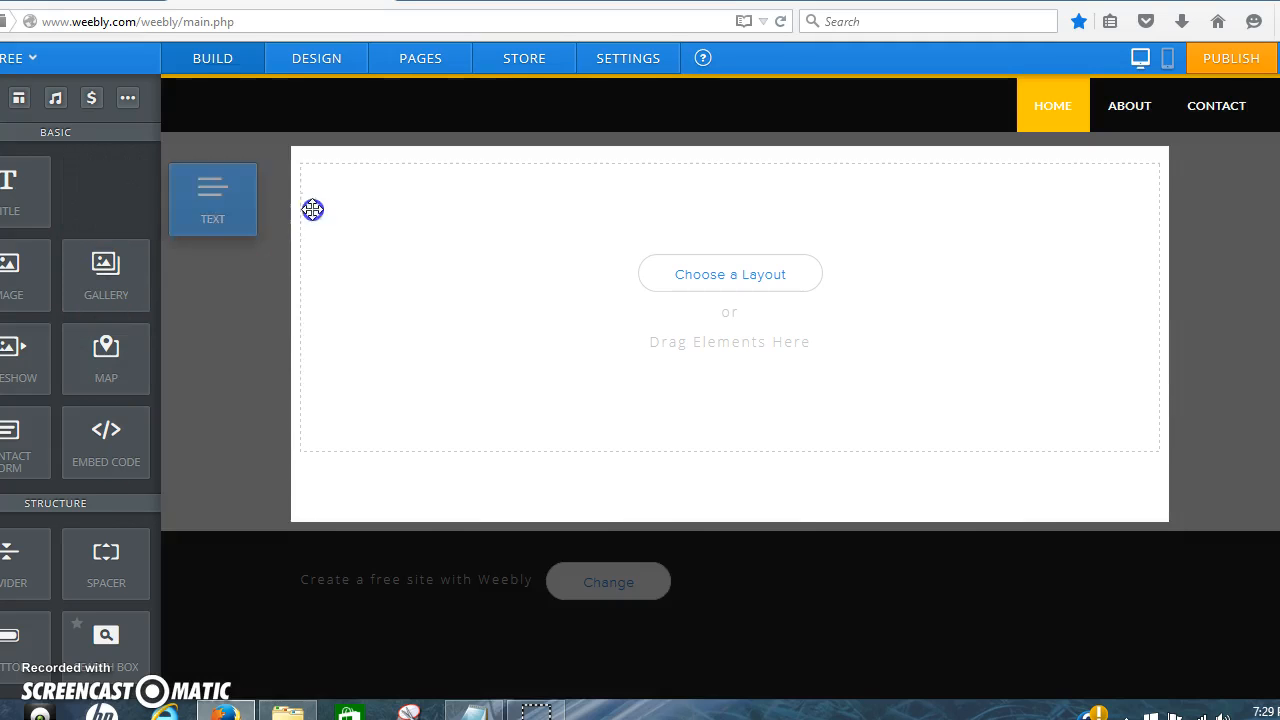
- Add a Text block with the pasted headline 'Less than $20 can grow into $10K or more...'
left_click_drag(212, 199, 738, 165)
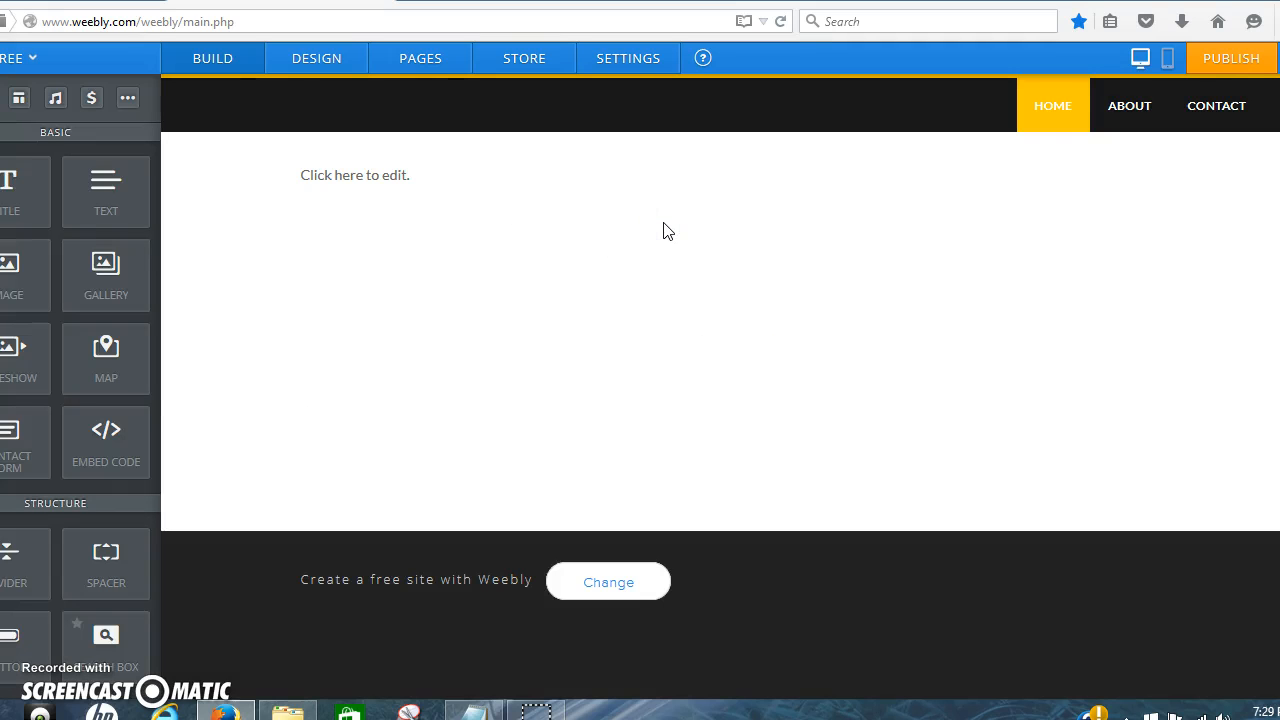
left_click(355, 175)
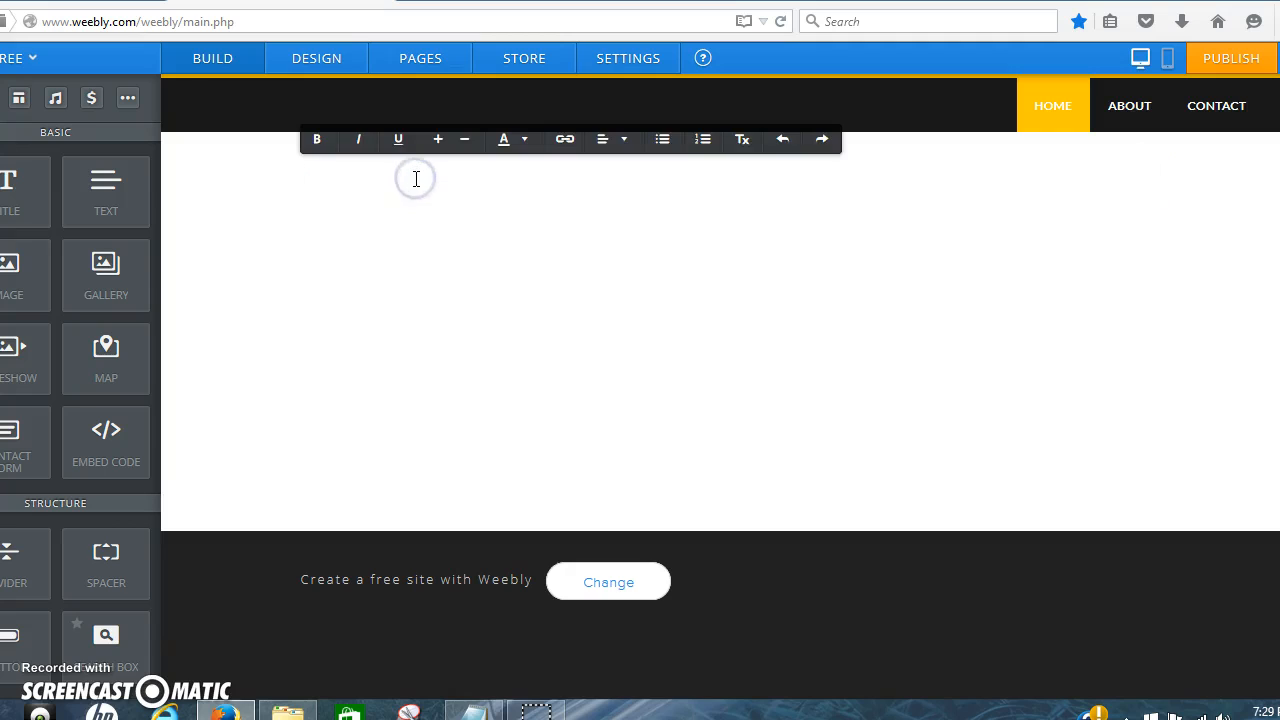
right_click(416, 190)
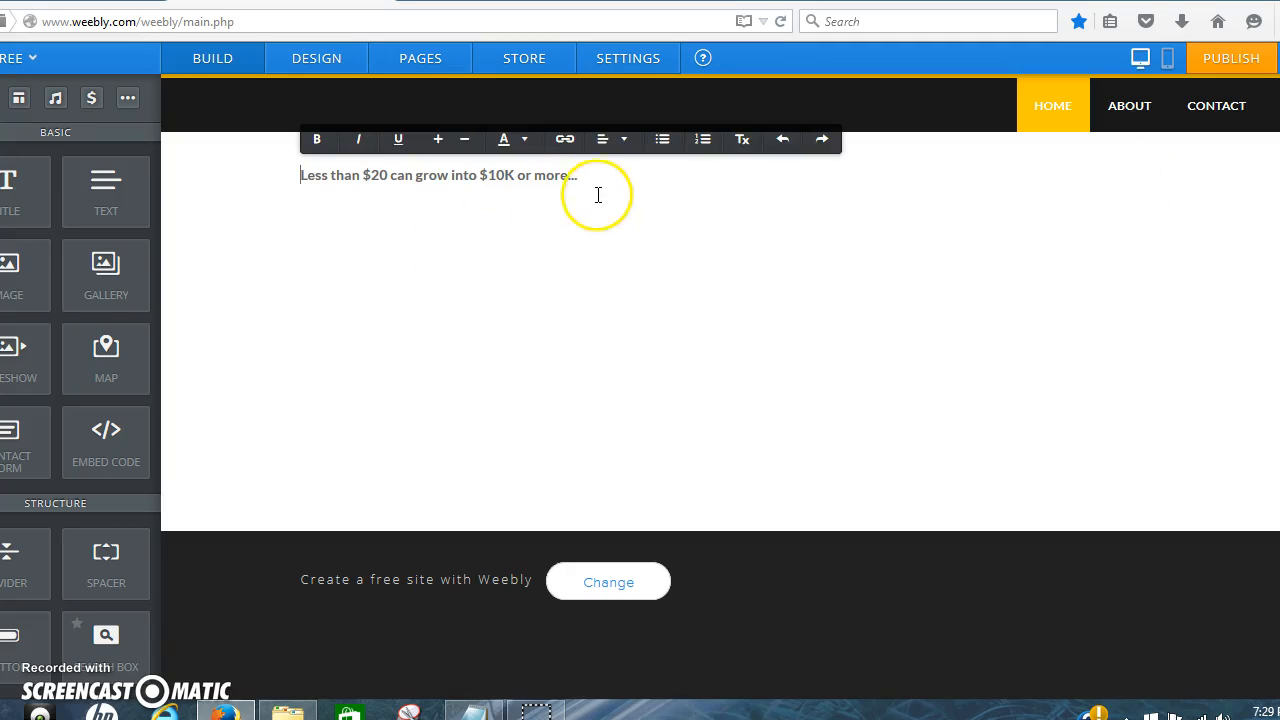
triple_click(435, 175)
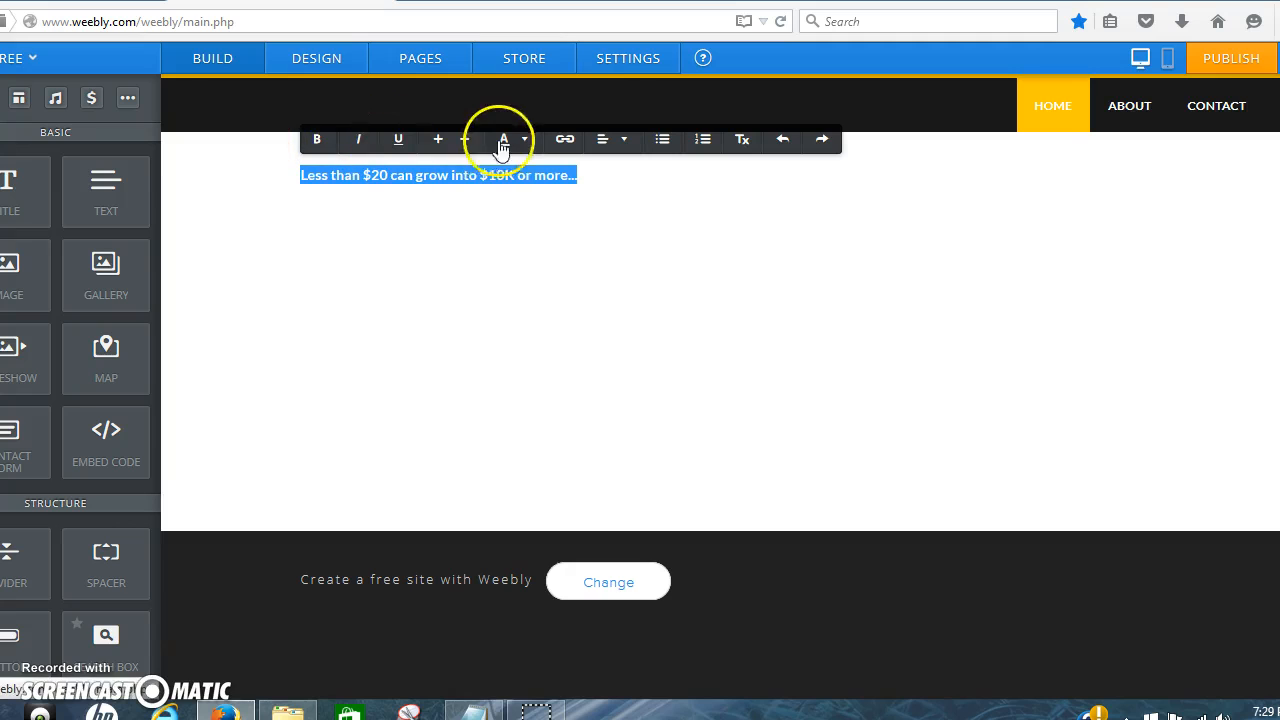
left_click(504, 139)
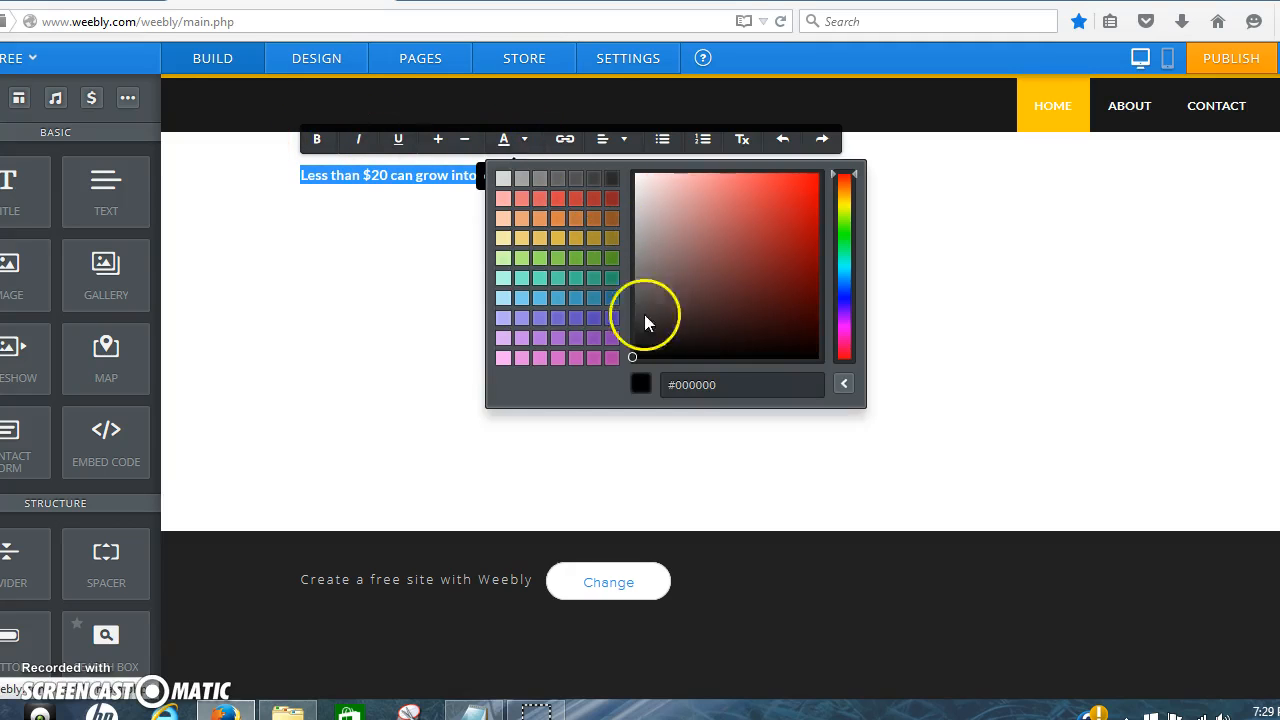
- Colour the headline near-black, enlarge its font, and centre-align it
left_click(688, 352)
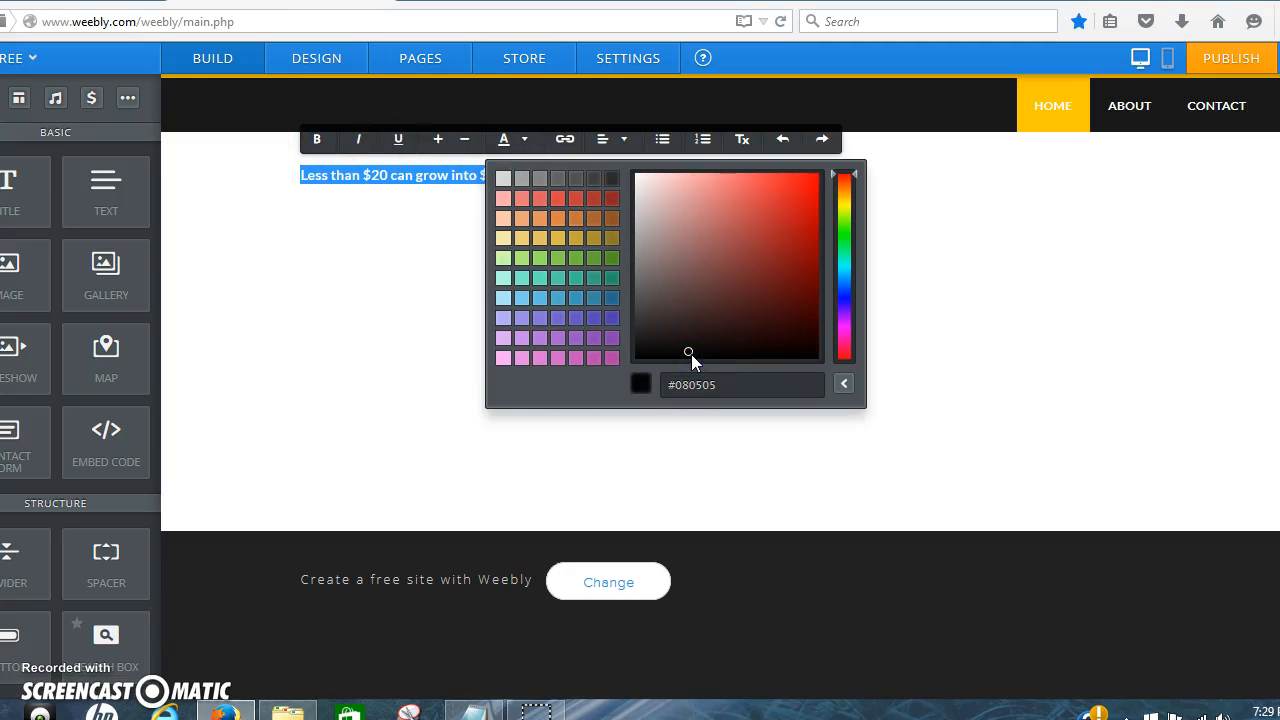
left_click(414, 227)
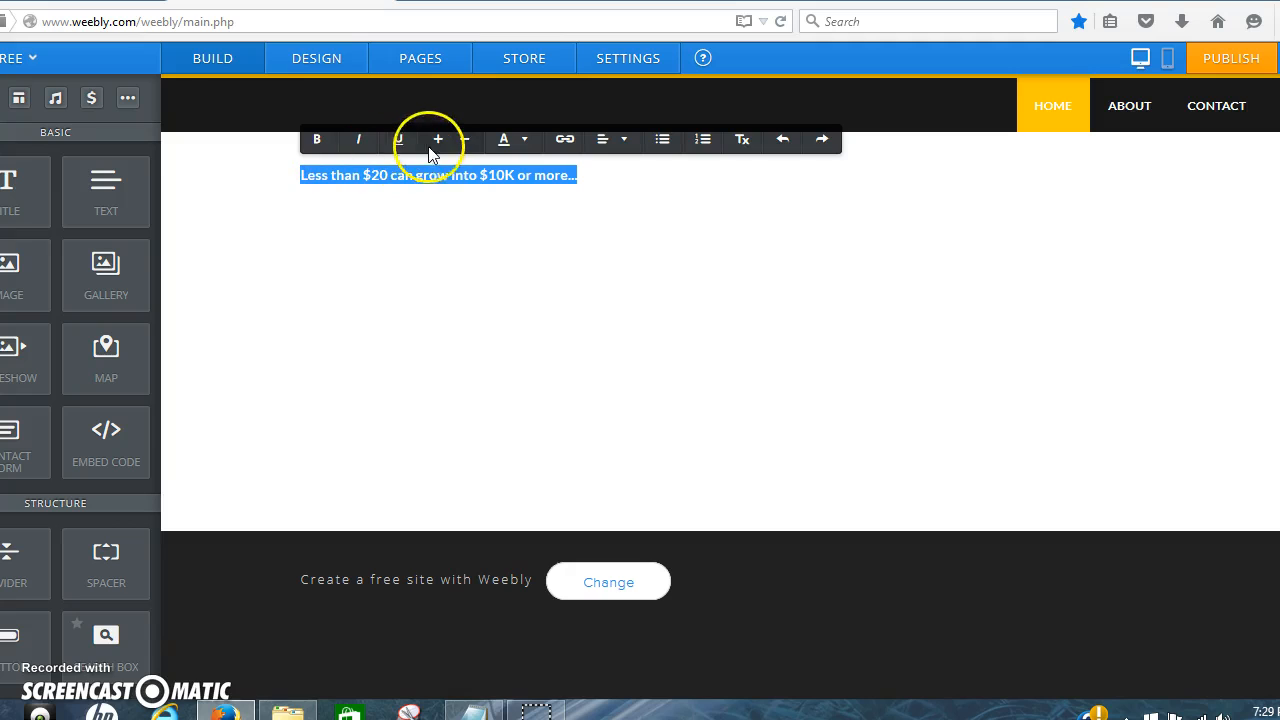
left_click(438, 139)
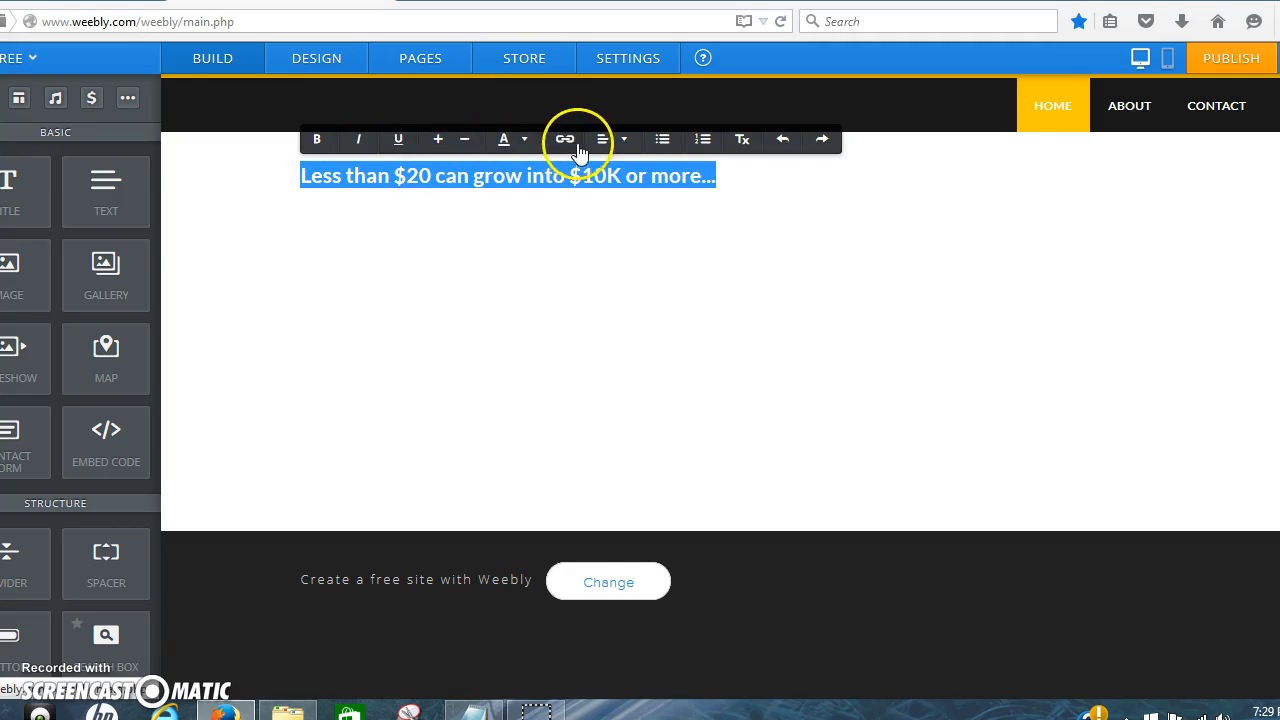
left_click(612, 139)
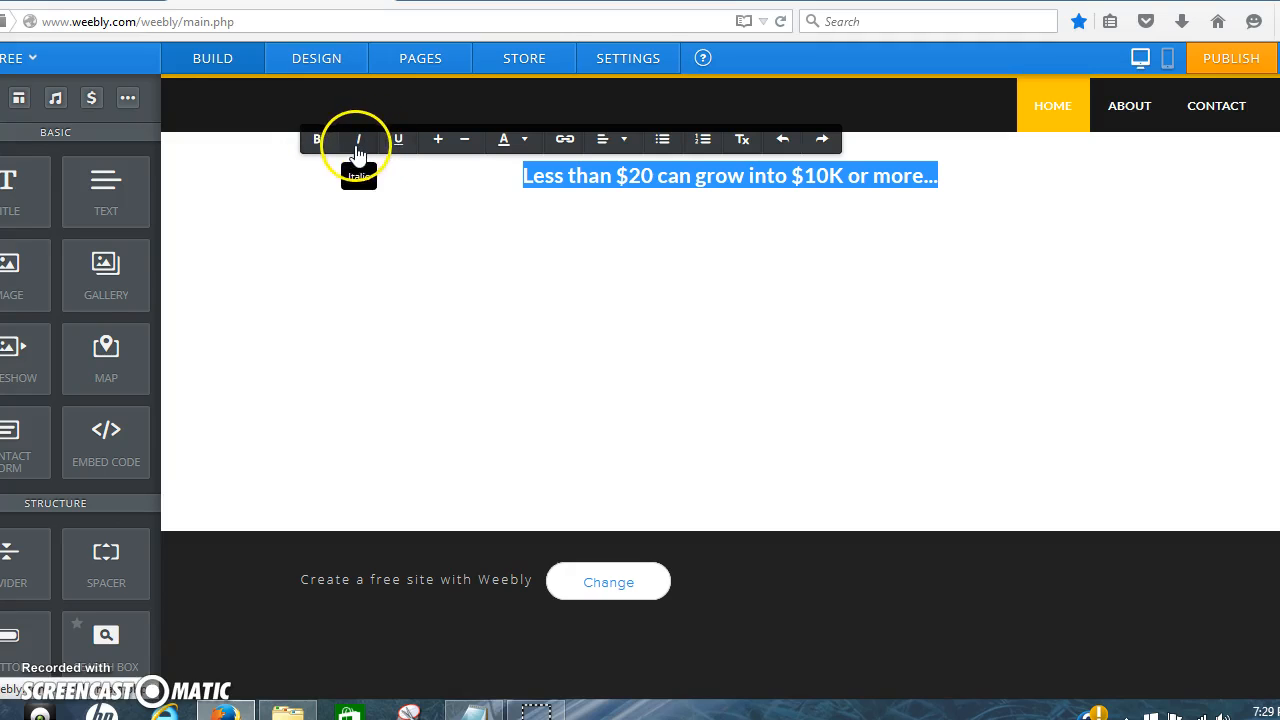
mouse_move(438, 139)
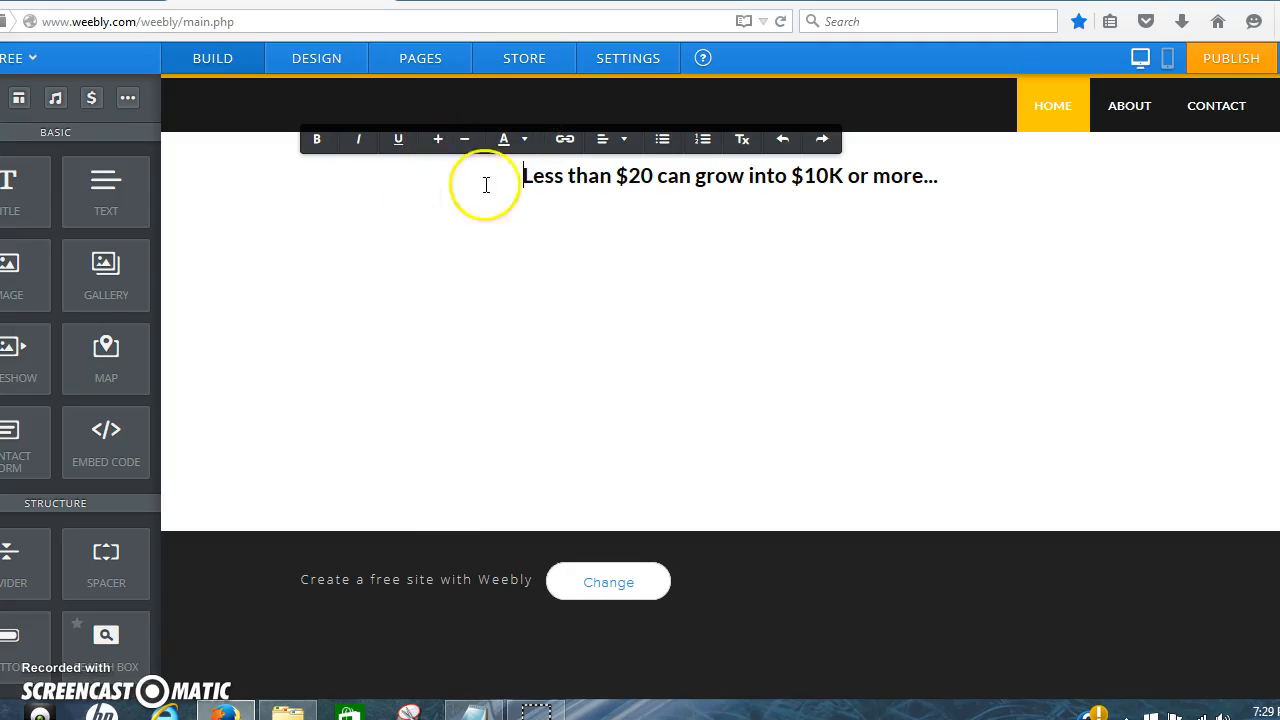
left_click(603, 139)
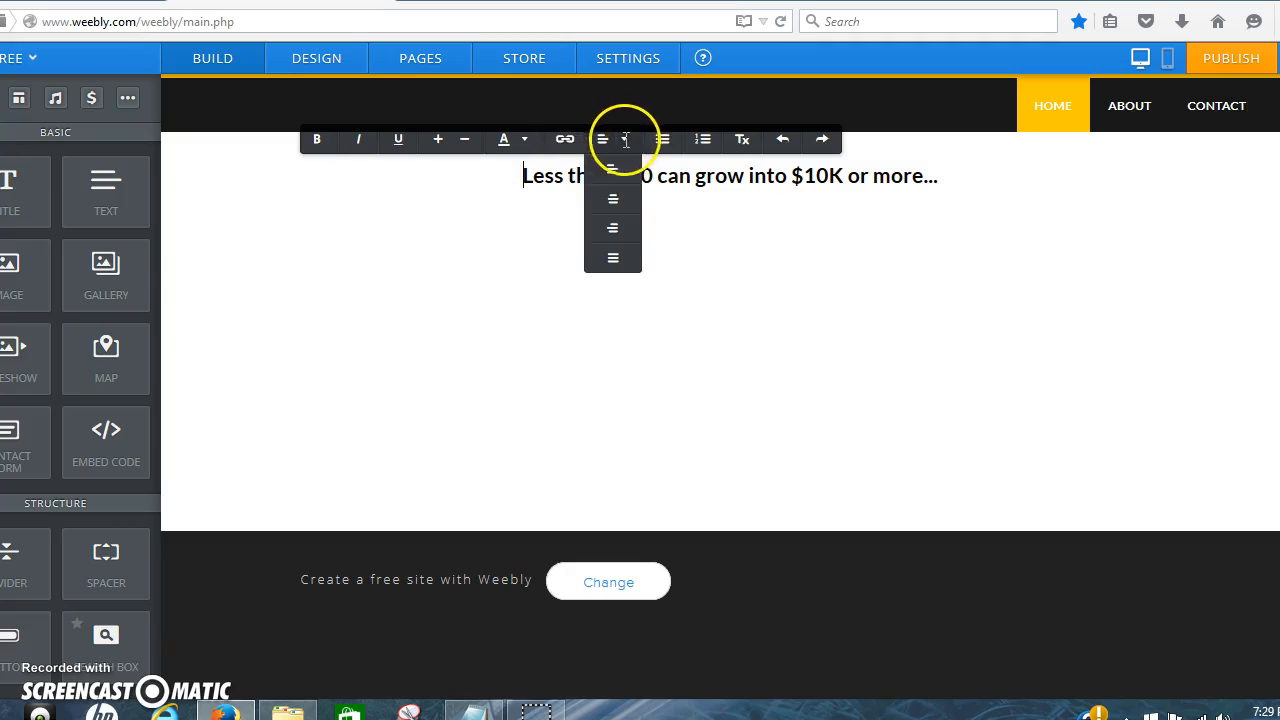
left_click(613, 139)
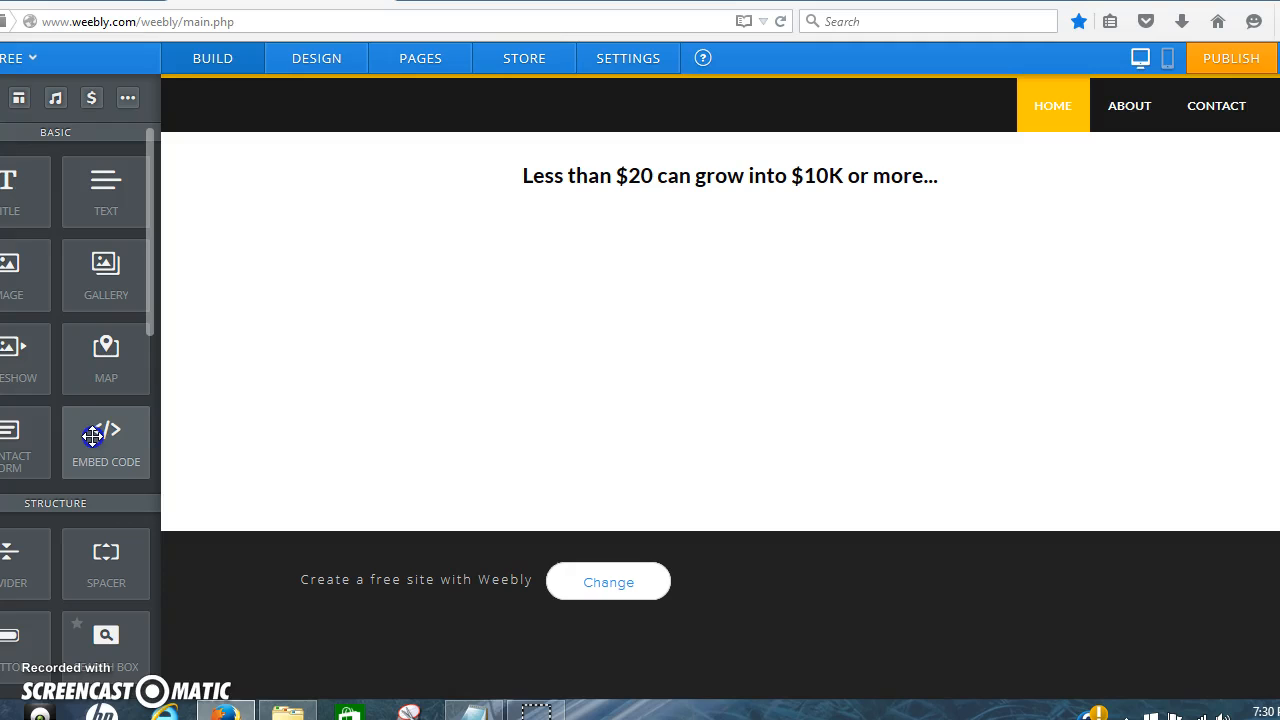
- Drop an Embed Code block below the centred headline
left_click_drag(105, 442, 739, 247)
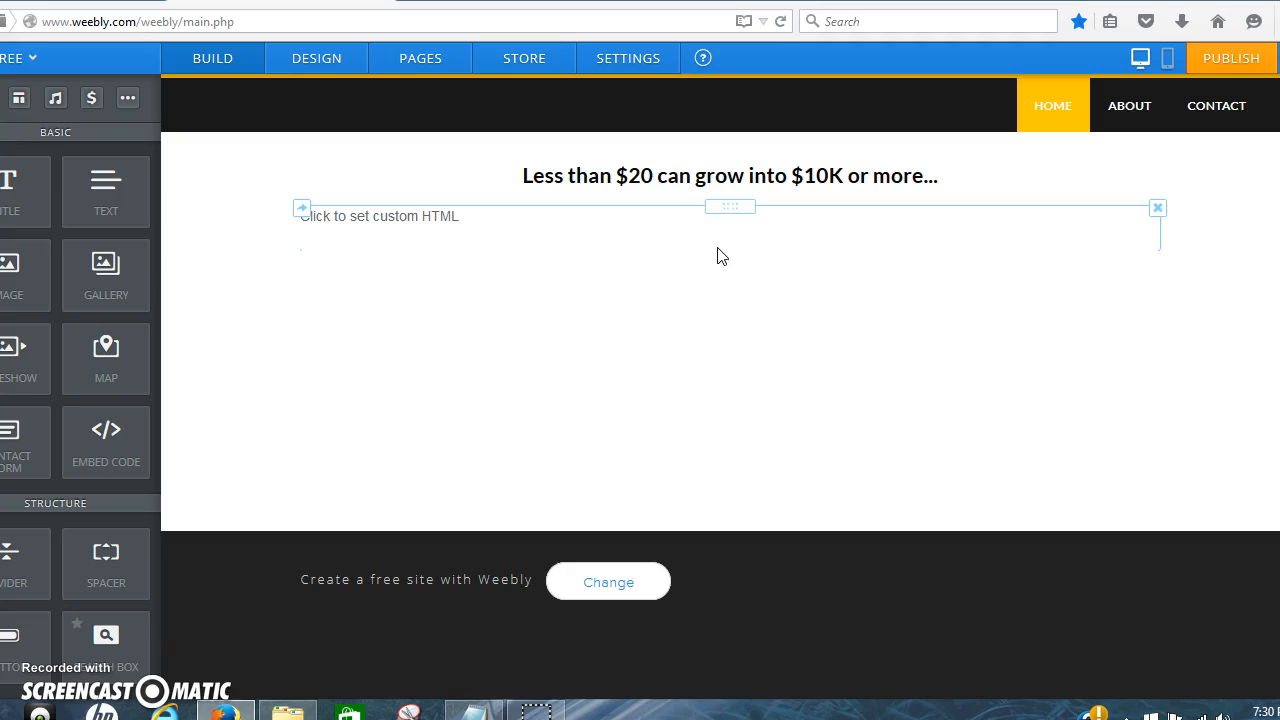
mouse_move(570, 85)
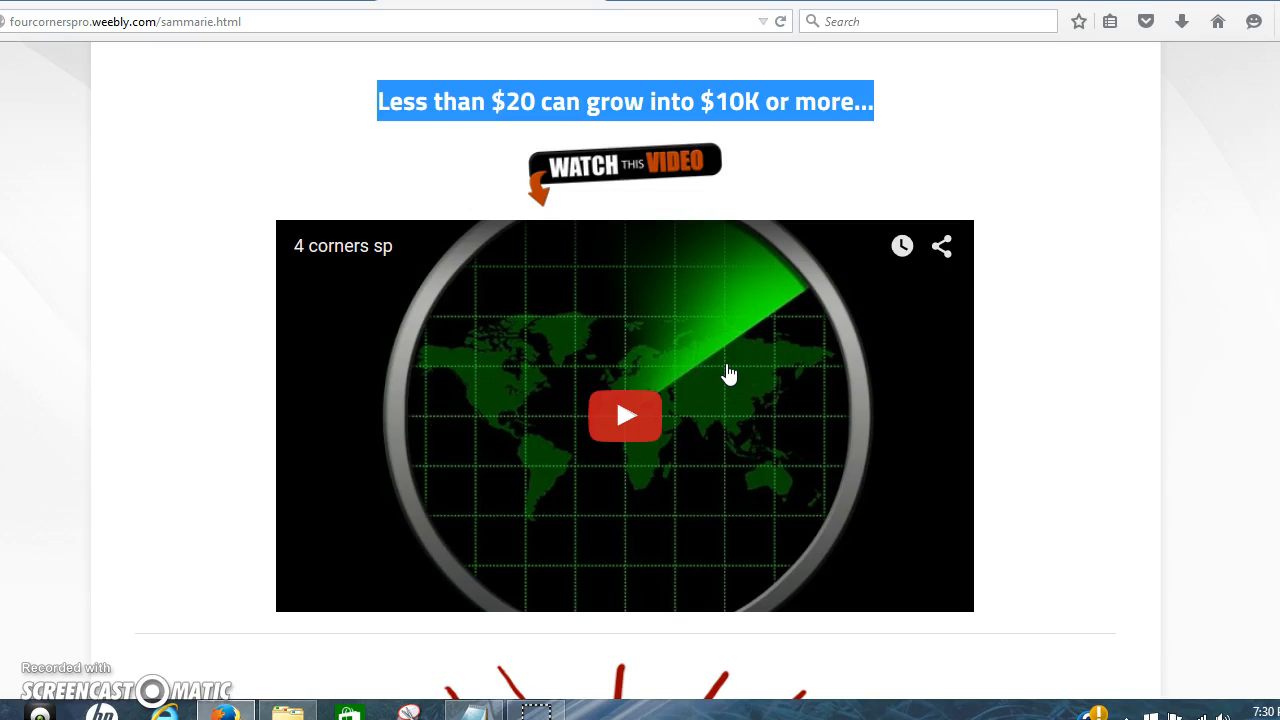
- Copy the YouTube video's embed code from the fourcornerspro page
right_click(728, 374)
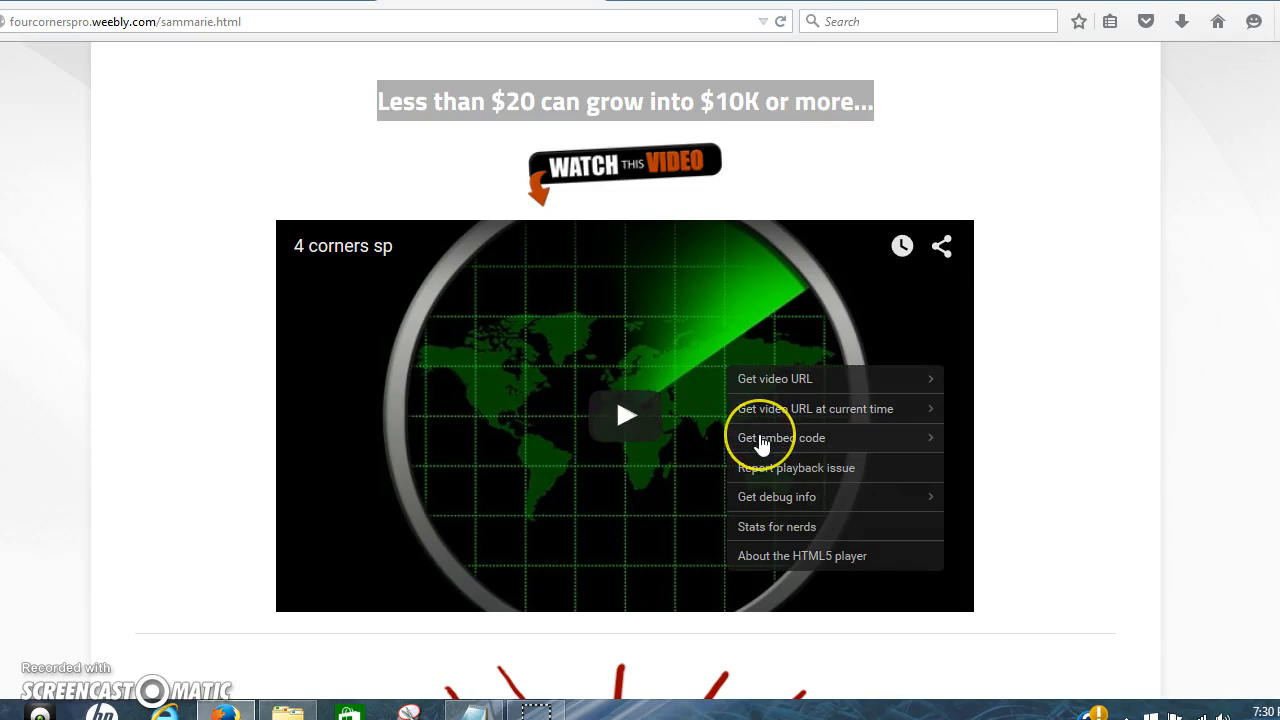
left_click(779, 437)
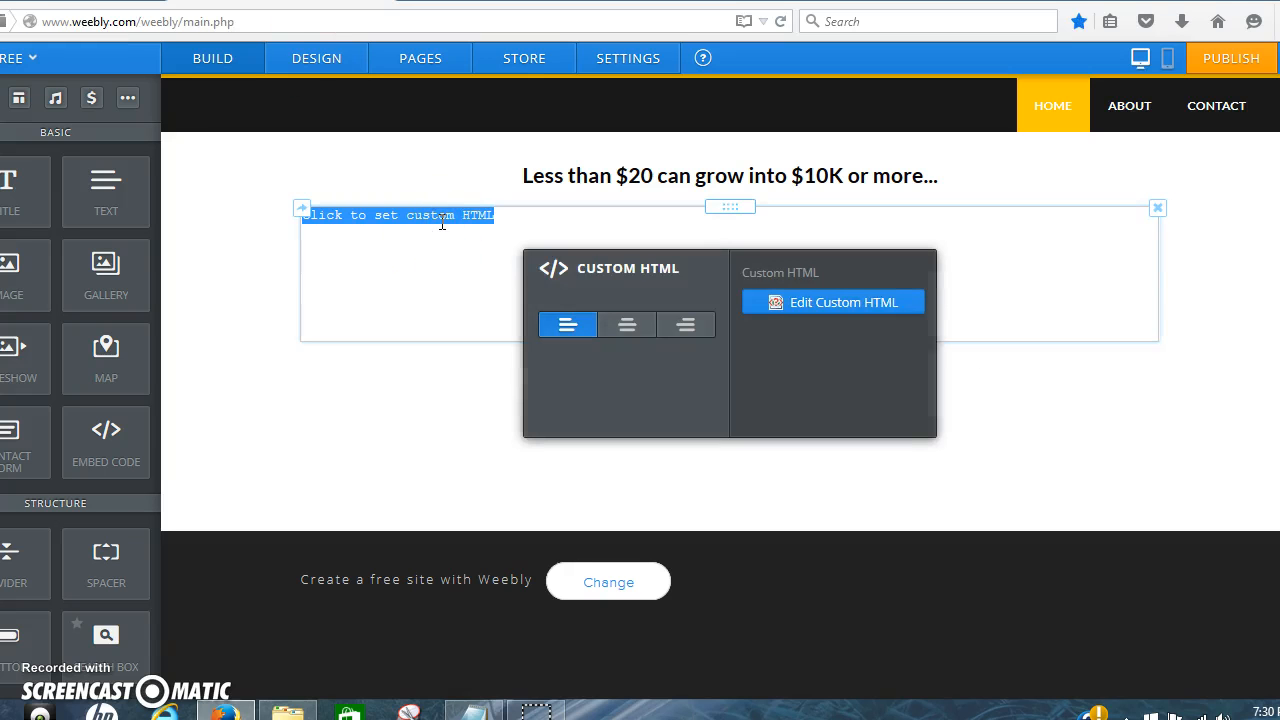
- Paste the YouTube iframe code into the HTML block and centre it
right_click(441, 225)
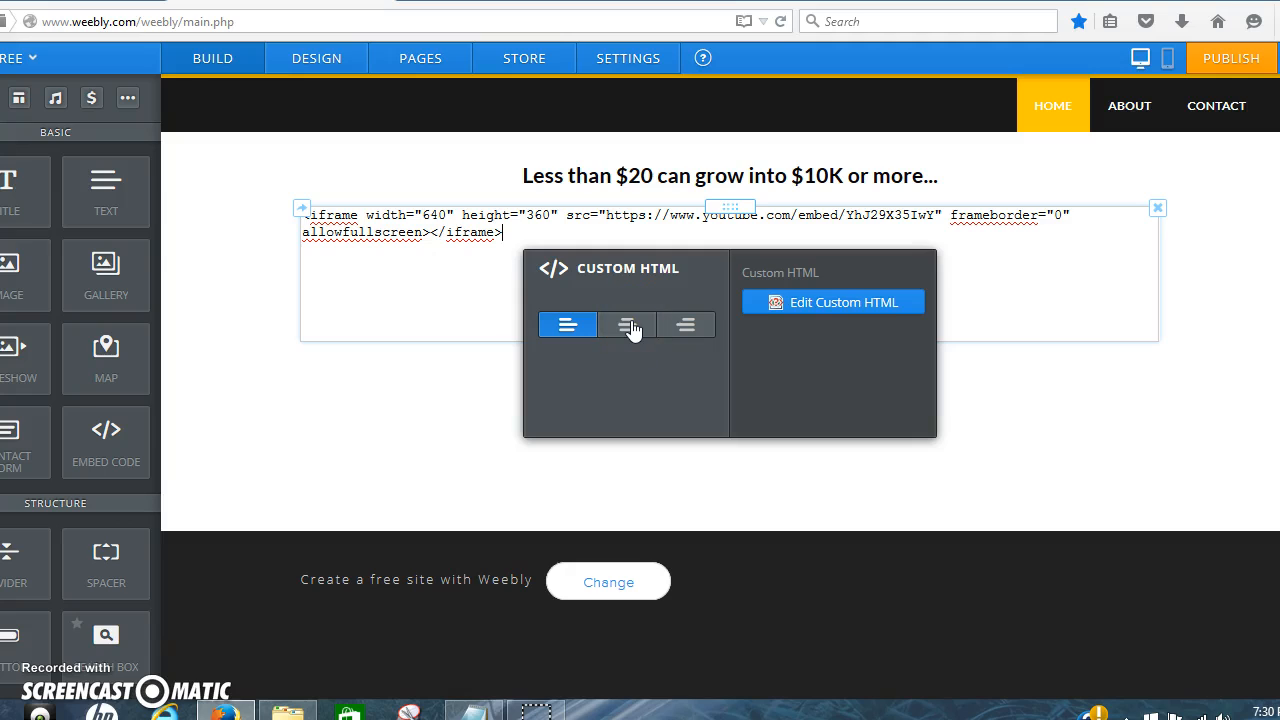
left_click(626, 325)
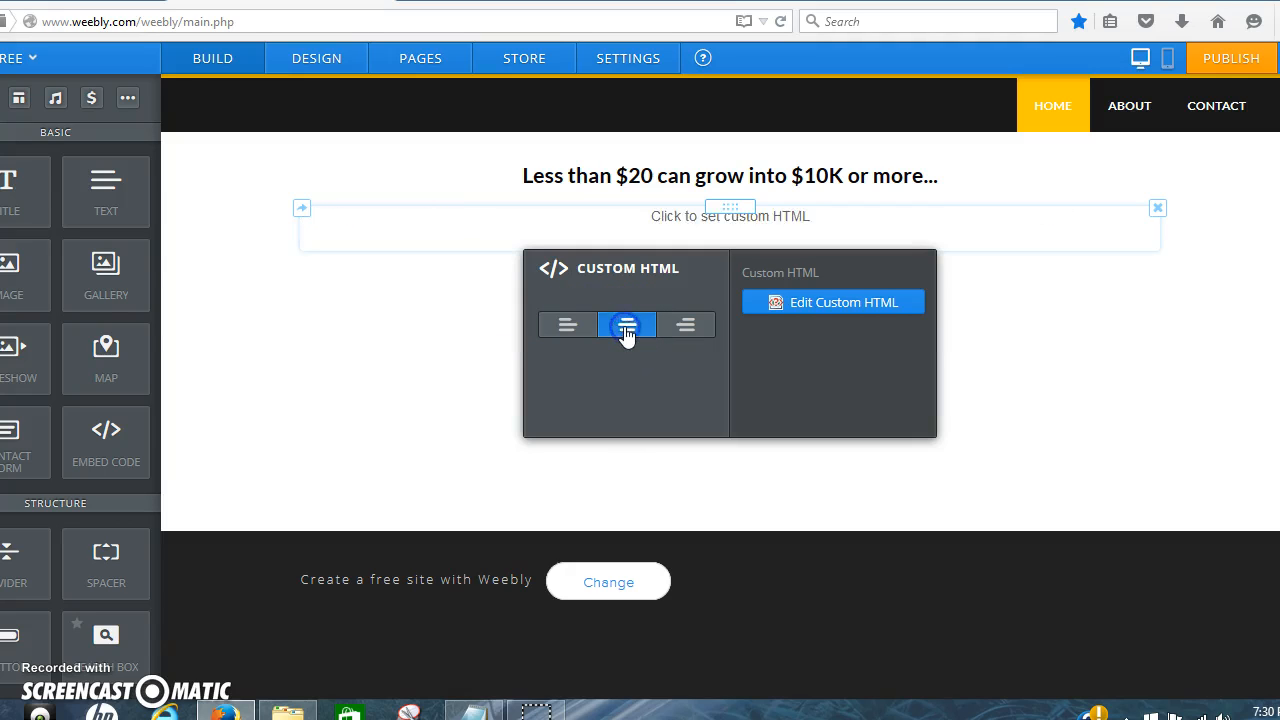
left_click(626, 324)
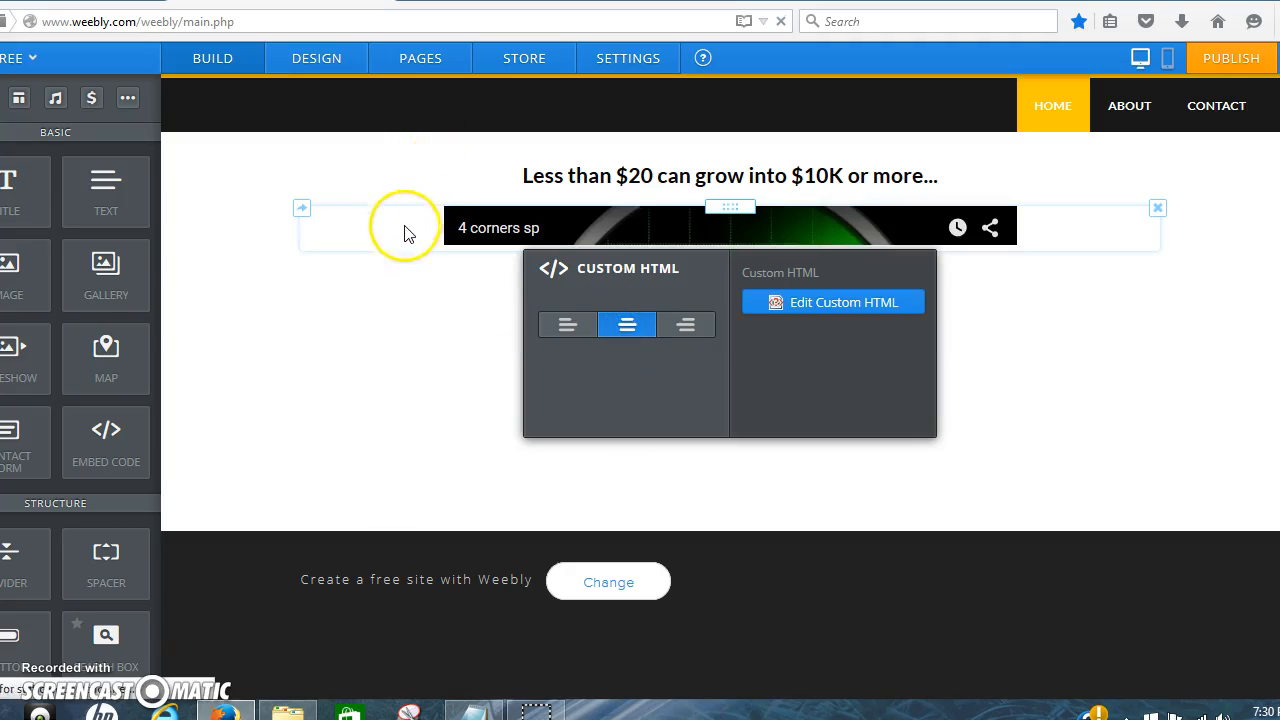
mouse_move(300, 298)
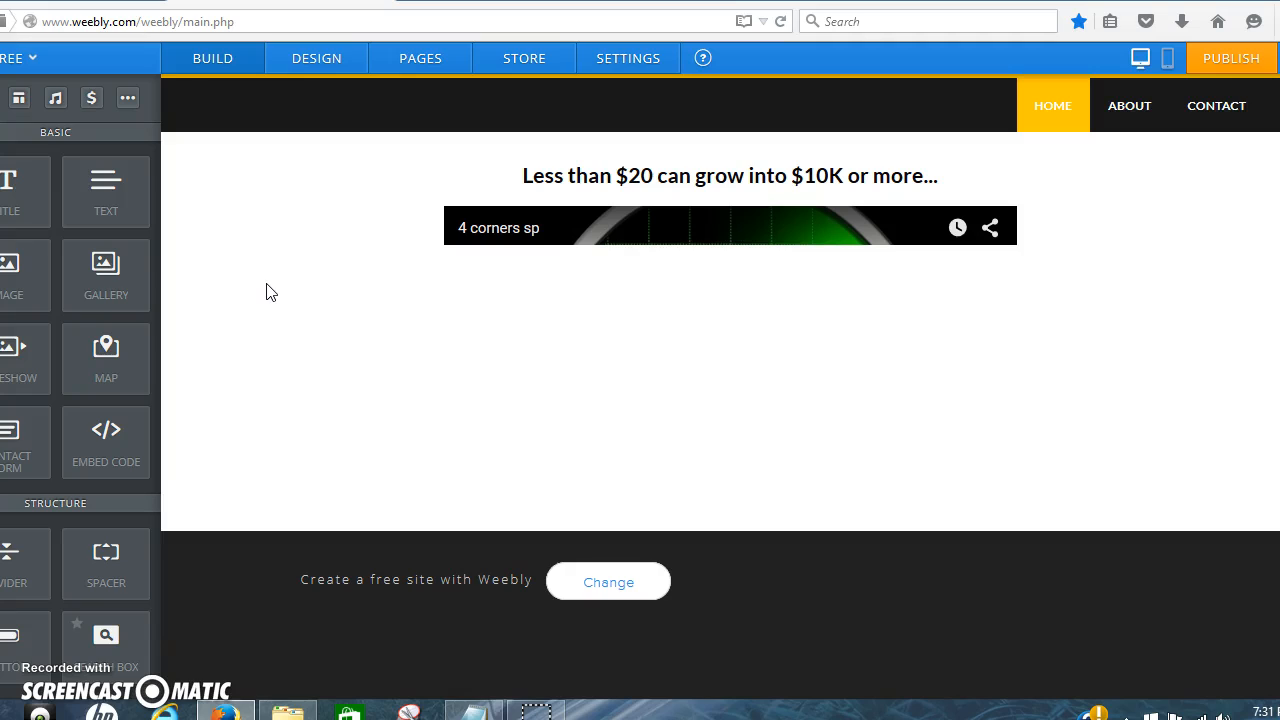
mouse_move(620, 18)
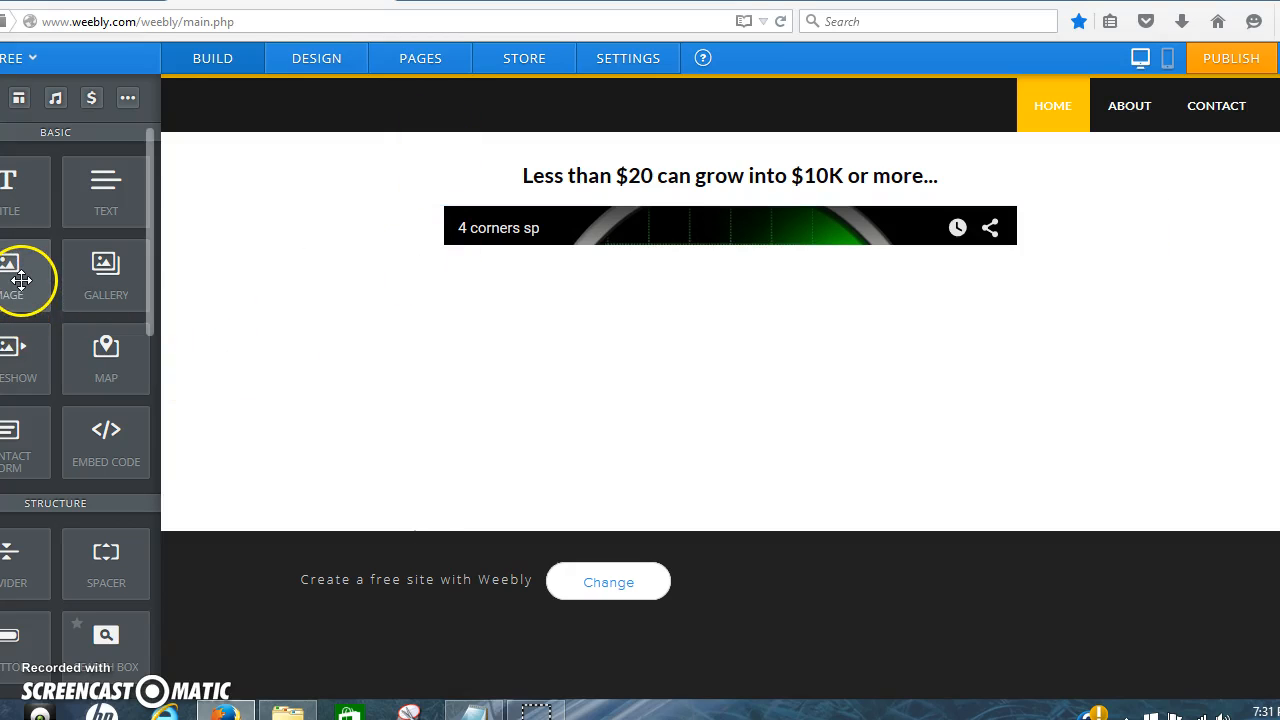
mouse_move(540, 14)
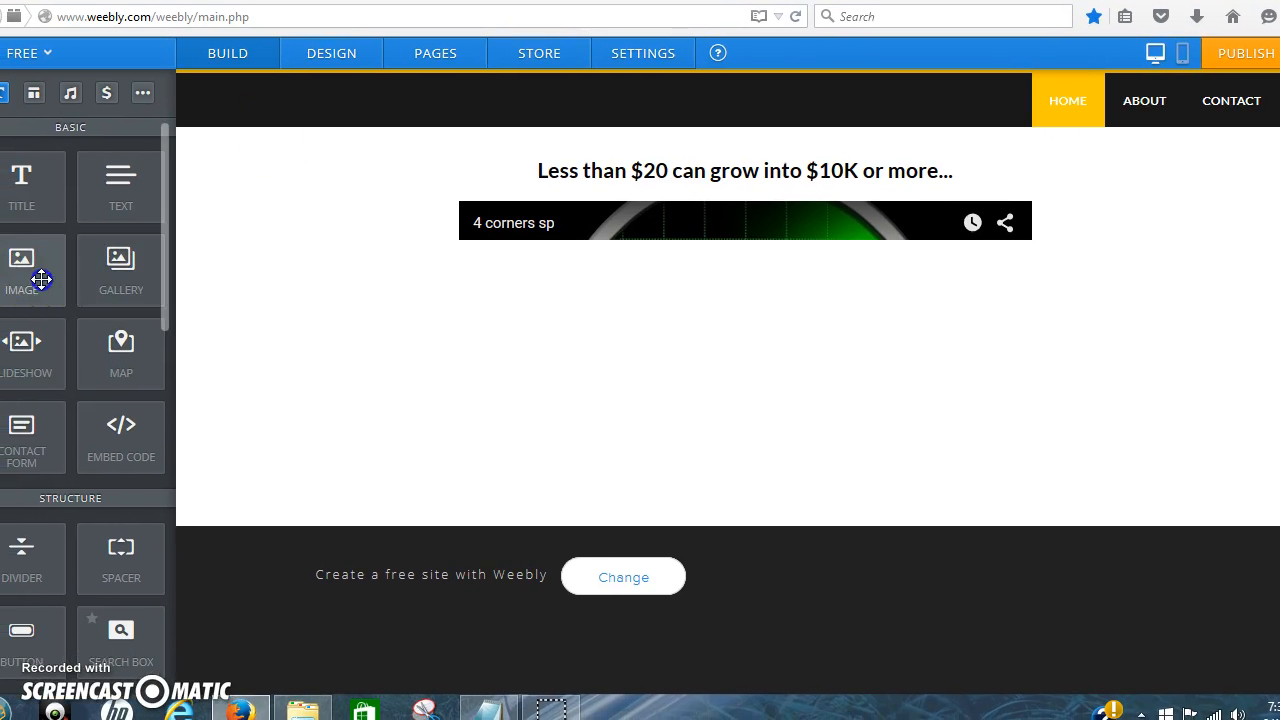
- Add an Image block below the video and upload the red arrows picture
left_click_drag(21, 270, 733, 347)
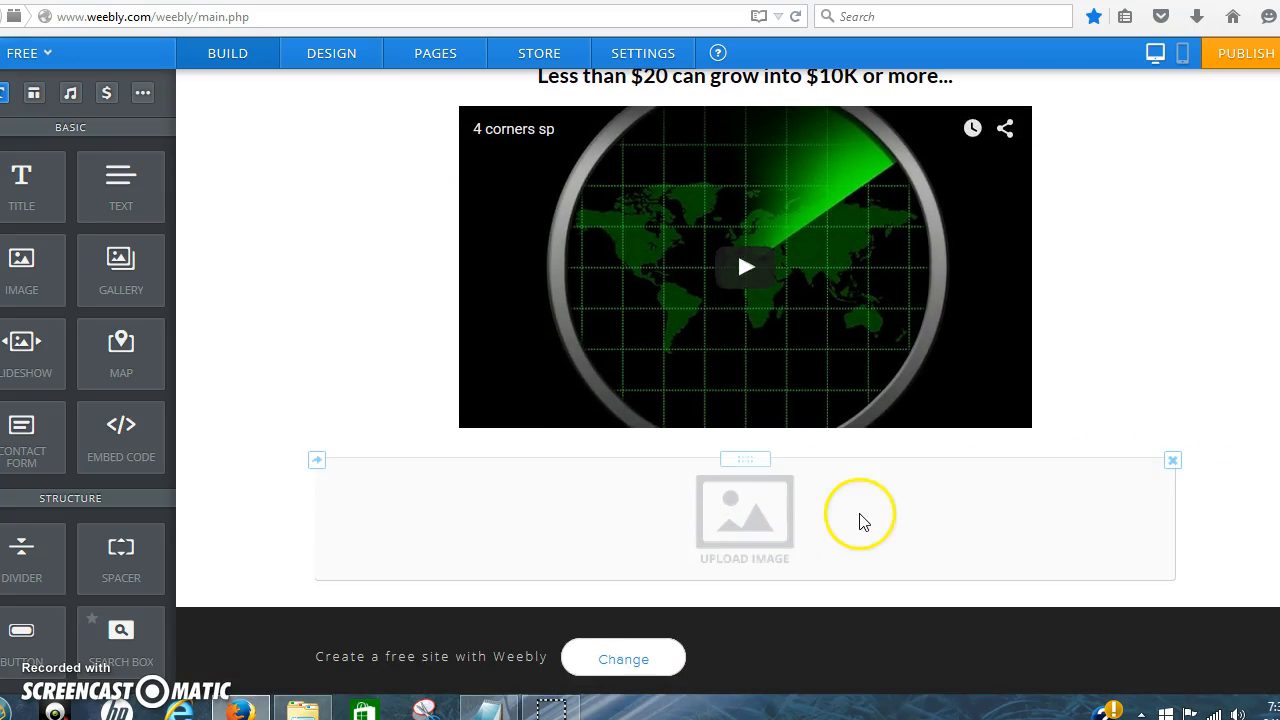
left_click(744, 517)
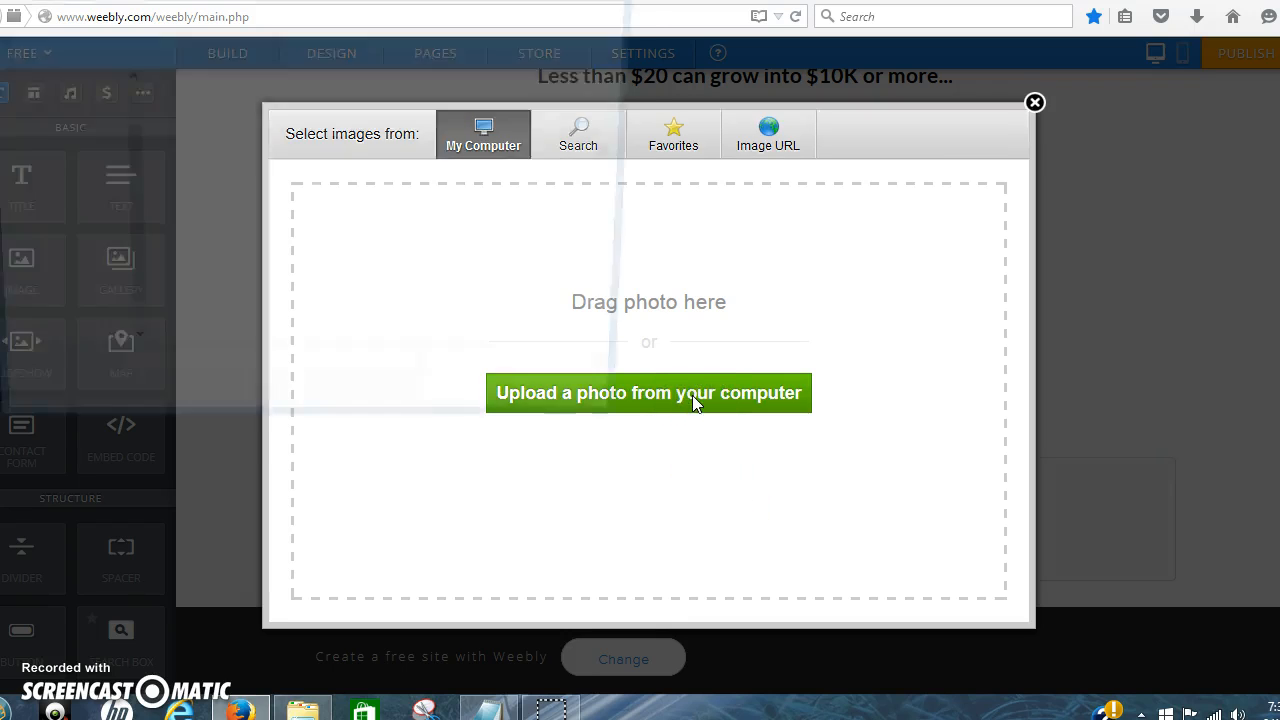
left_click(648, 392)
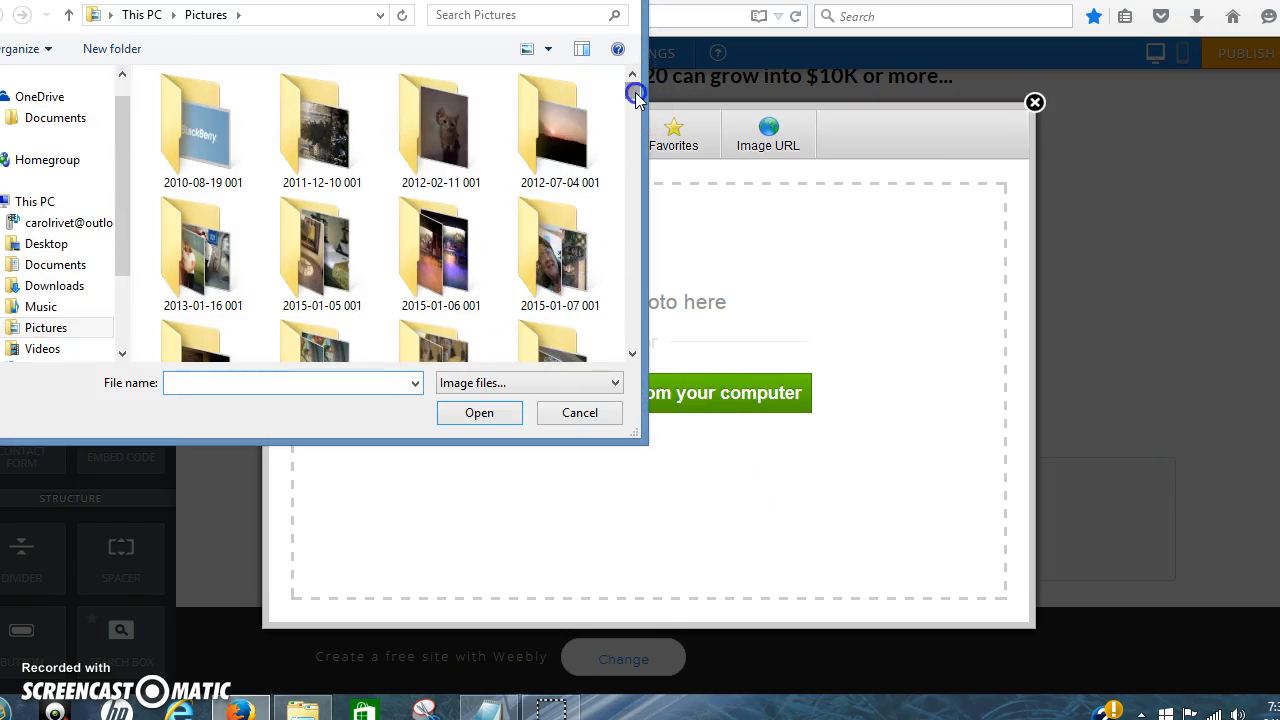
scroll("down", 3)
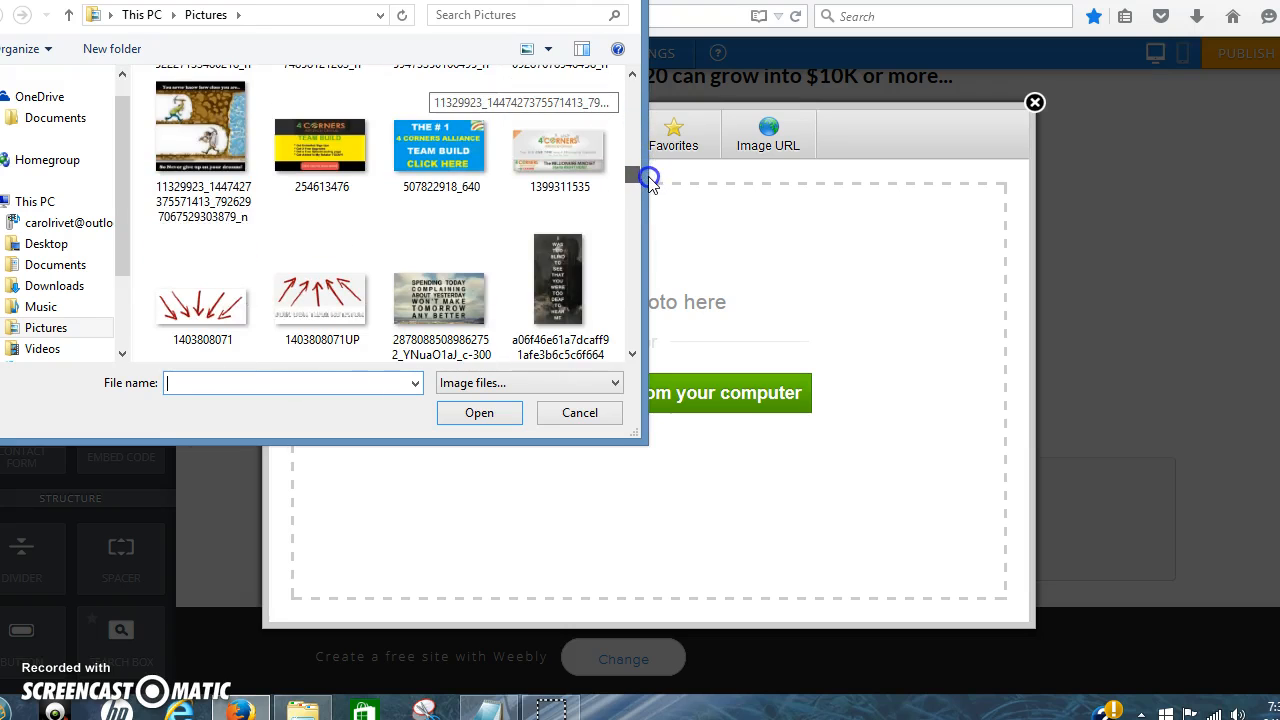
left_click(203, 270)
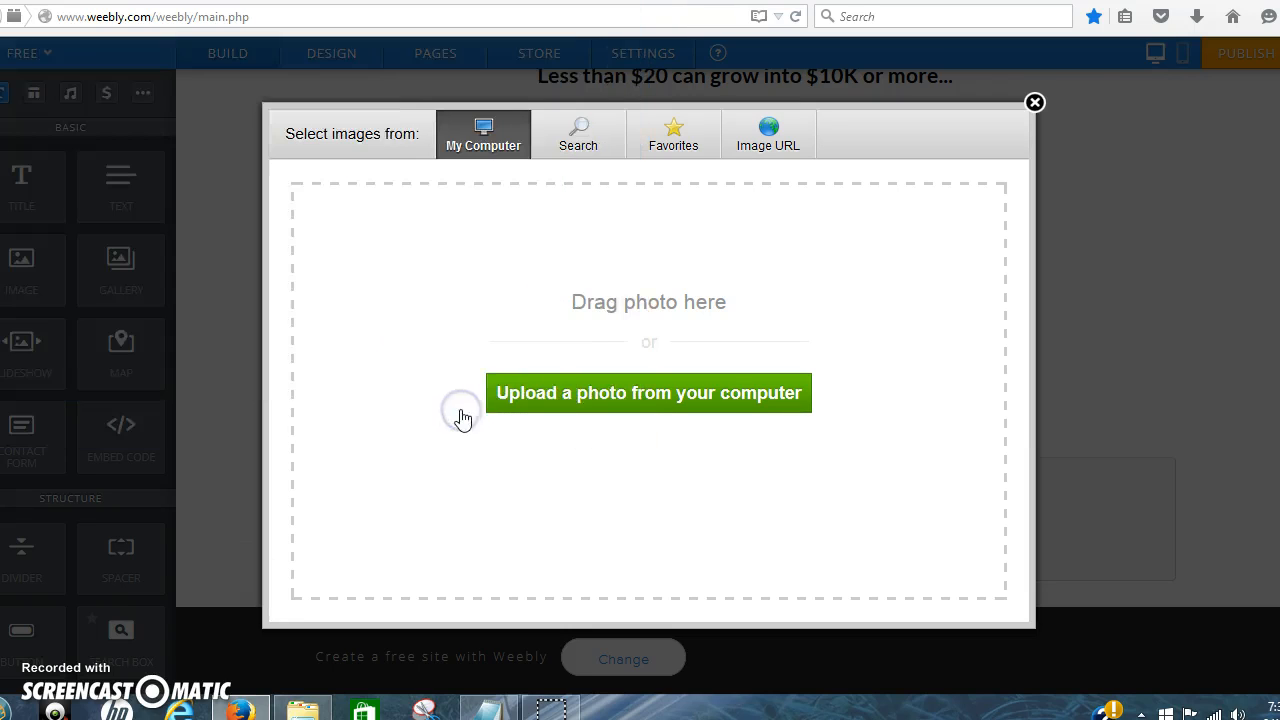
left_click(648, 392)
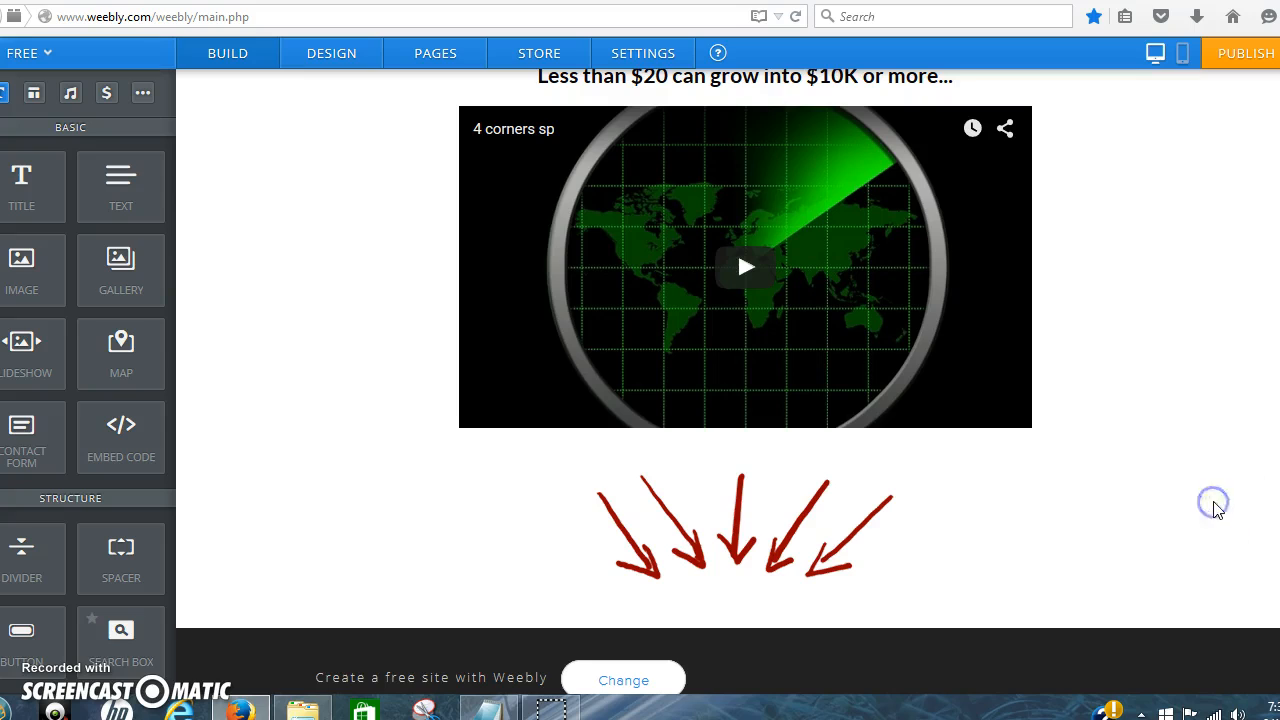
scroll("down", 3)
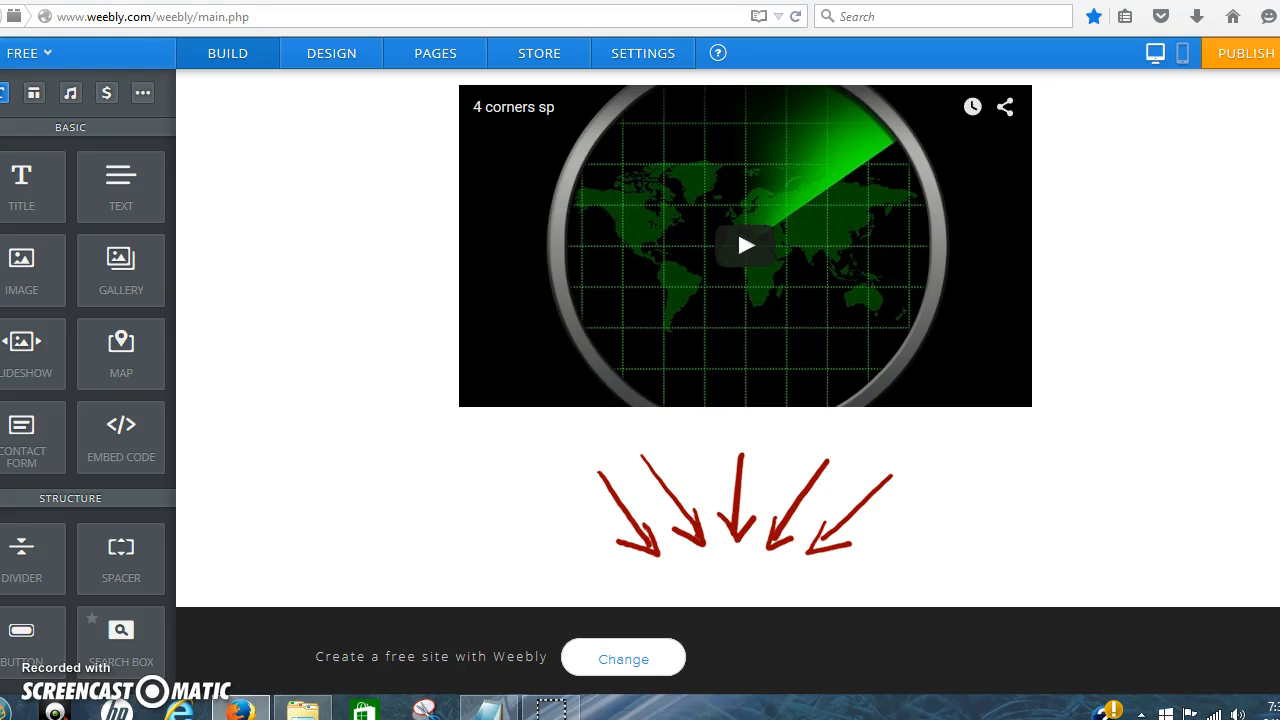
- Add an Image block below the arrows and upload the orange_signupnow picture
left_click(745, 505)
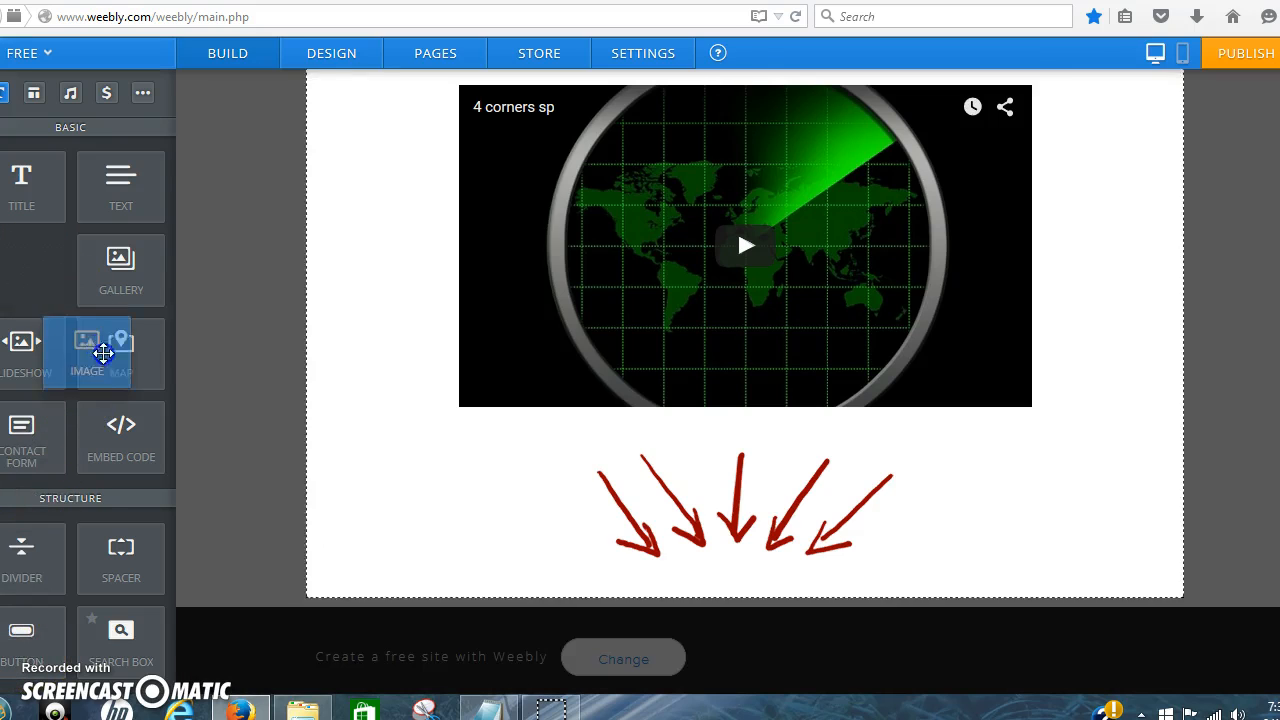
left_click_drag(87, 352, 740, 600)
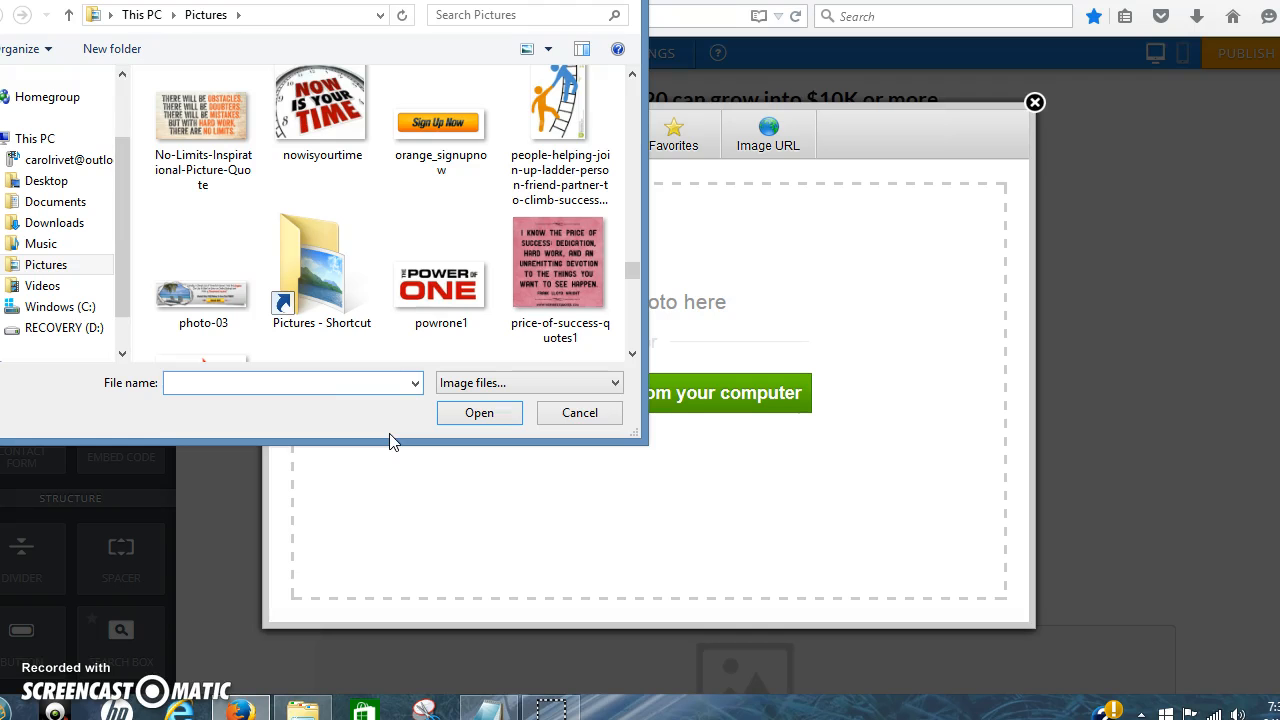
left_click(440, 115)
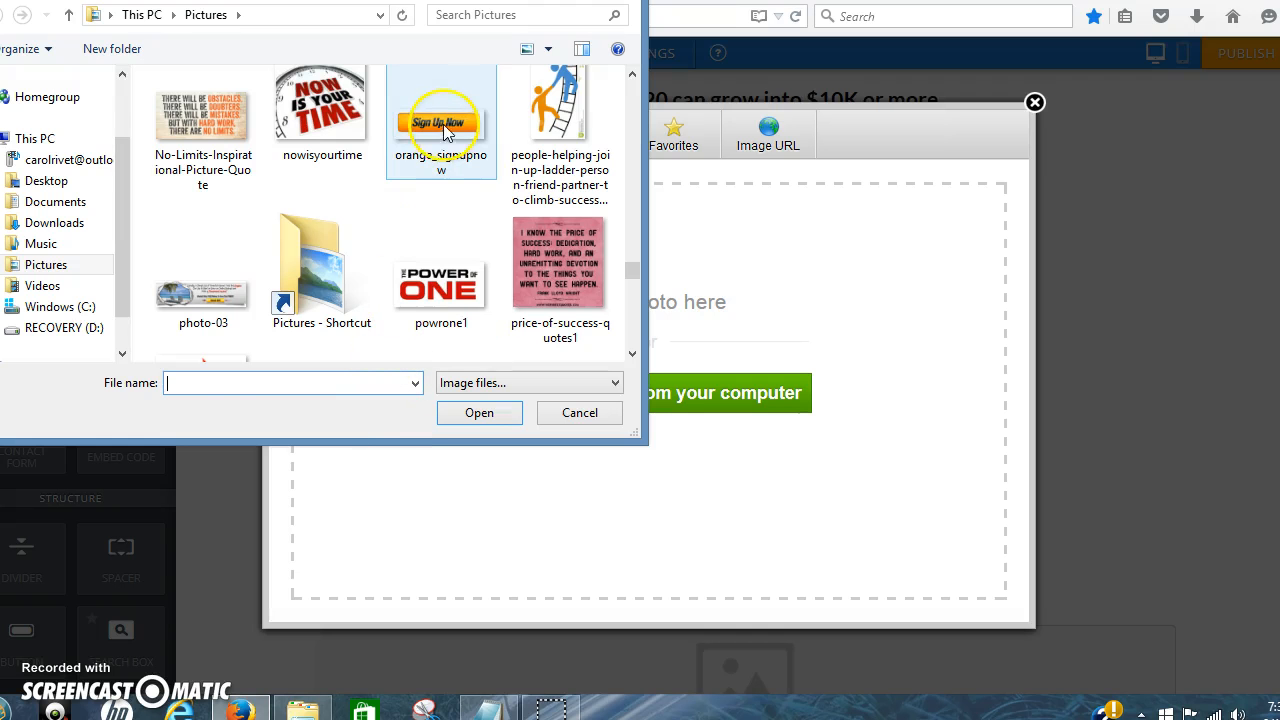
left_click(441, 120)
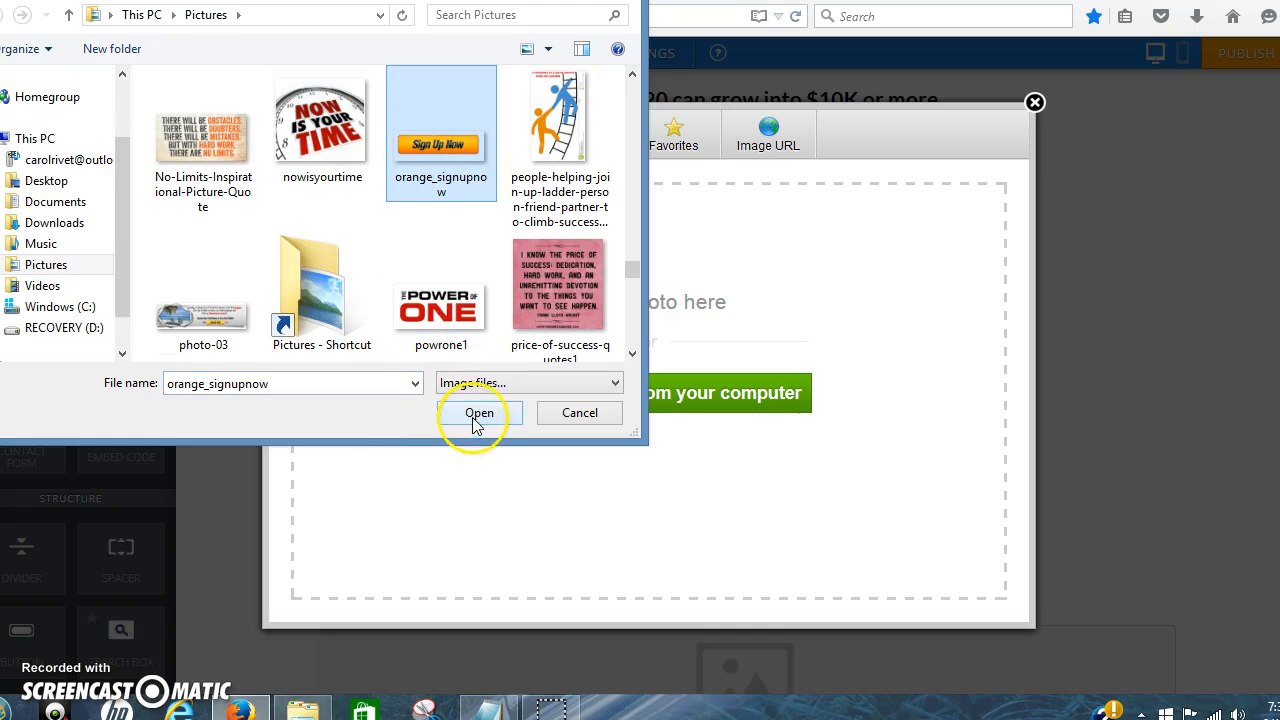
left_click(479, 413)
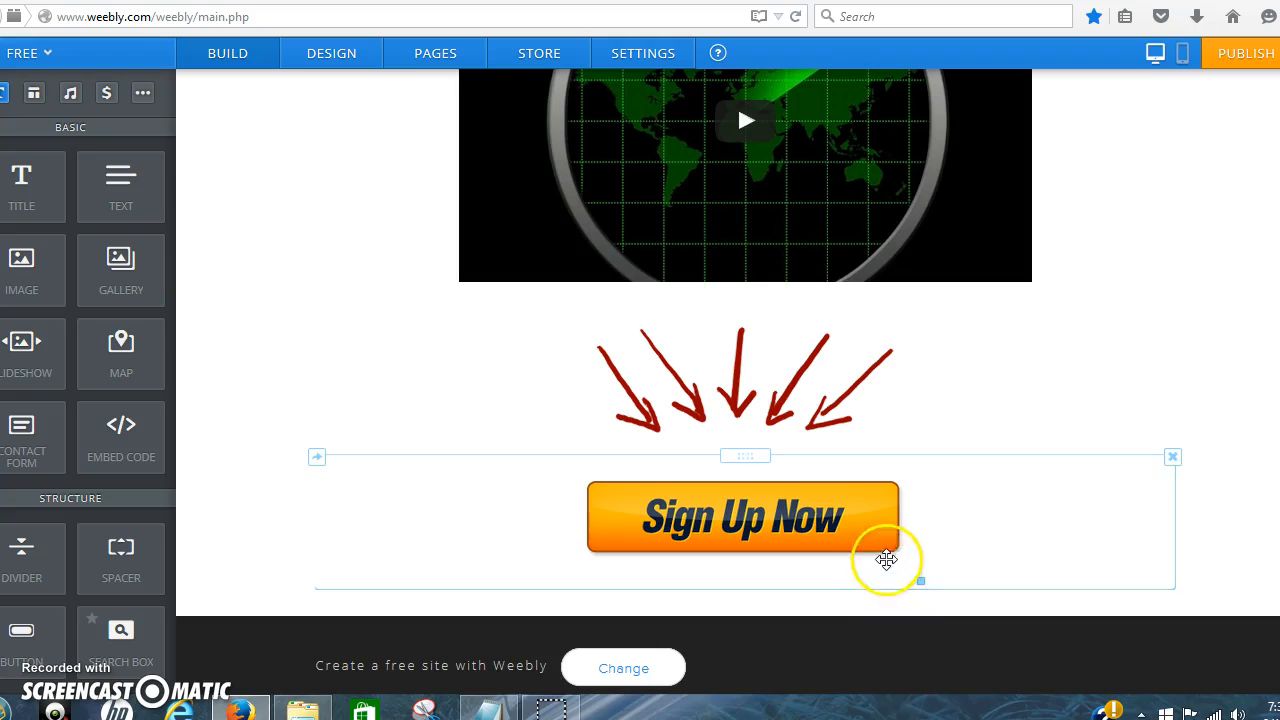
mouse_move(918, 578)
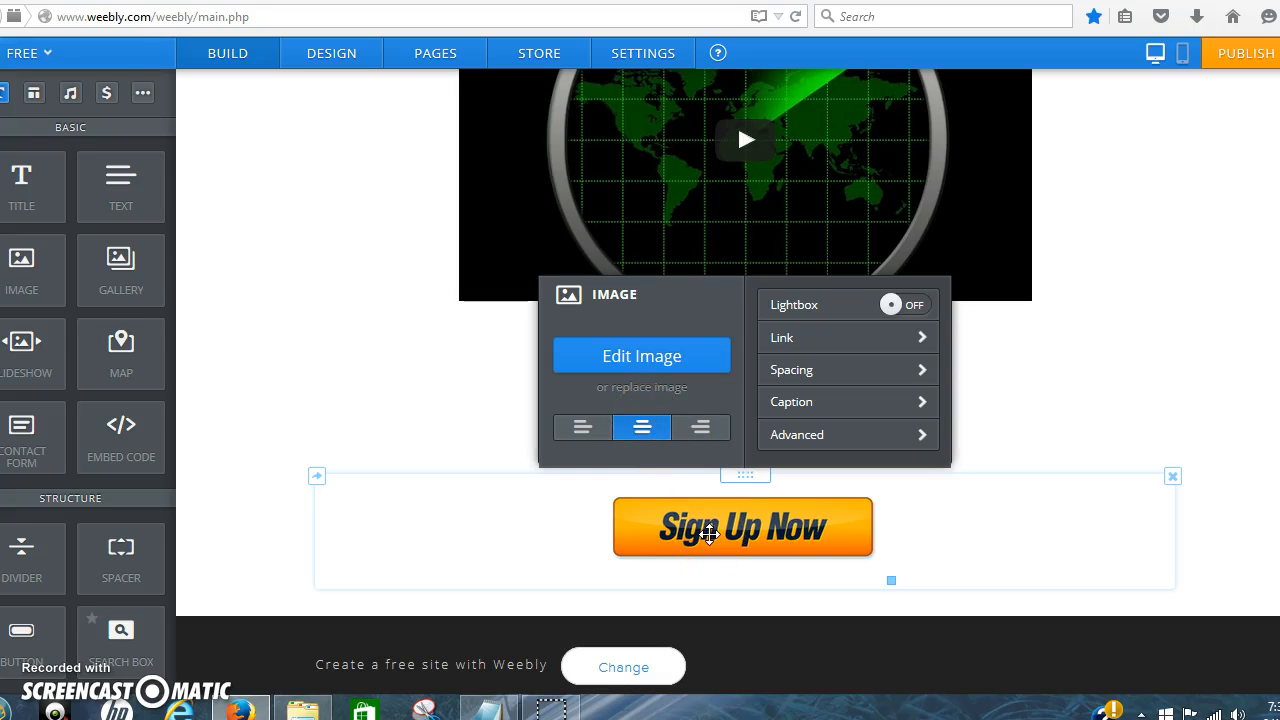
mouse_move(840, 338)
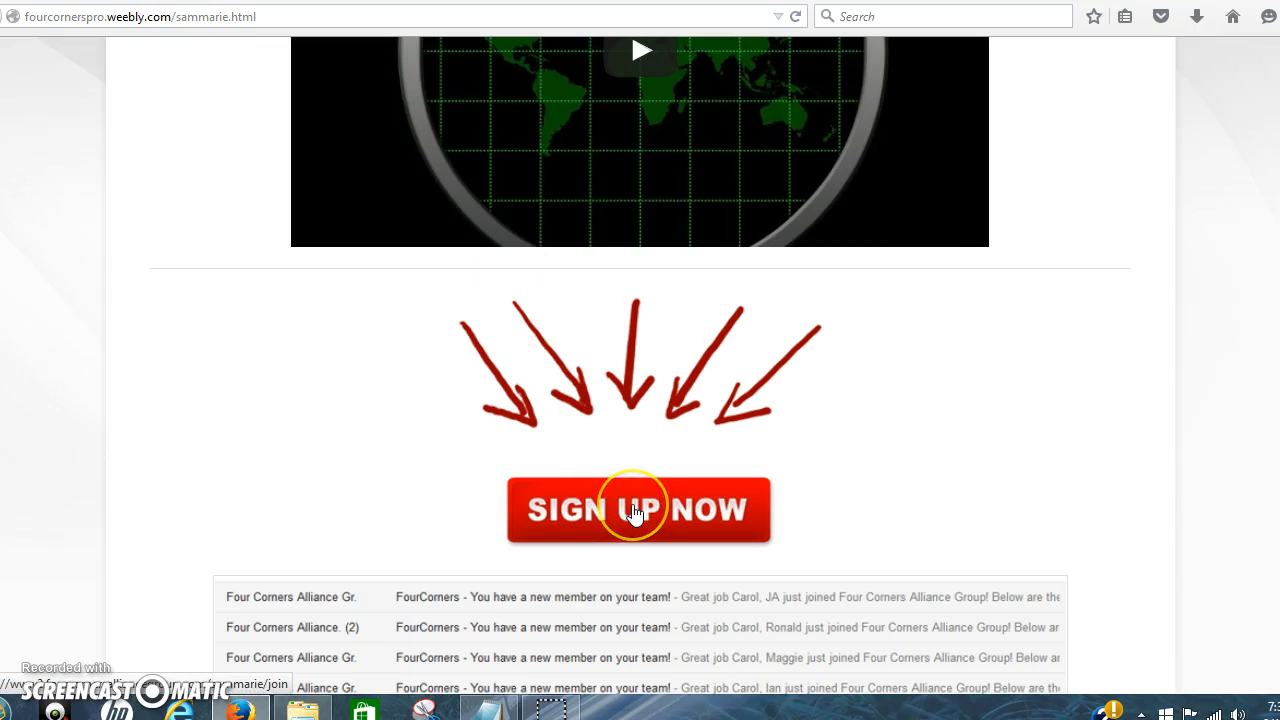
- Follow the live Sign Up Now link and copy the join page's web address
left_click(639, 509)
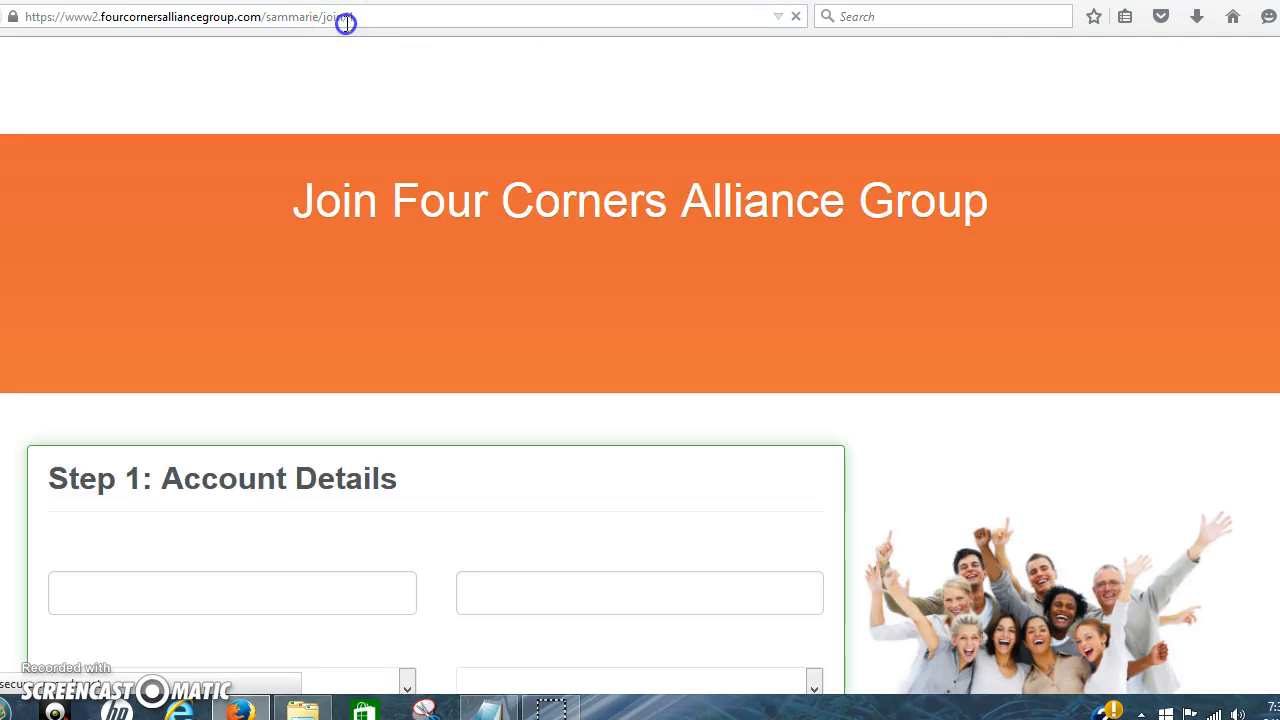
right_click(190, 16)
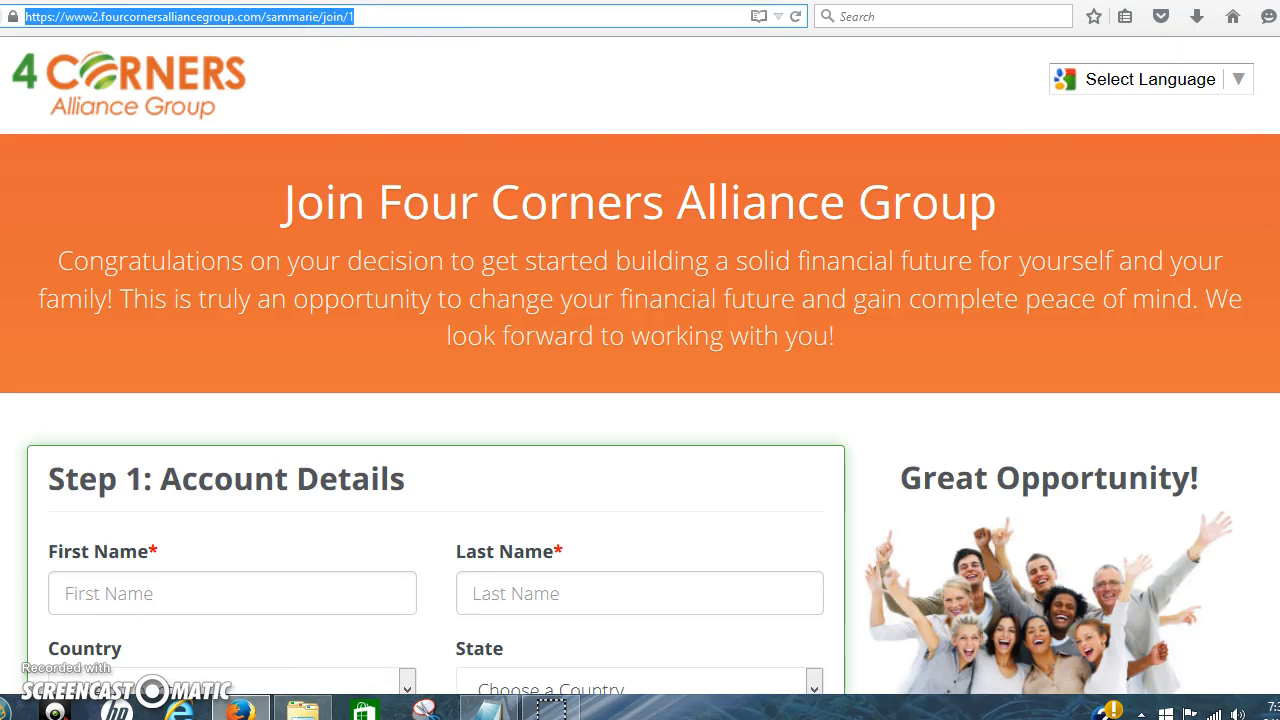
scroll("down", 3)
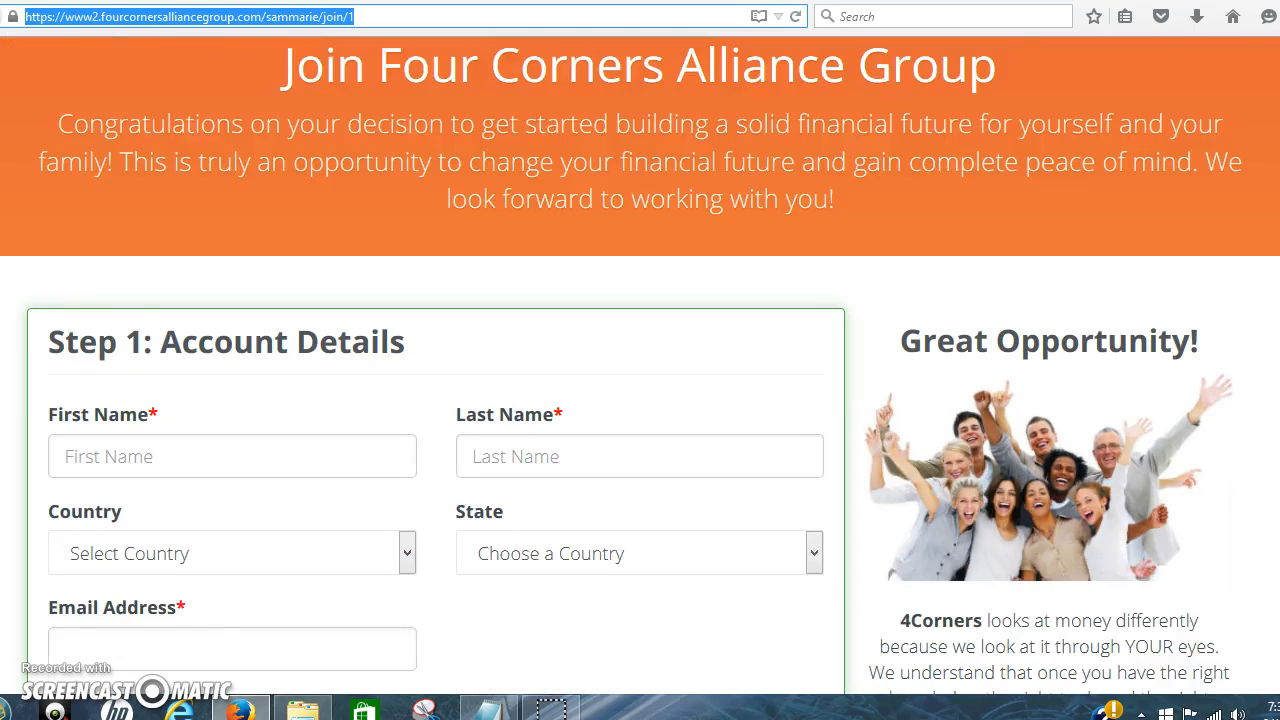
scroll("down", 3)
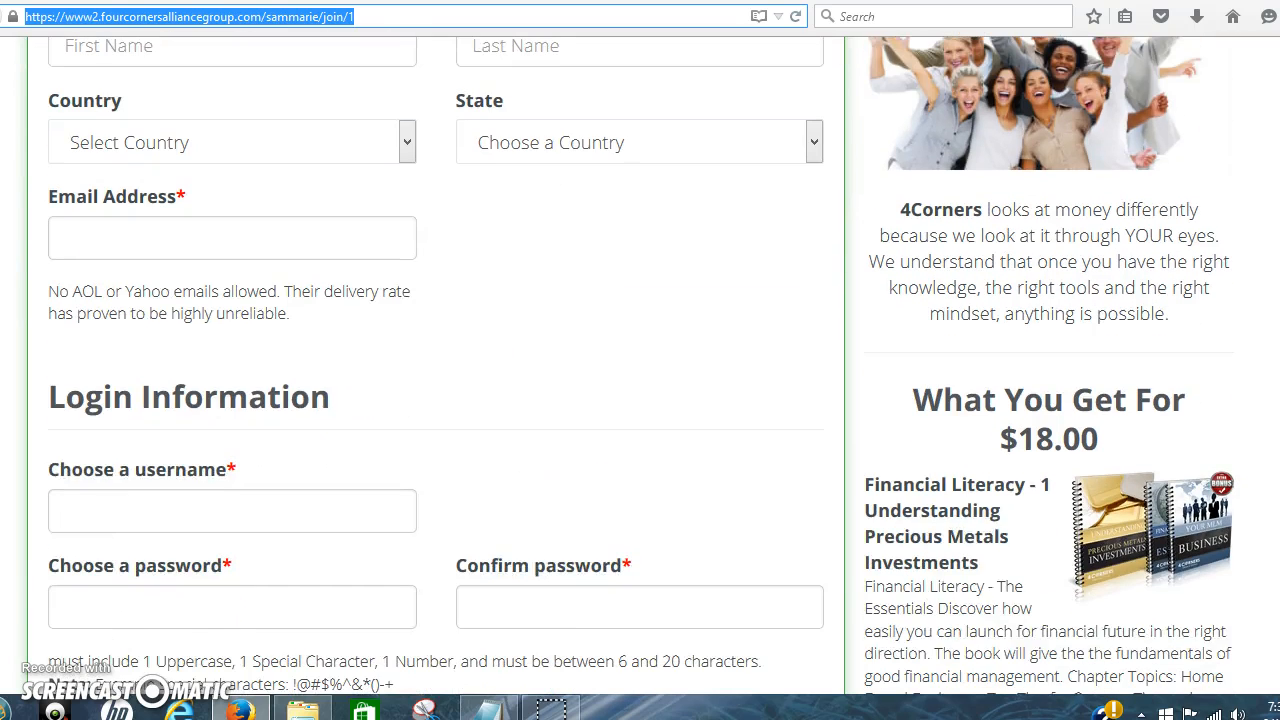
scroll("down", 3)
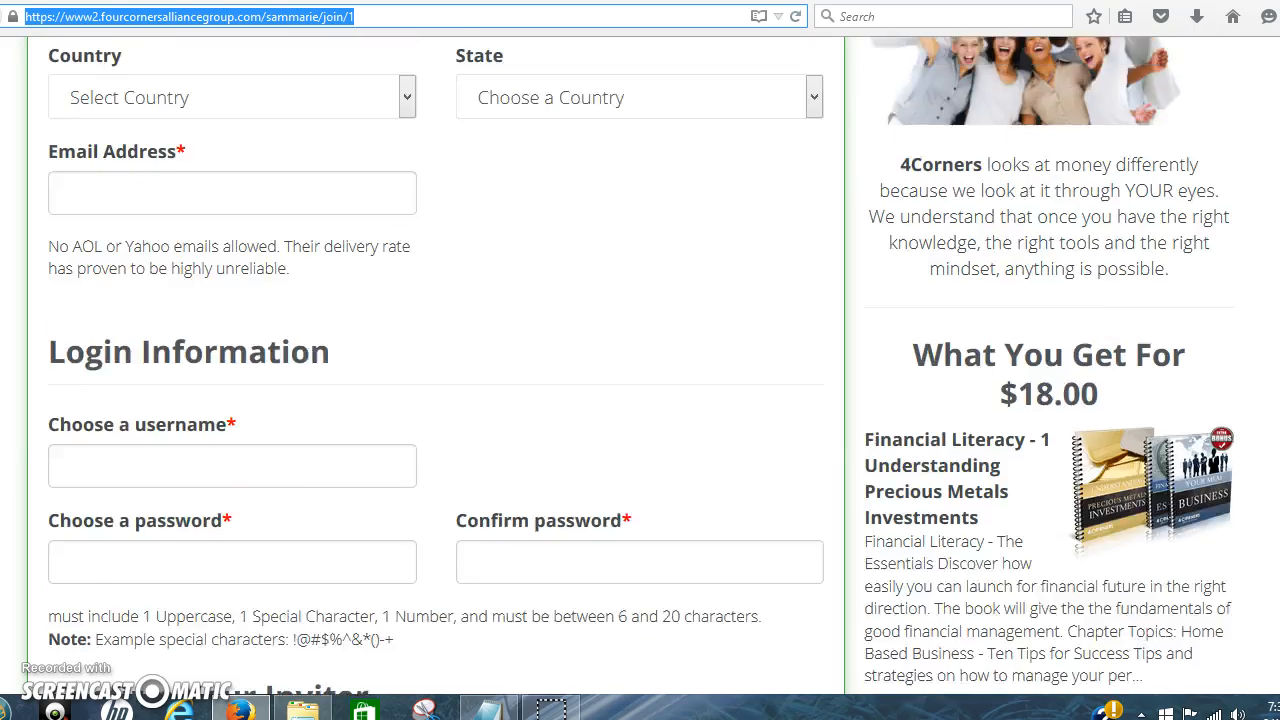
scroll("up", 3)
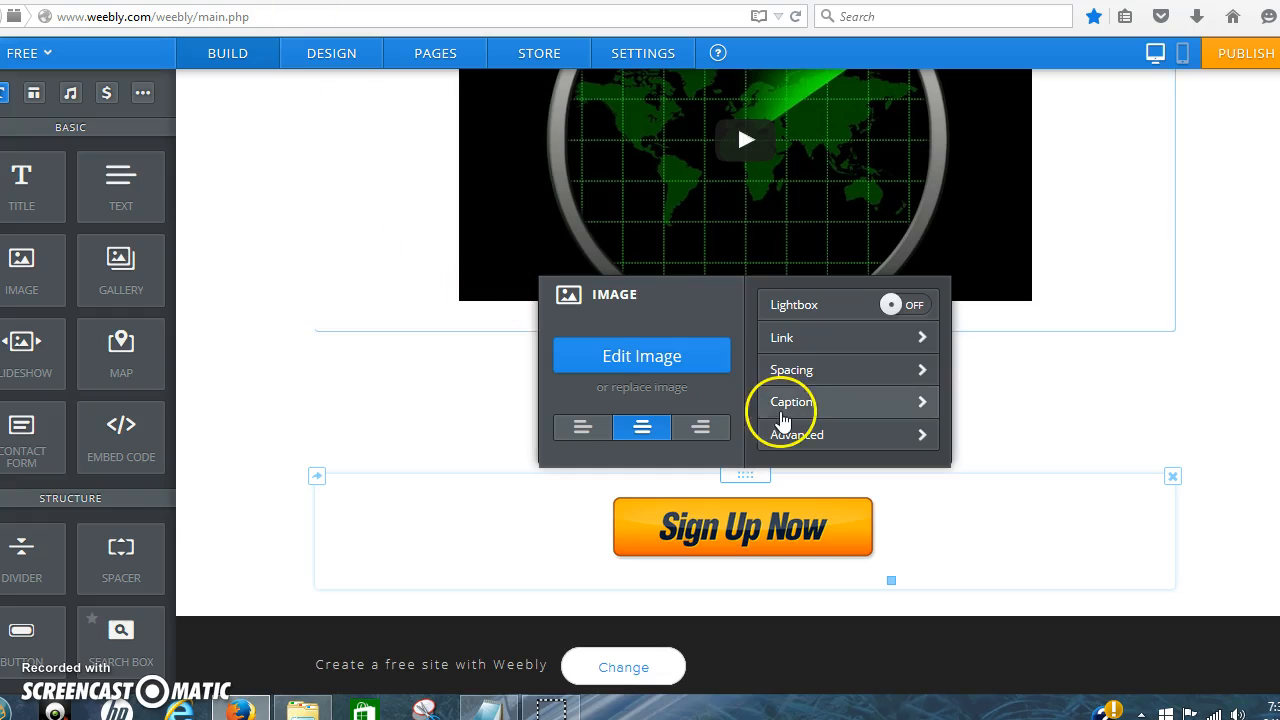
mouse_move(785, 337)
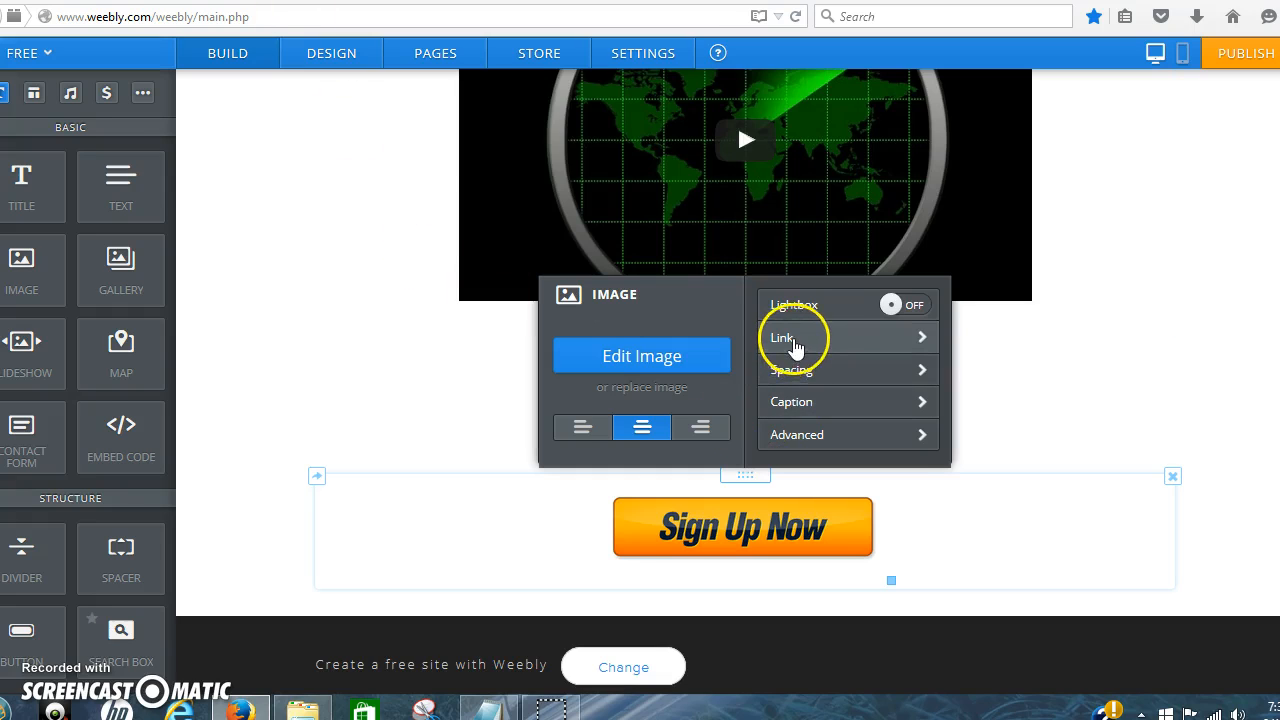
- Link the Sign Up Now picture to the copied join URL, opening in a new window
left_click(784, 336)
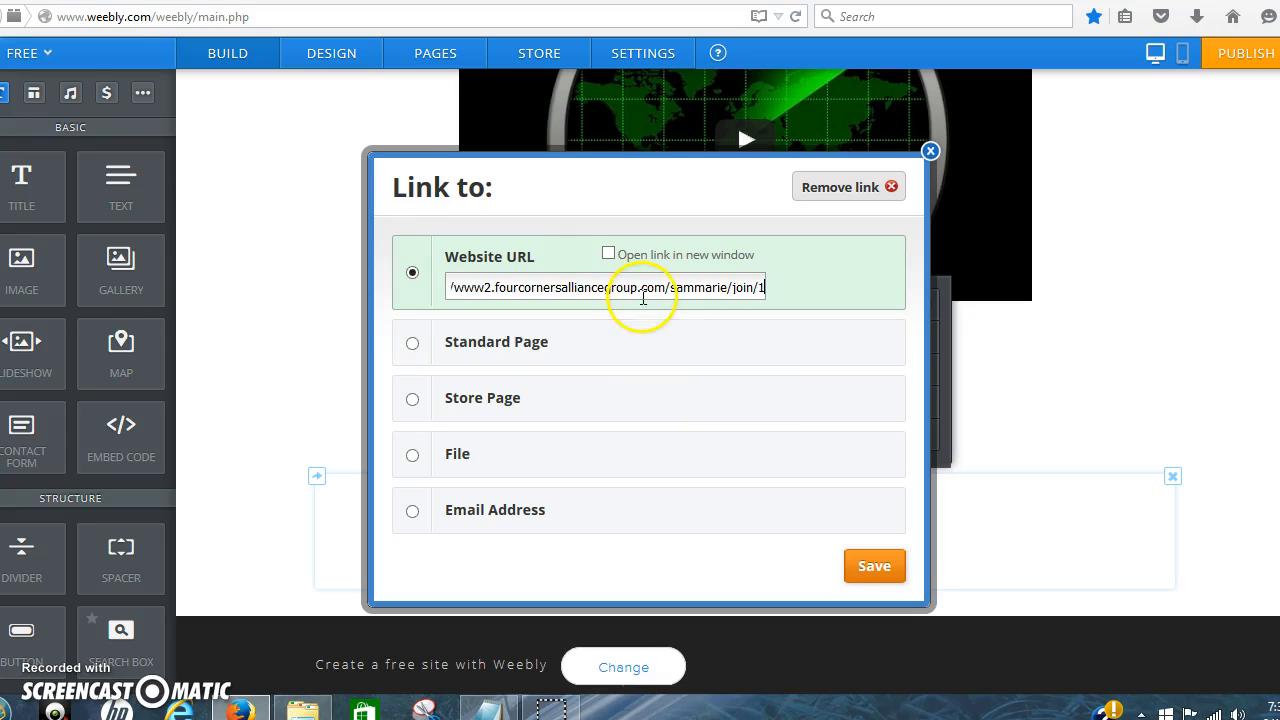
left_click(608, 253)
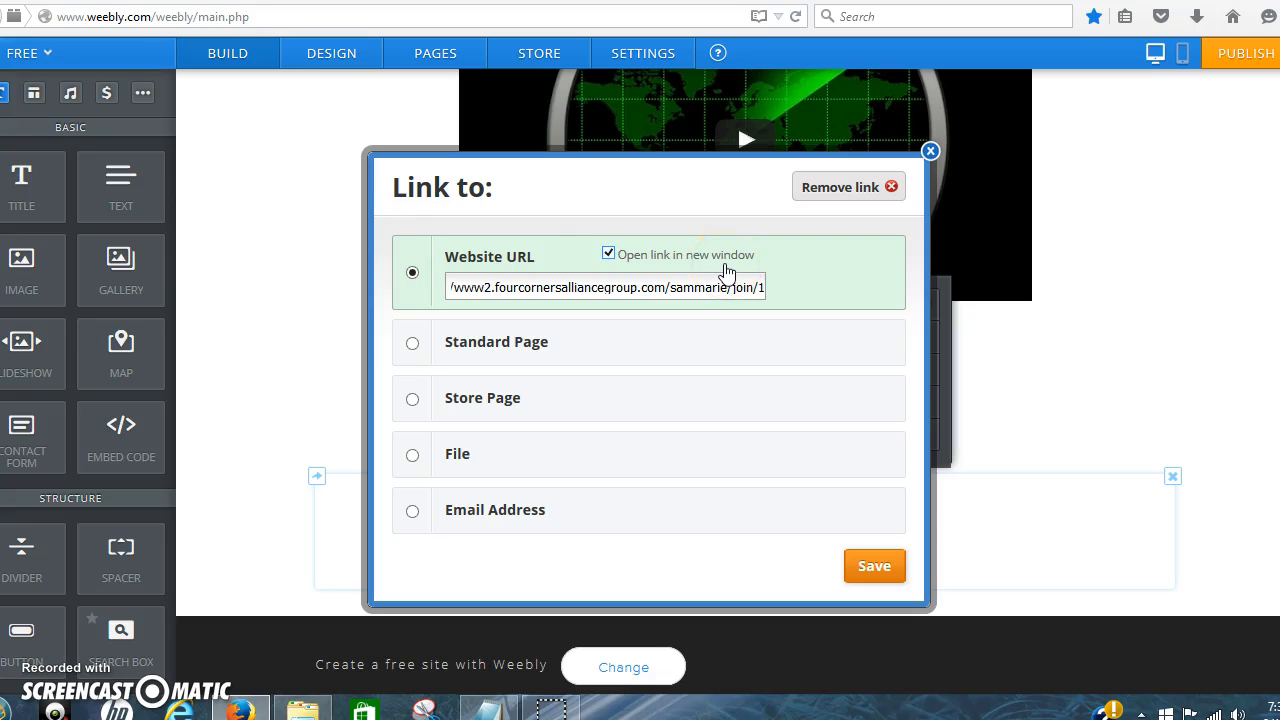
left_click(873, 566)
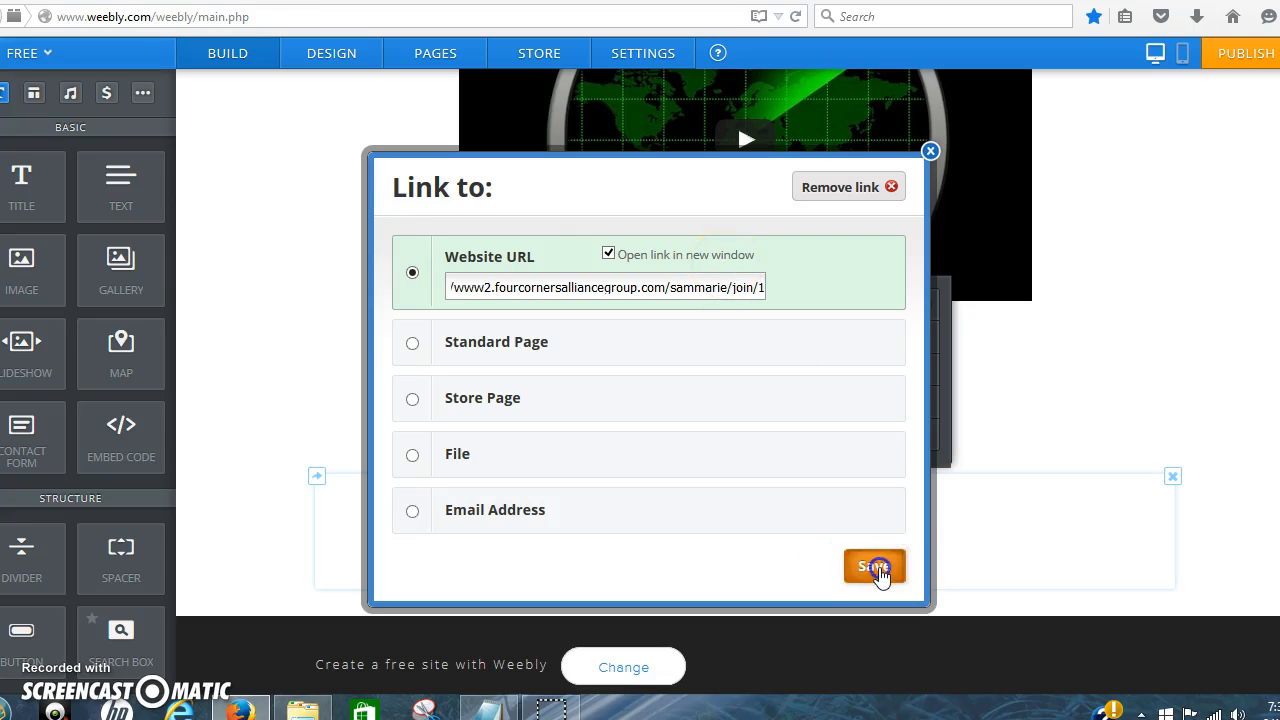
left_click(874, 567)
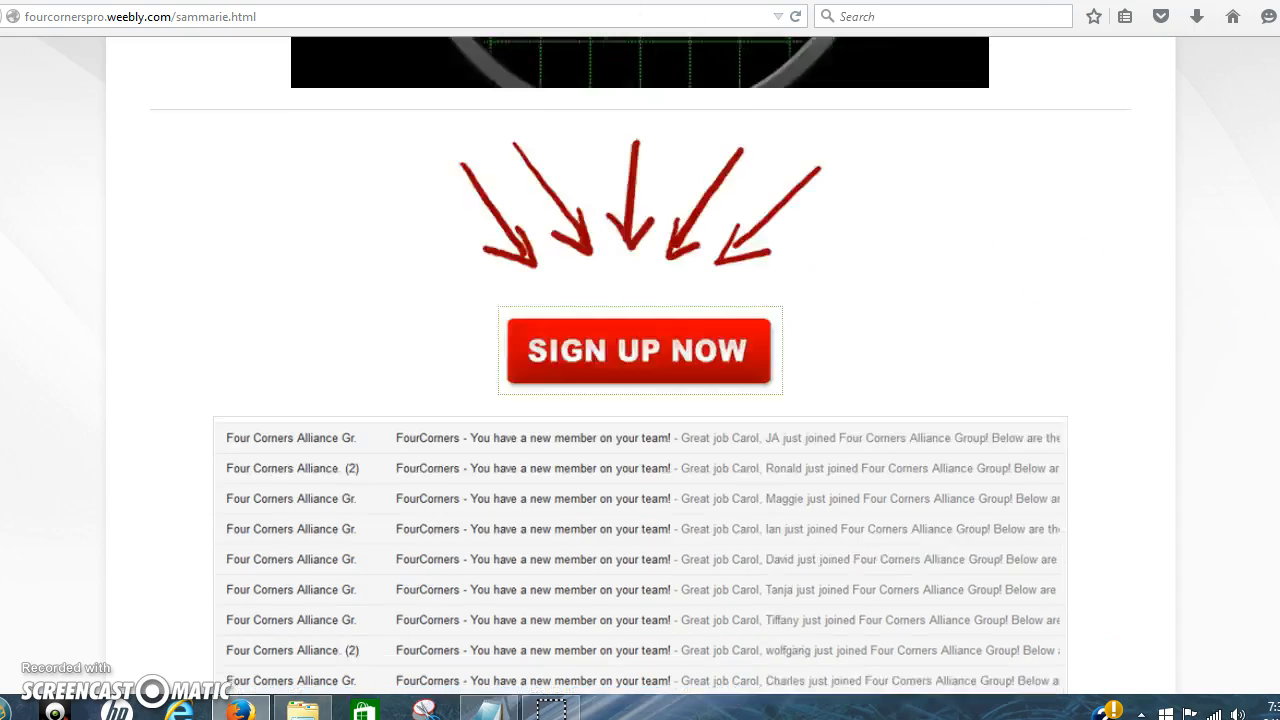
- Scroll the live fourcornerspro page below Sign Up Now to the new team member notifications
scroll("down", 3)
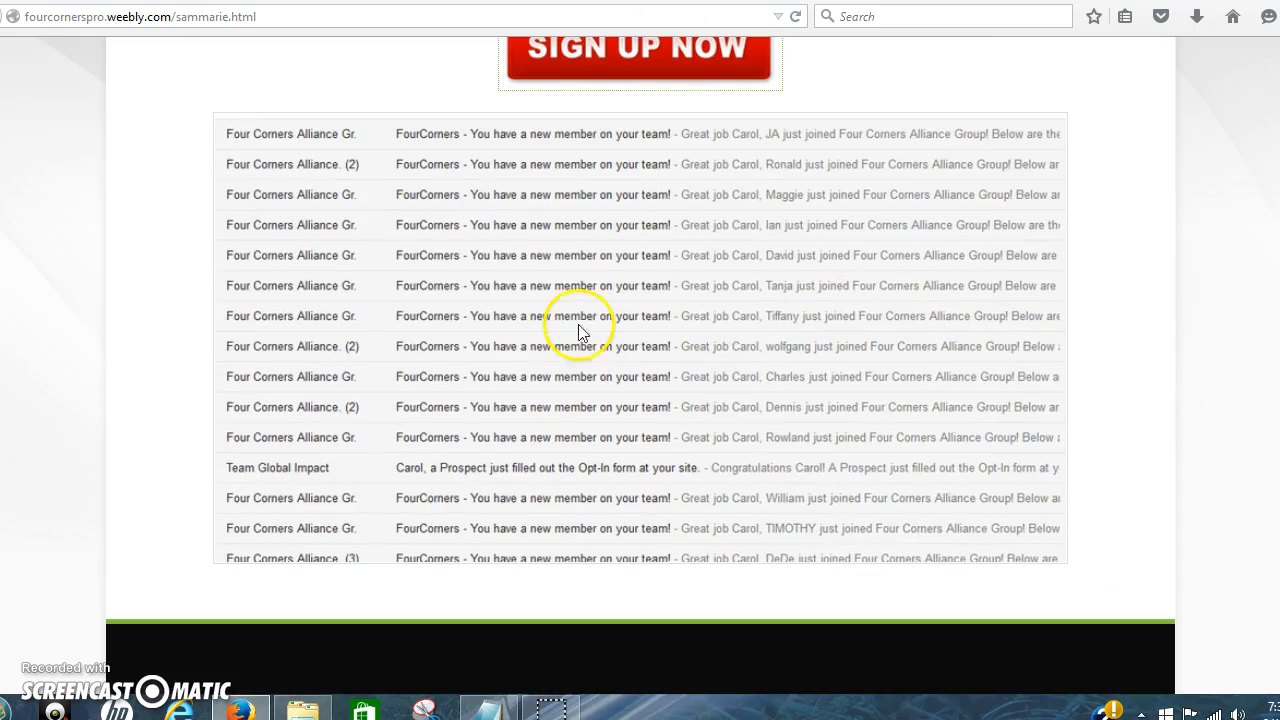
mouse_move(158, 352)
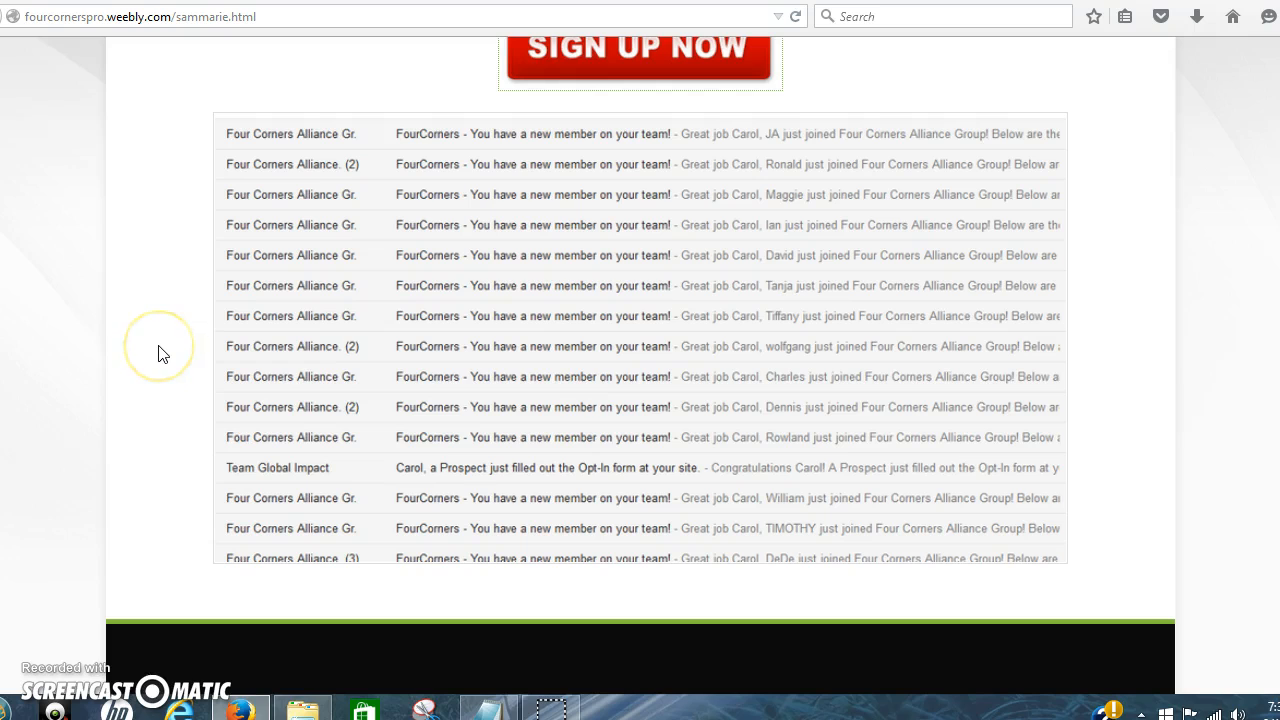
mouse_move(1153, 311)
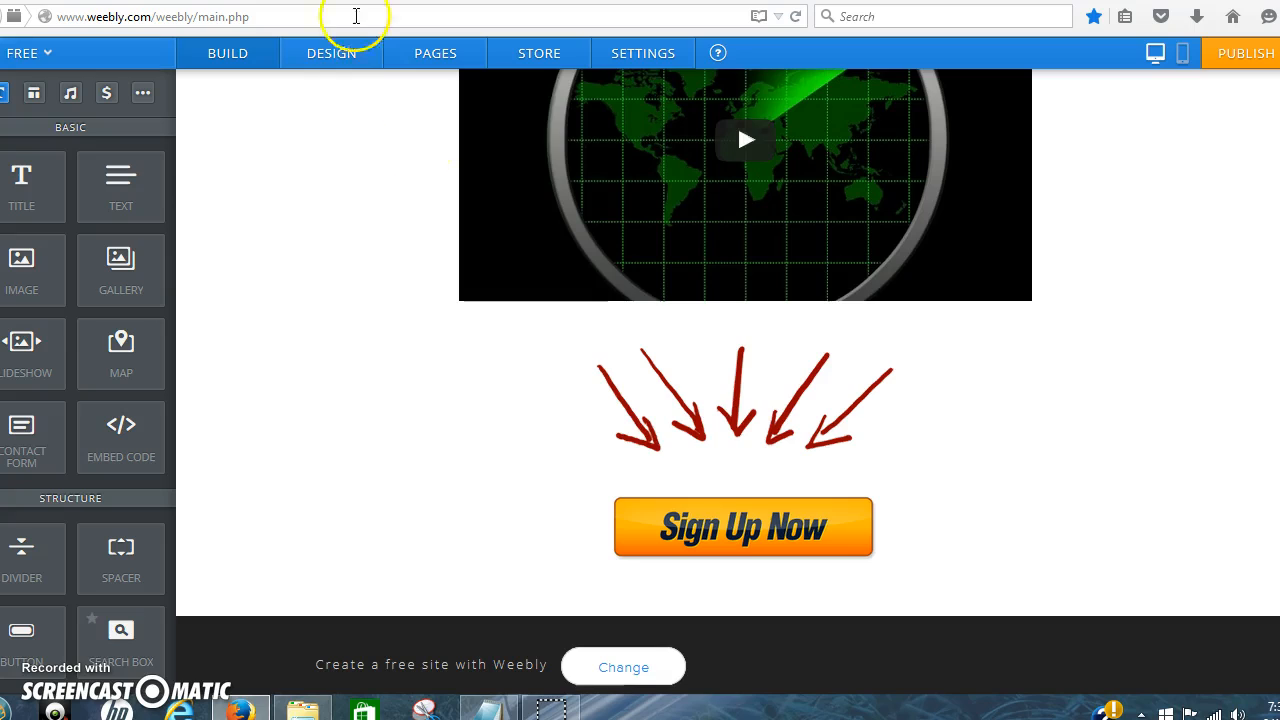
mouse_move(1240, 53)
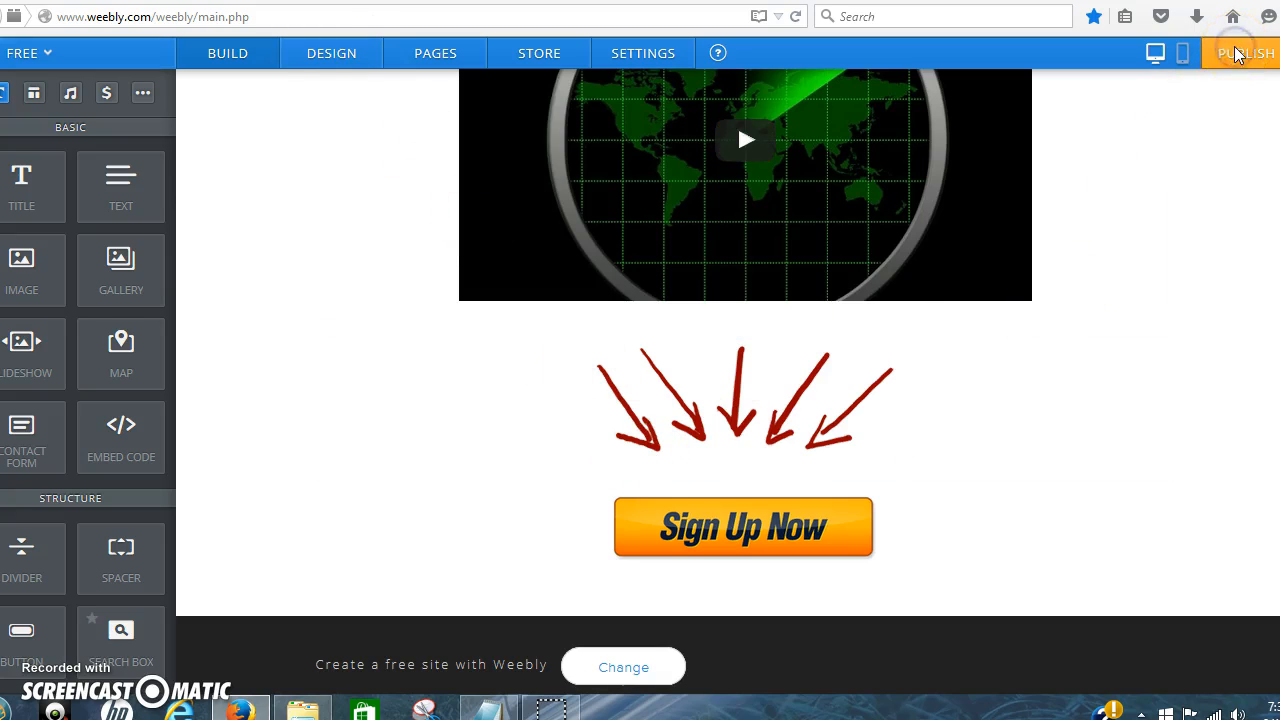
- Publish the site as carol101.weebly.com with Business as the website type
left_click(1245, 52)
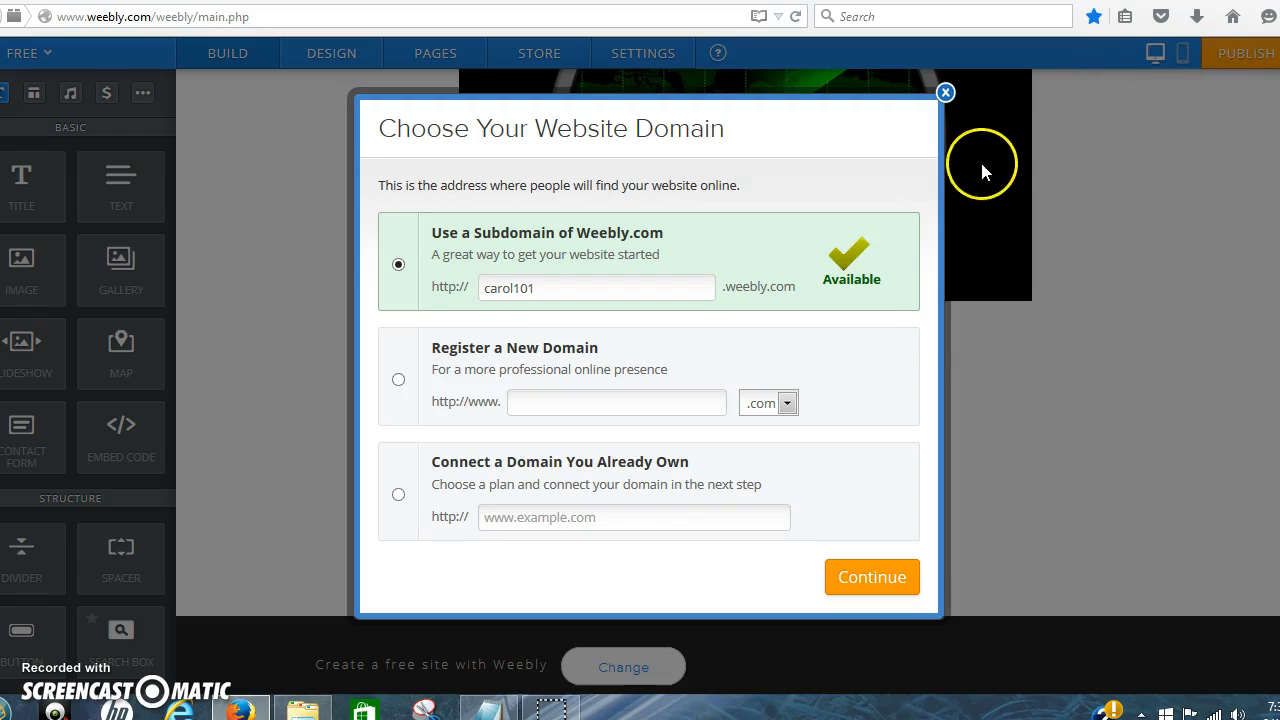
mouse_move(1070, 440)
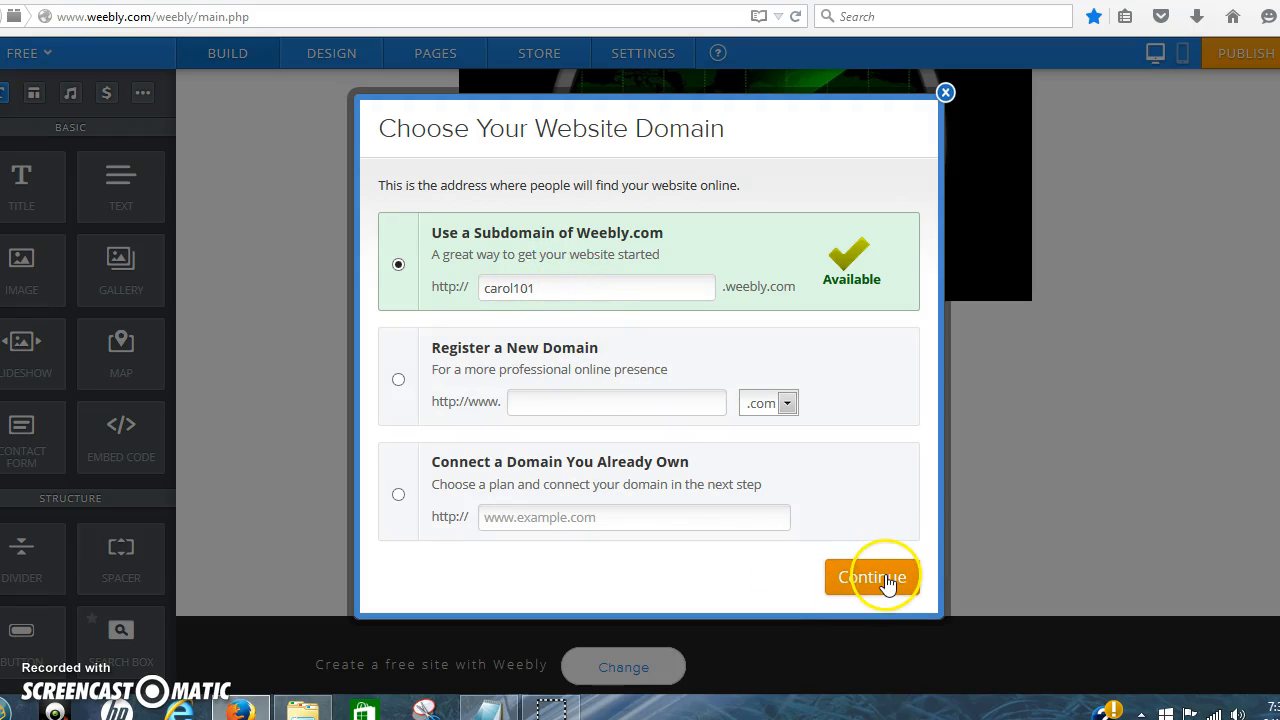
left_click(871, 577)
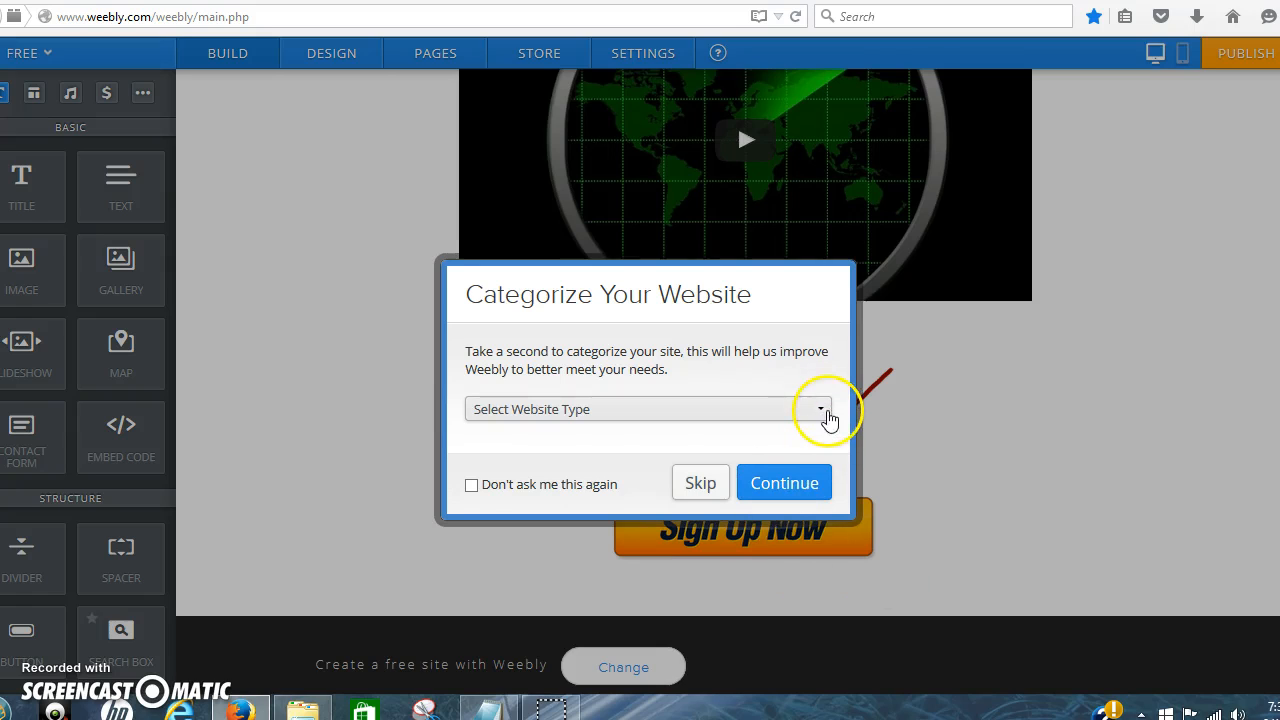
left_click(820, 409)
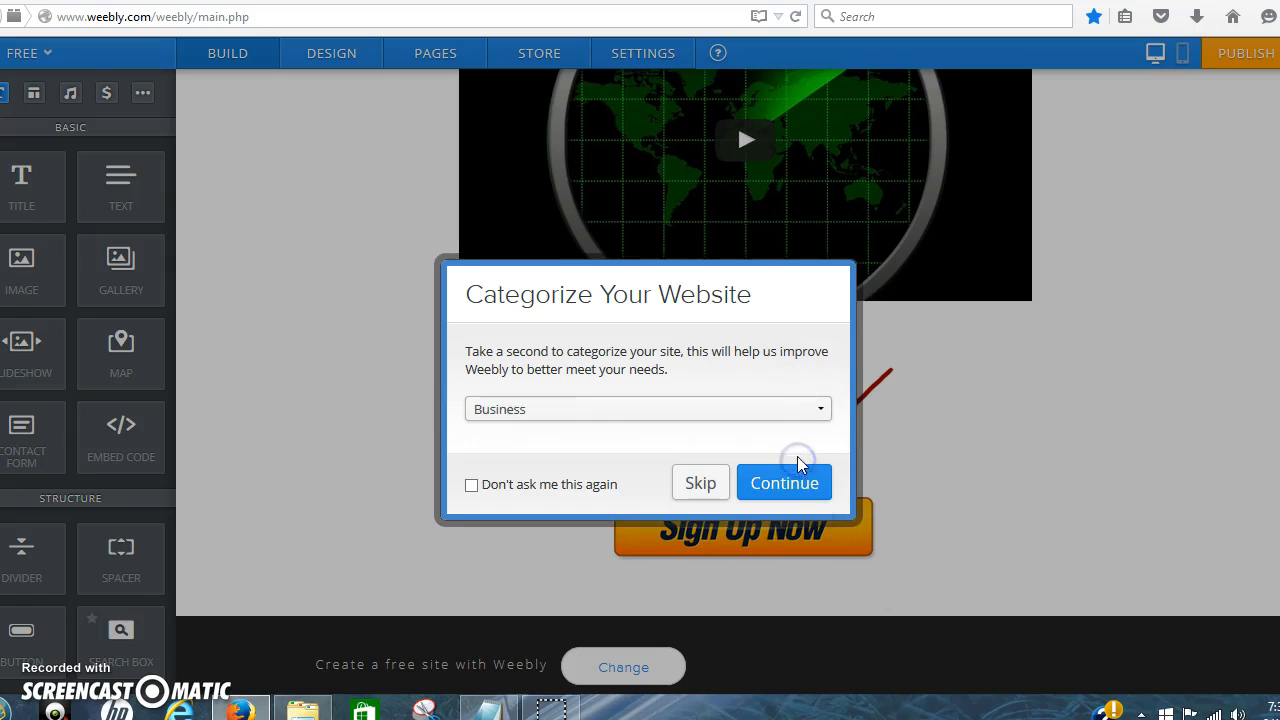
left_click(784, 482)
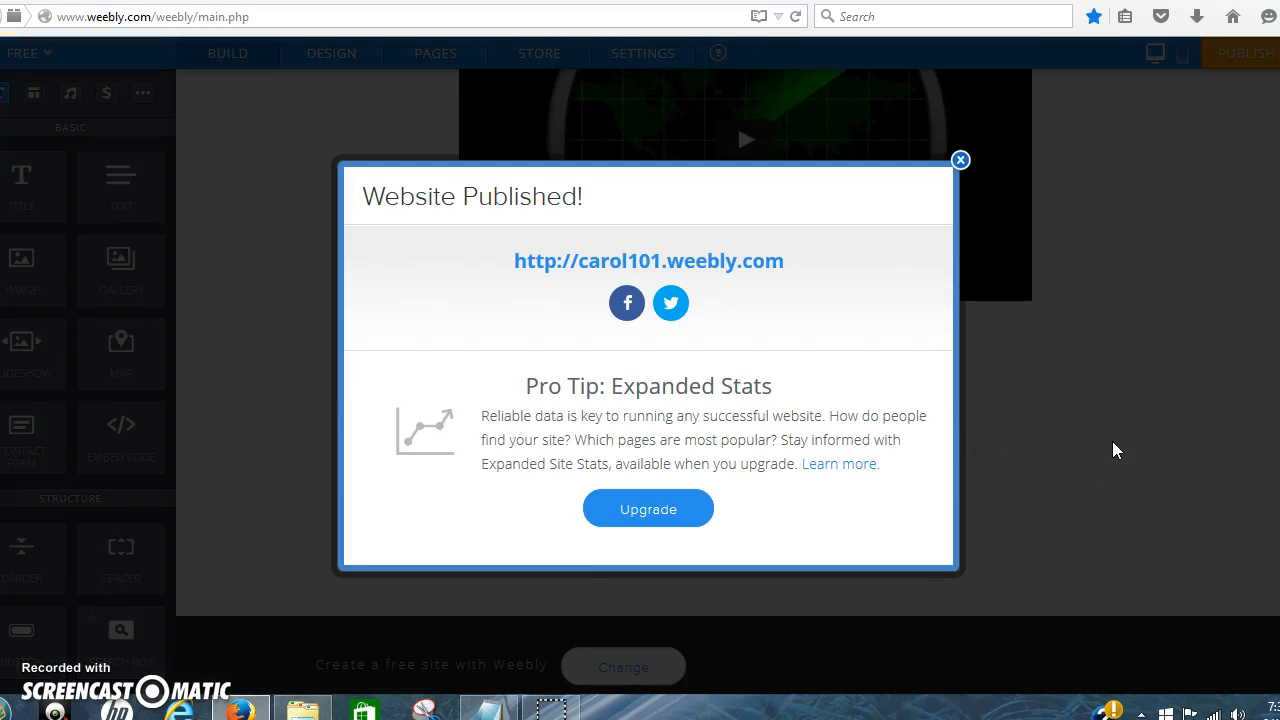
left_click(648, 260)
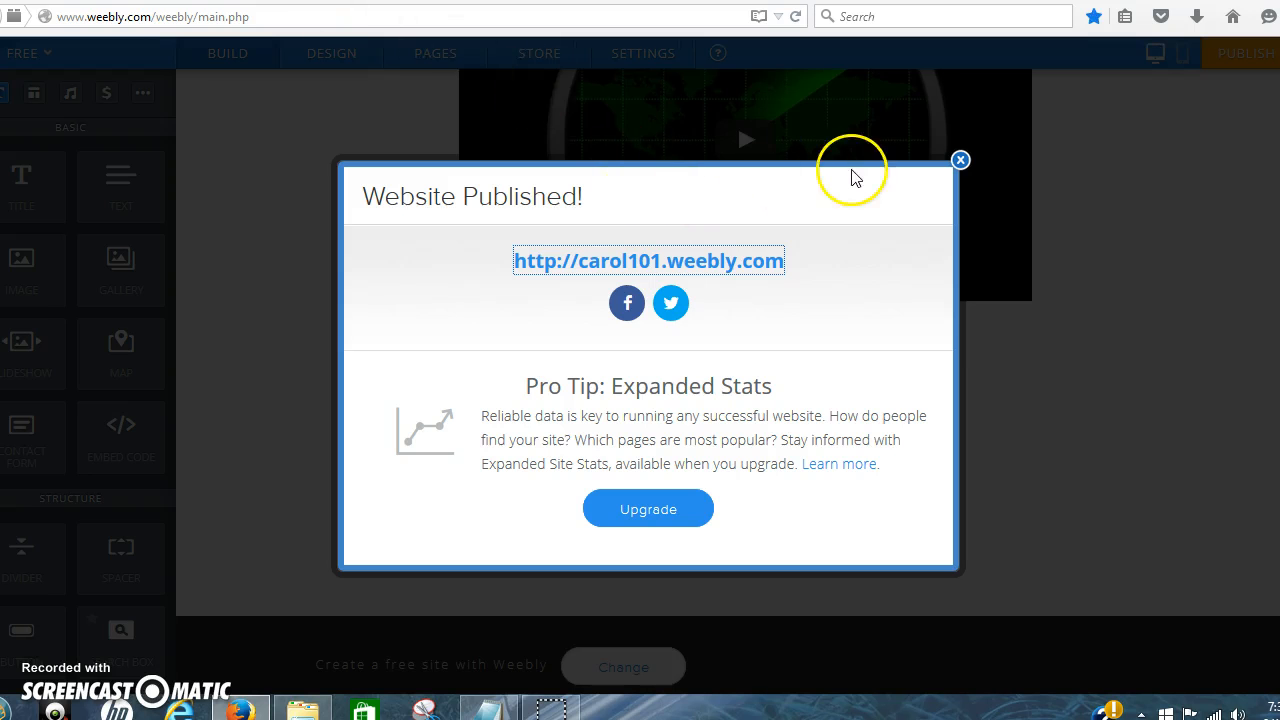
- Dismiss the publish confirmation and drag an Image element in above the headline
left_click(959, 159)
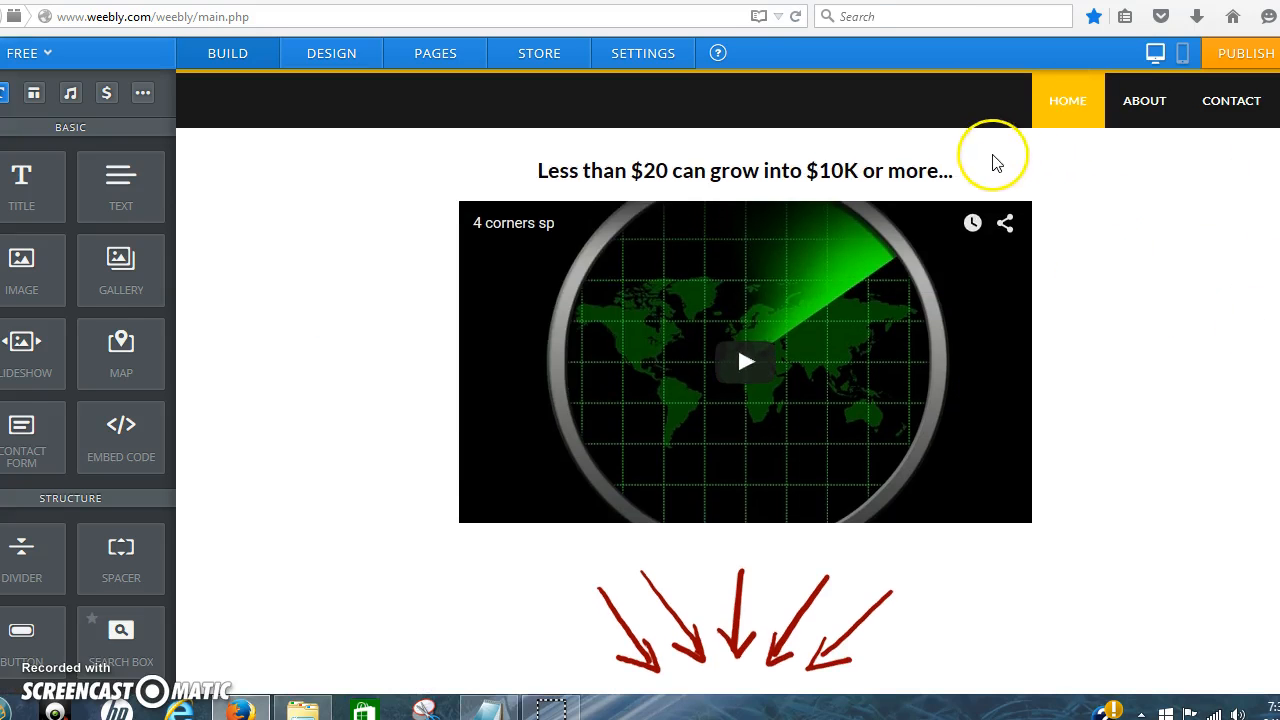
left_click(745, 170)
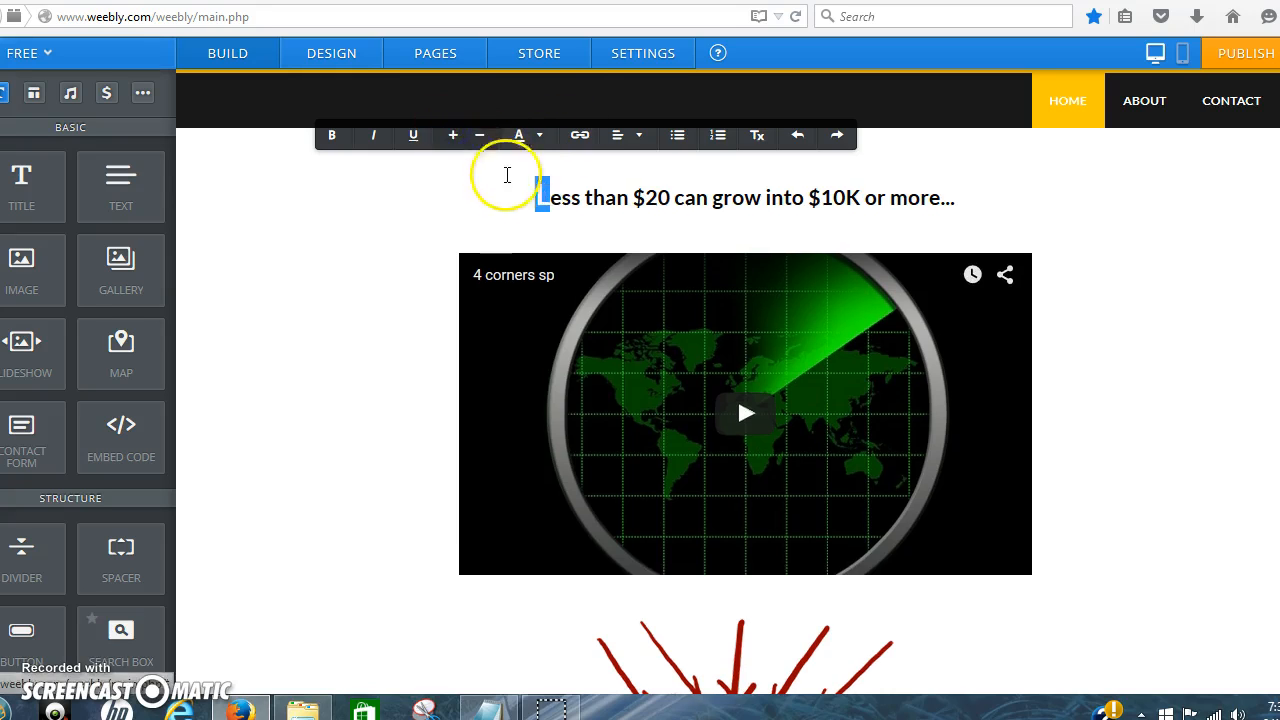
mouse_move(112, 305)
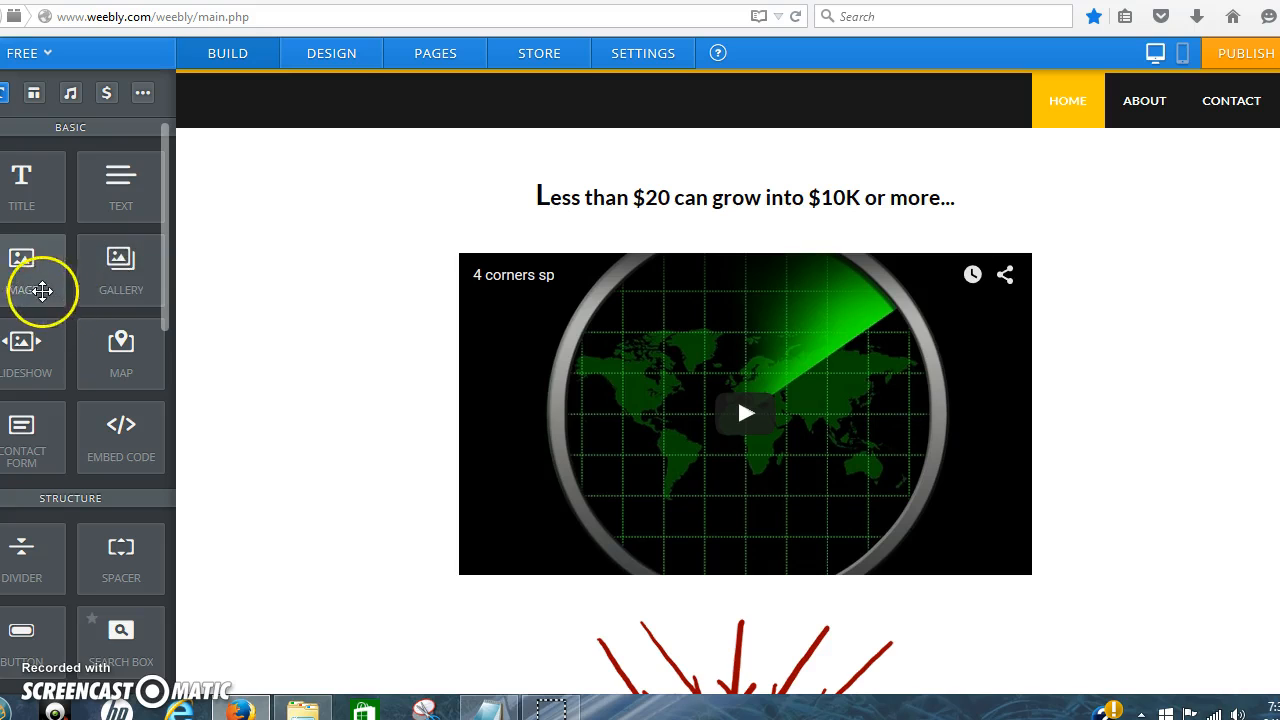
left_click_drag(35, 280, 655, 185)
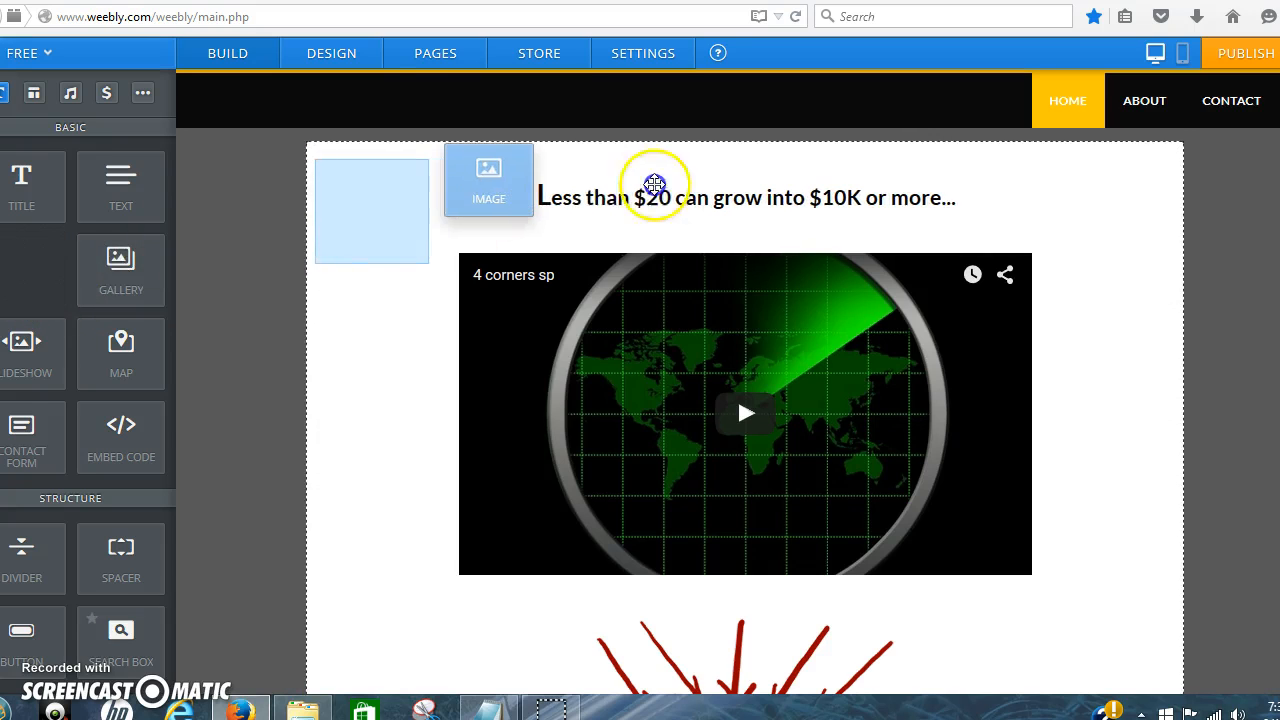
left_click_drag(489, 178, 737, 155)
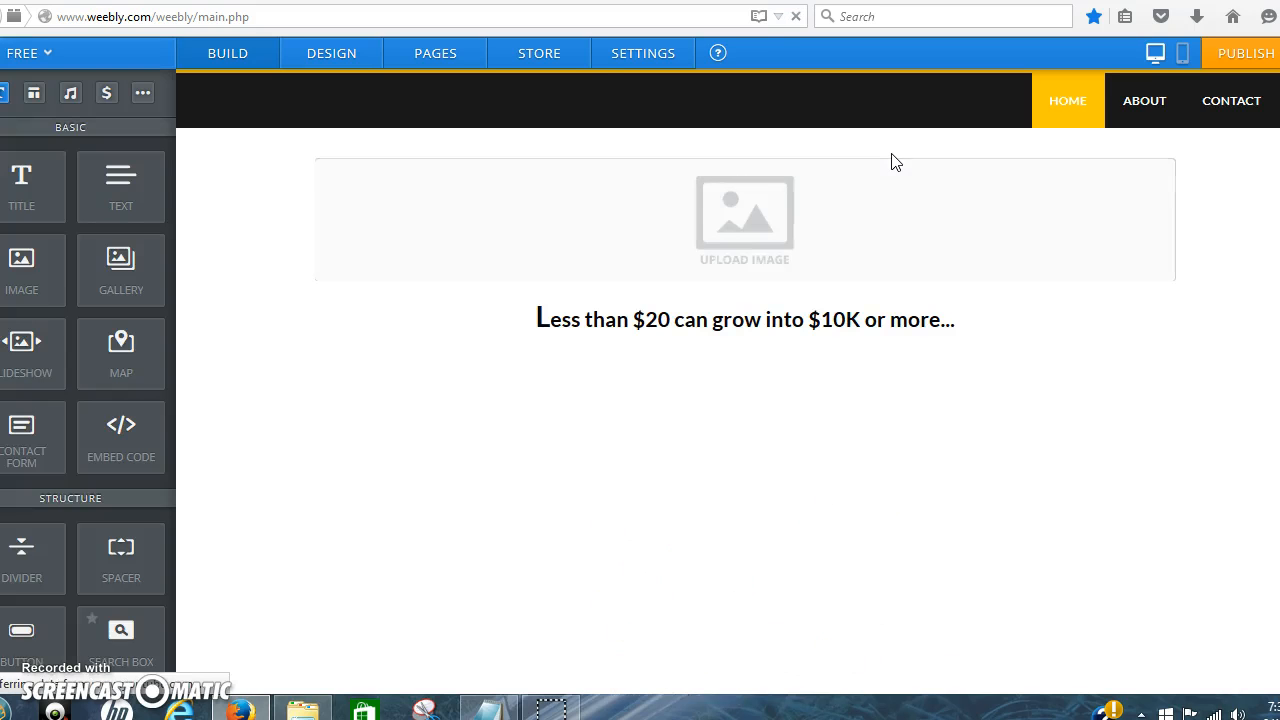
- Upload 4corners-logo-wt-sm into the image block and republish the site
left_click(744, 219)
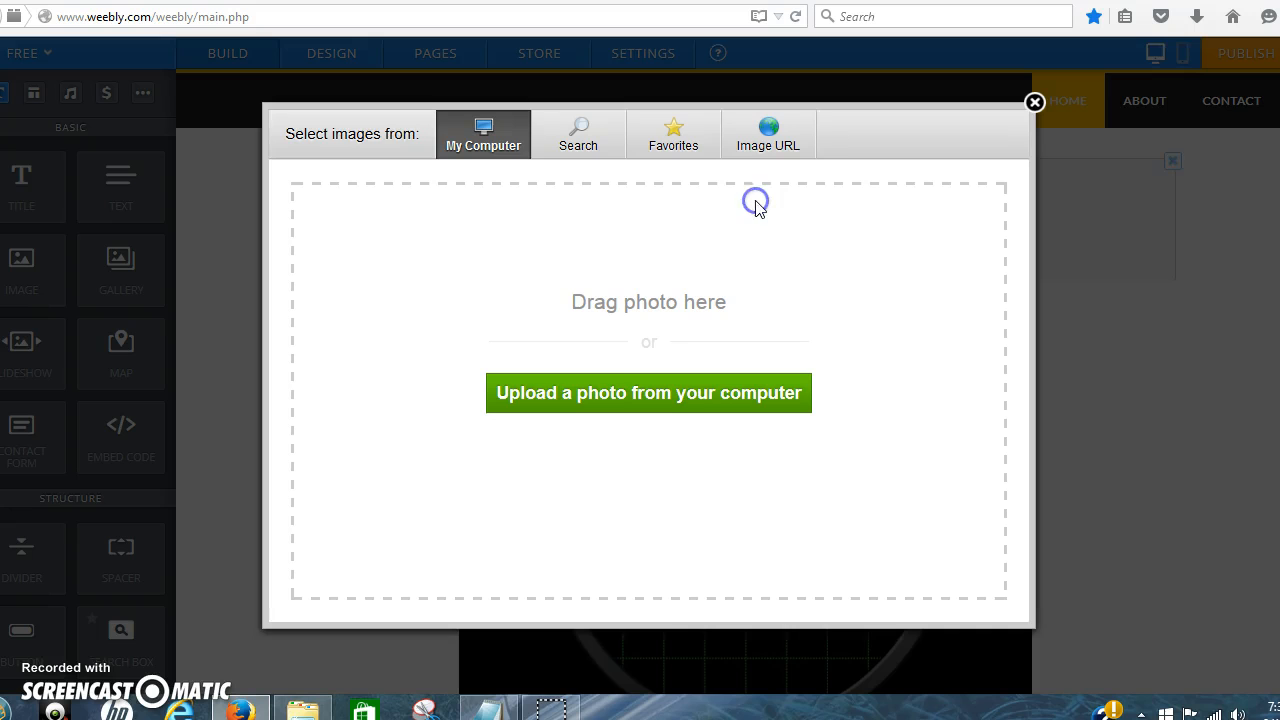
left_click(648, 392)
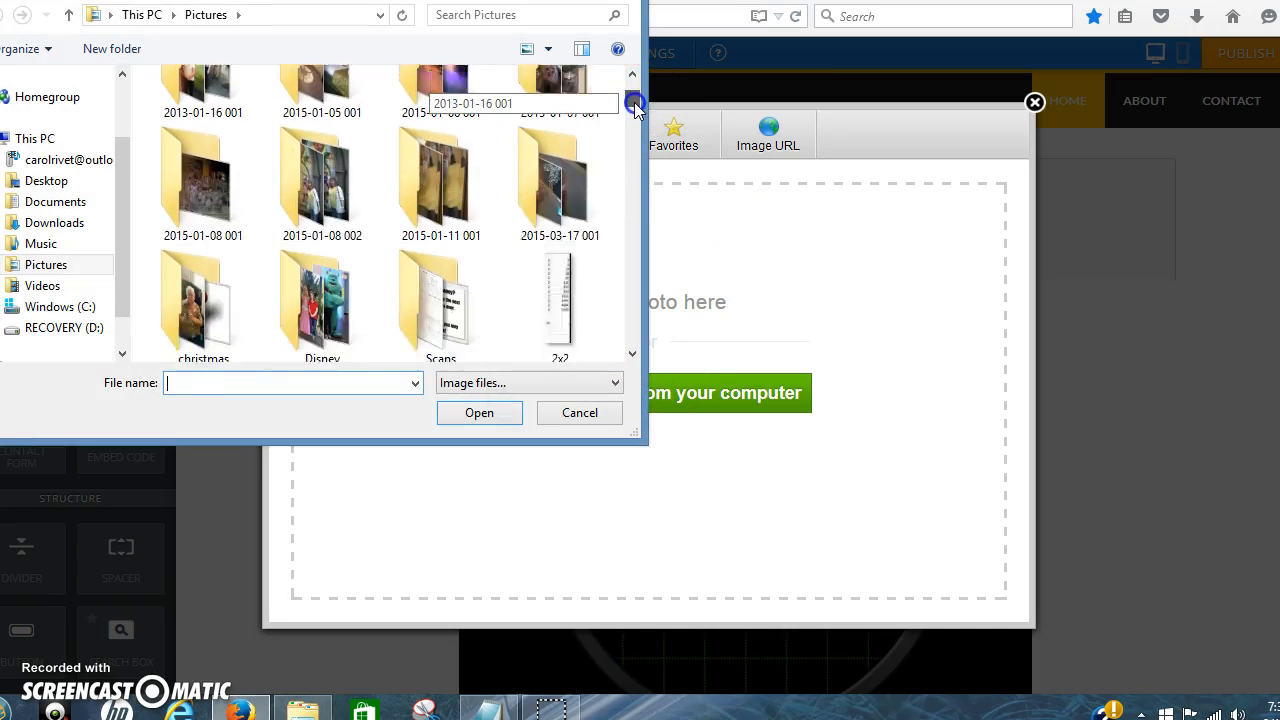
scroll("down", 3)
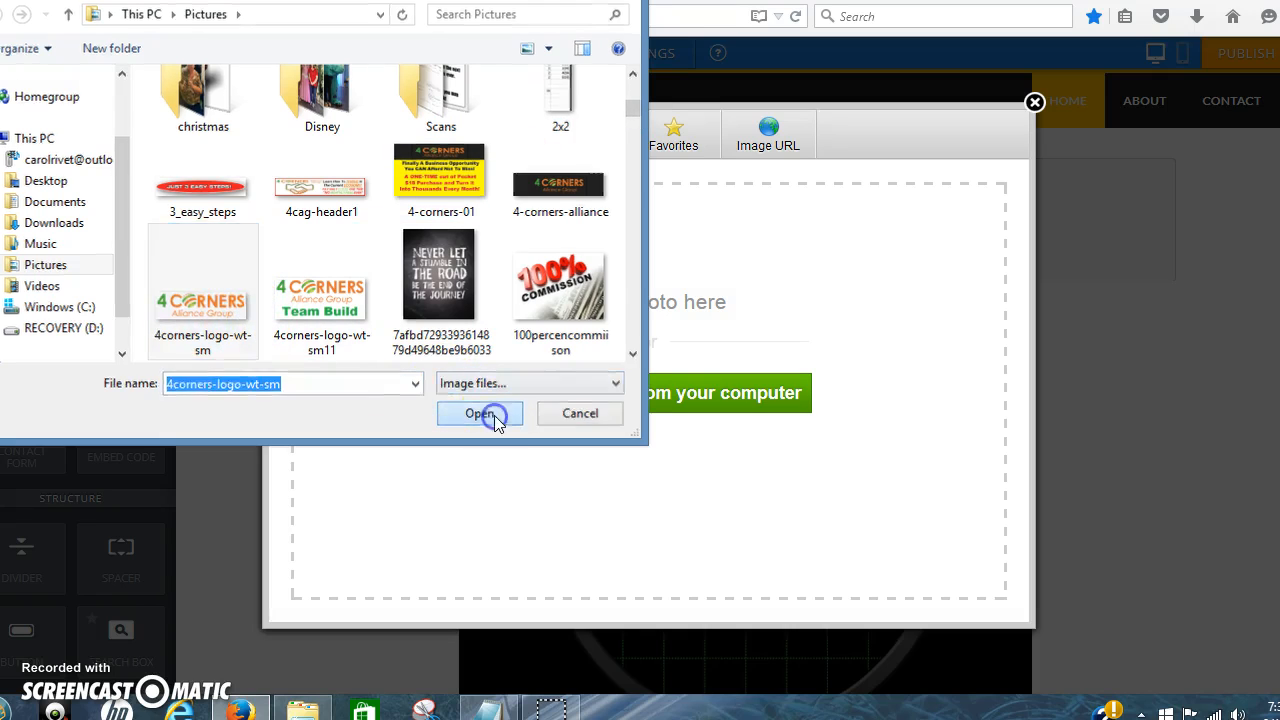
left_click(480, 413)
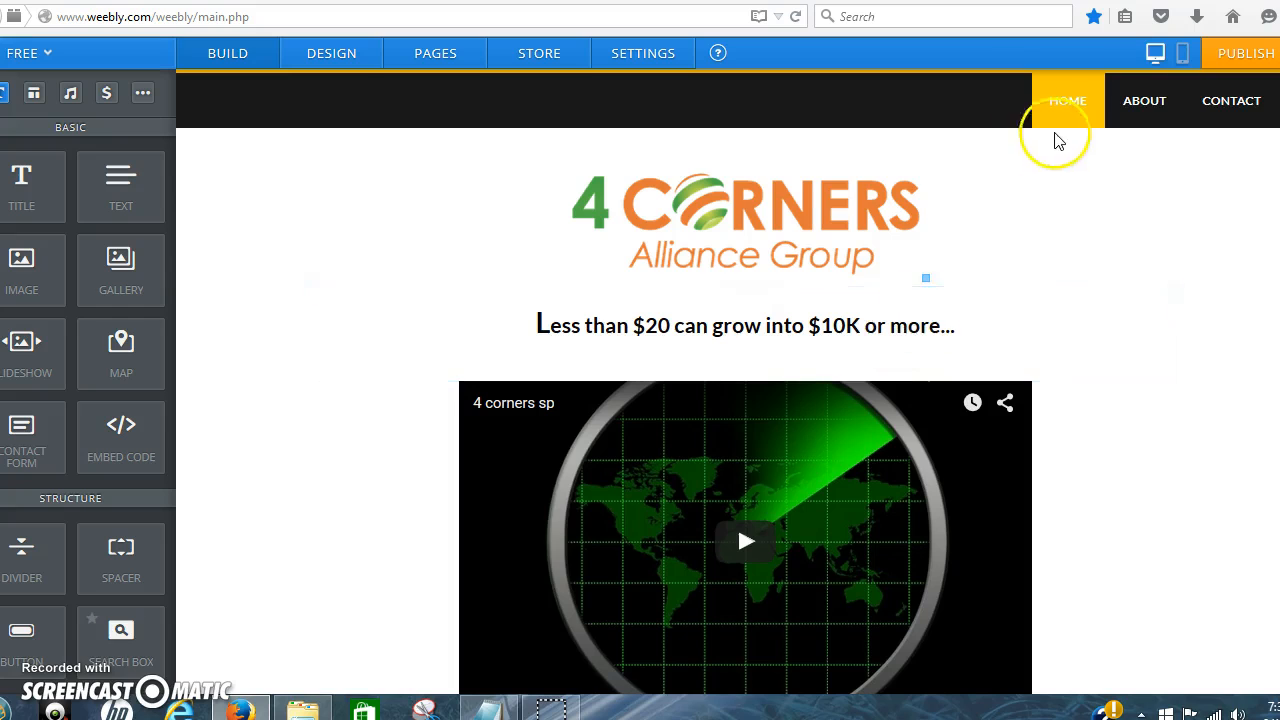
left_click(1245, 52)
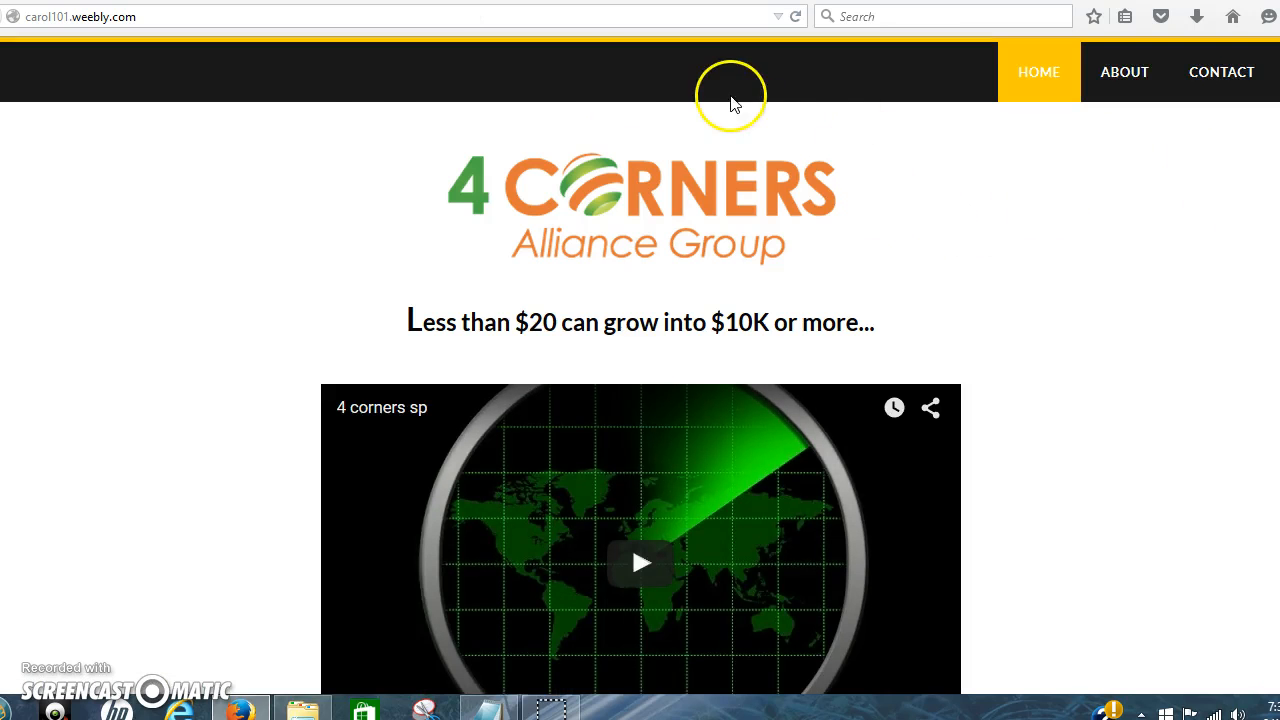
mouse_move(558, 80)
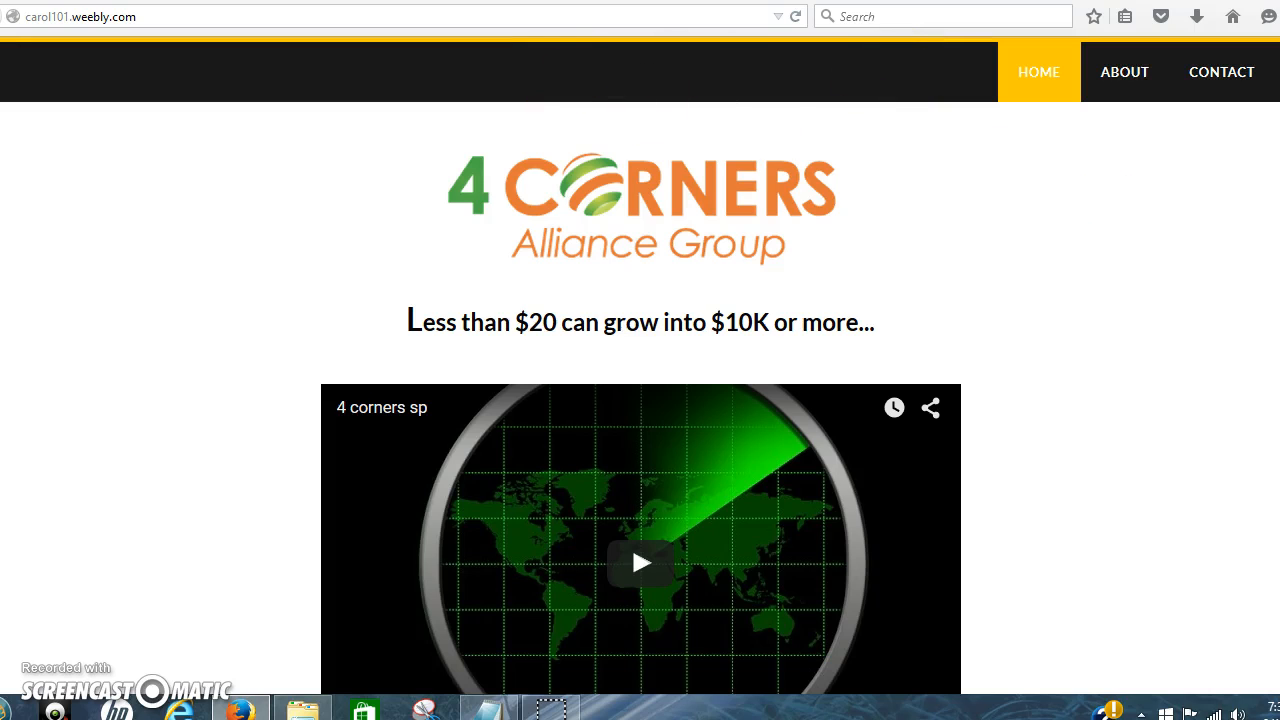
- Scroll through live carol101.weebly.com, checking the logo, headline, video, arrows and Sign Up button
scroll("down", 3)
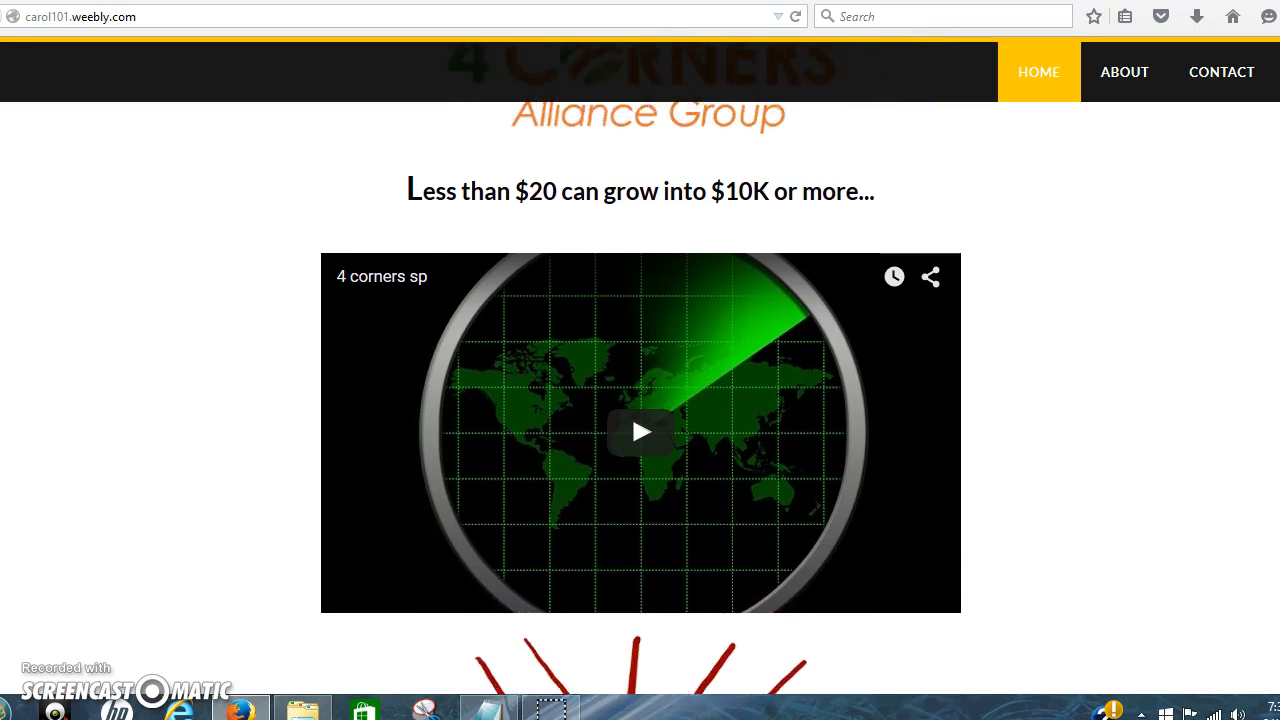
scroll("down", 3)
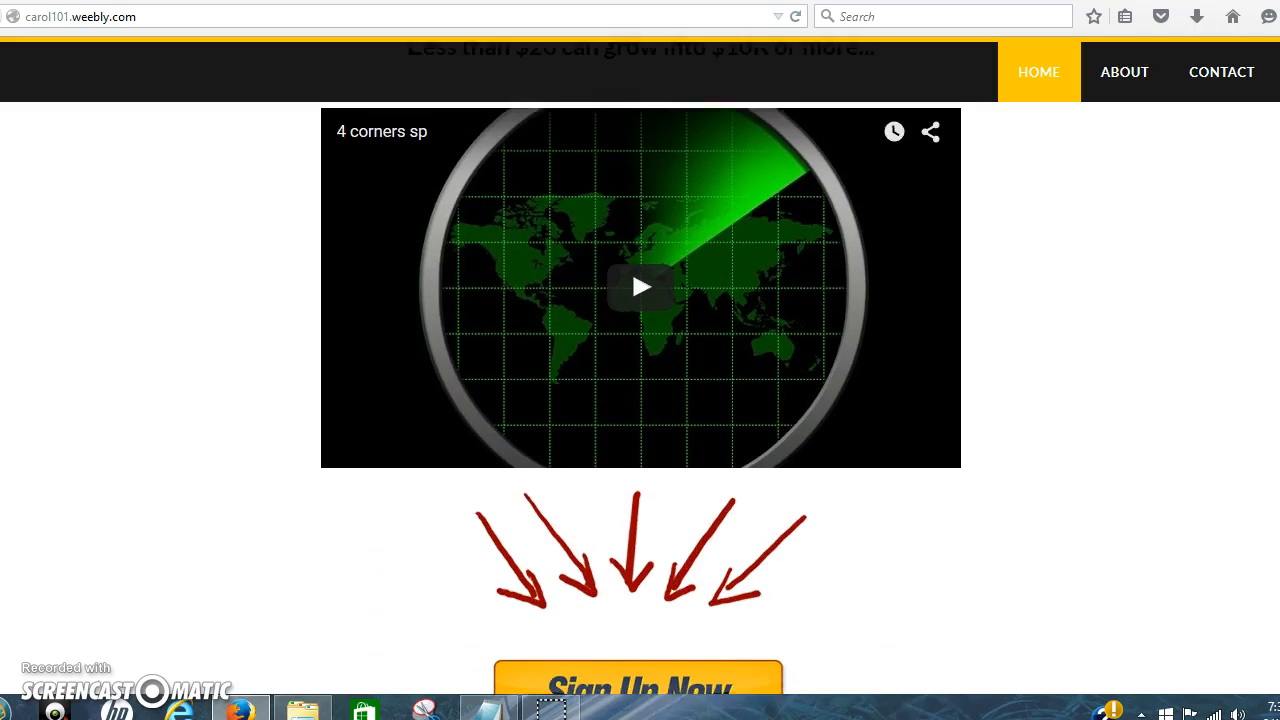
scroll("down", 3)
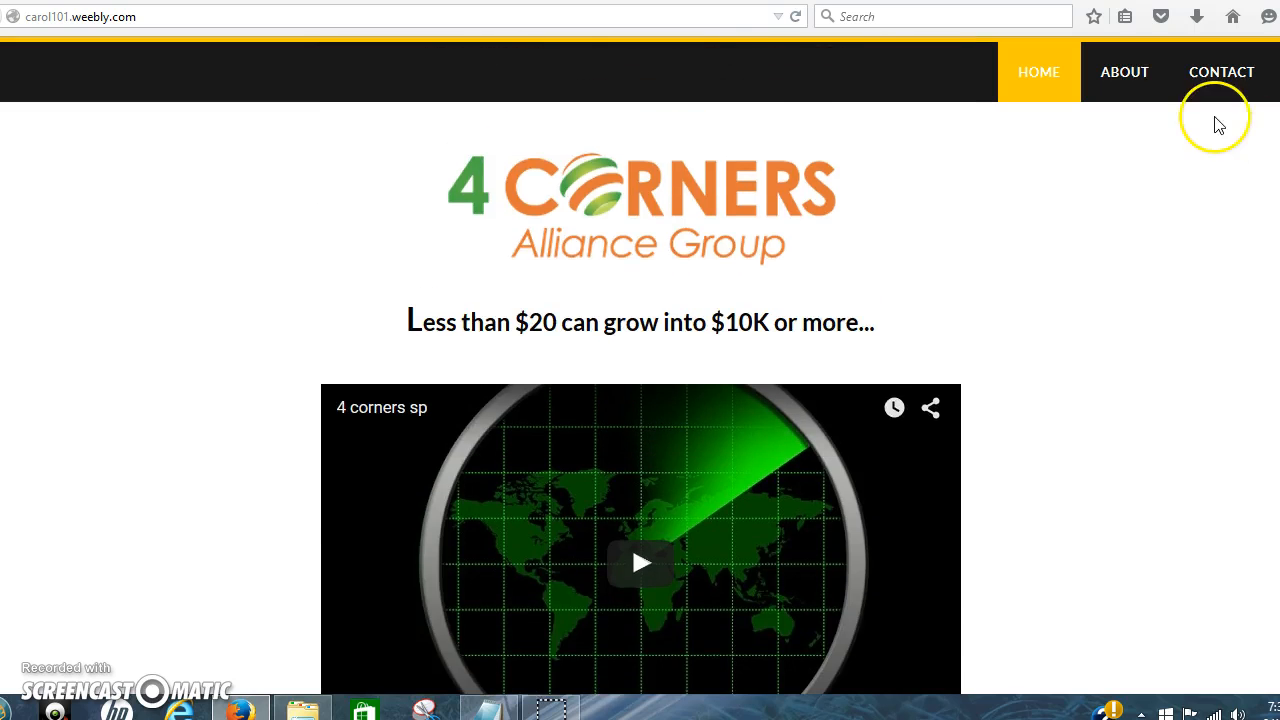
mouse_move(765, 352)
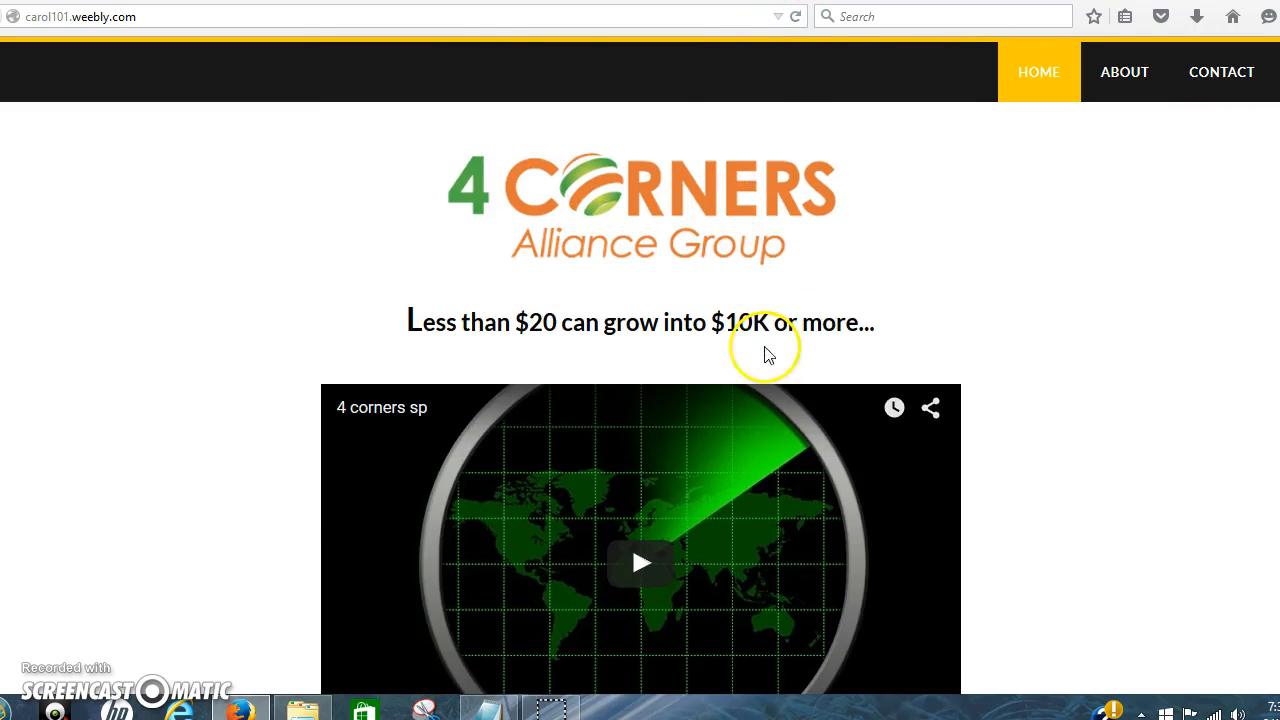
mouse_move(707, 455)
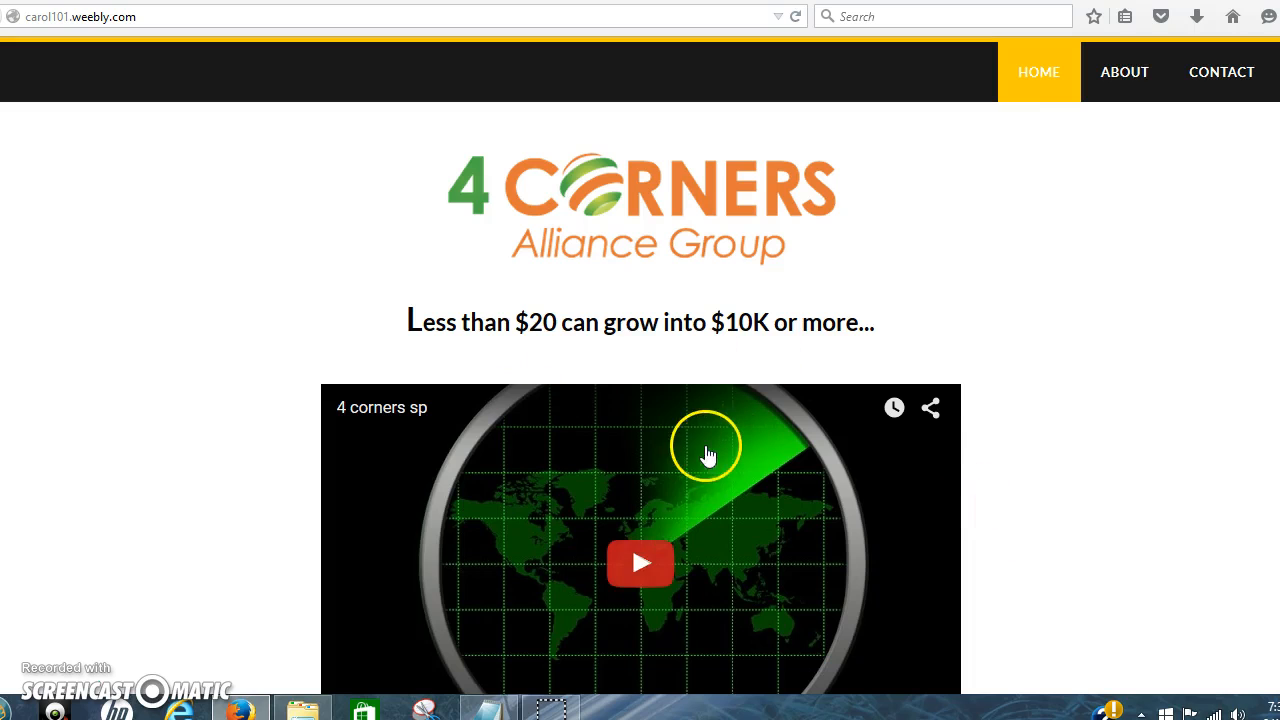
left_click(640, 562)
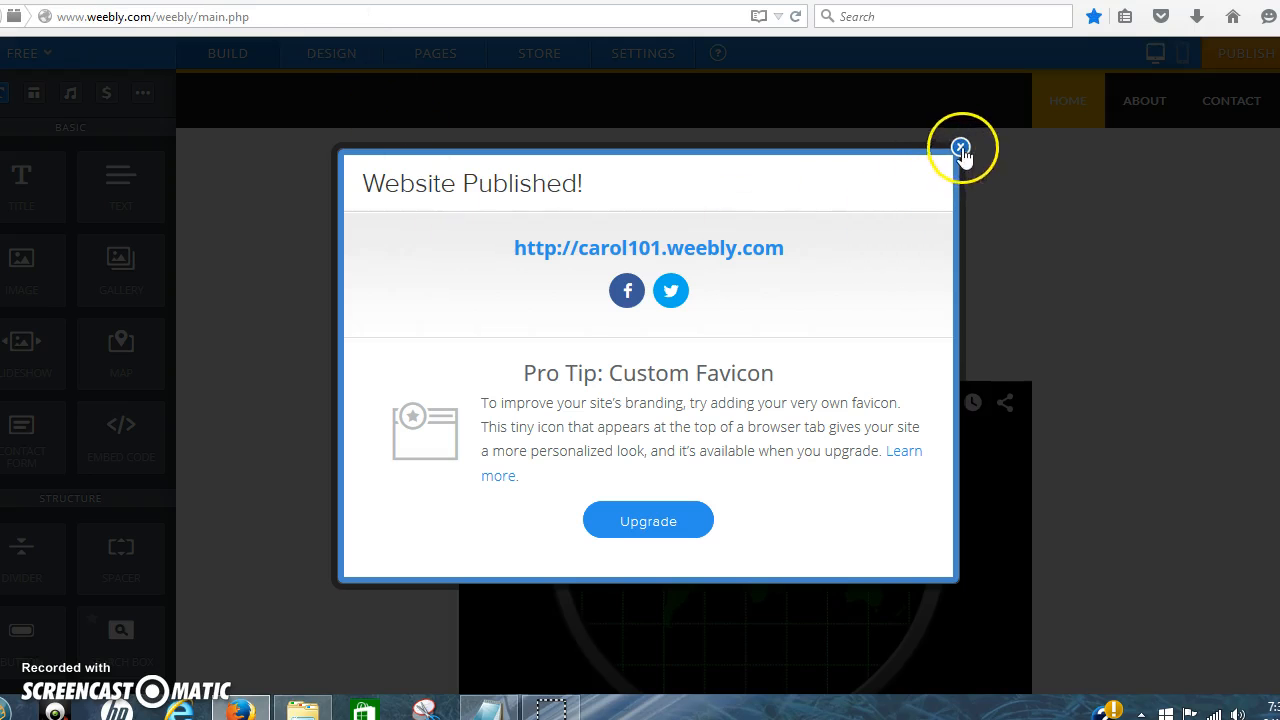
- Dismiss the publish confirmation and delete the 4 Corners logo block
left_click(960, 147)
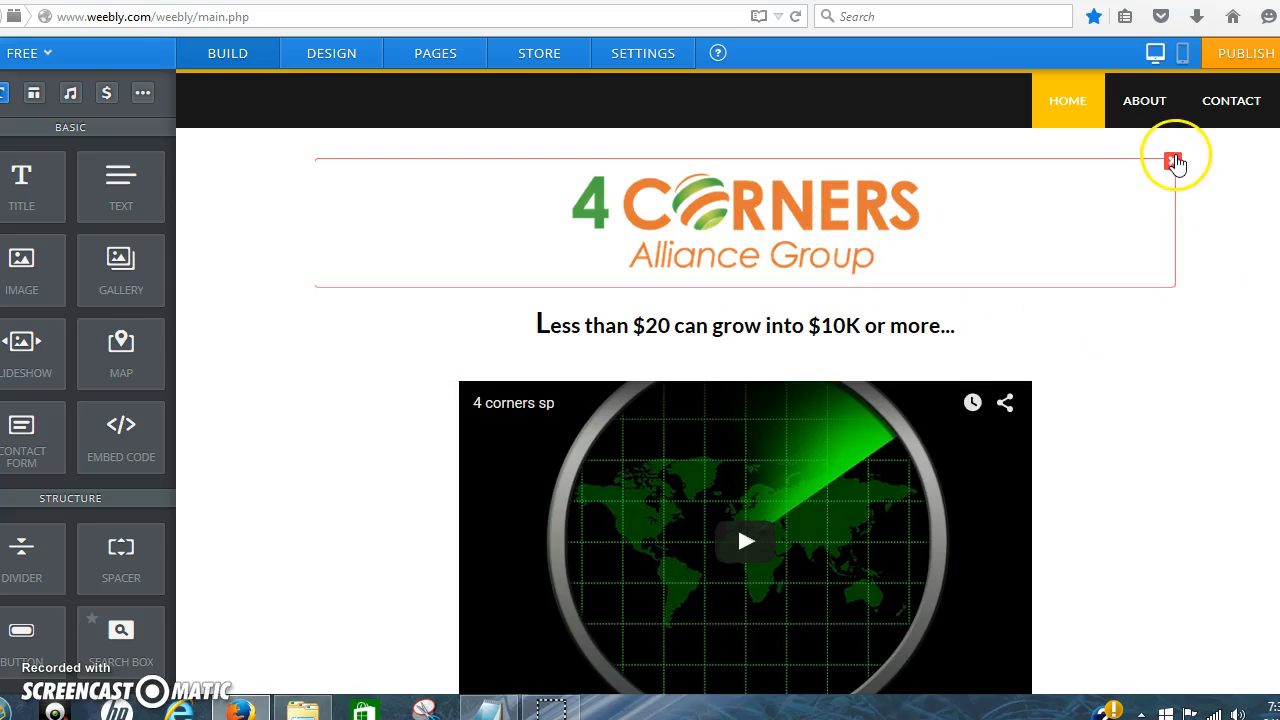
left_click(1172, 160)
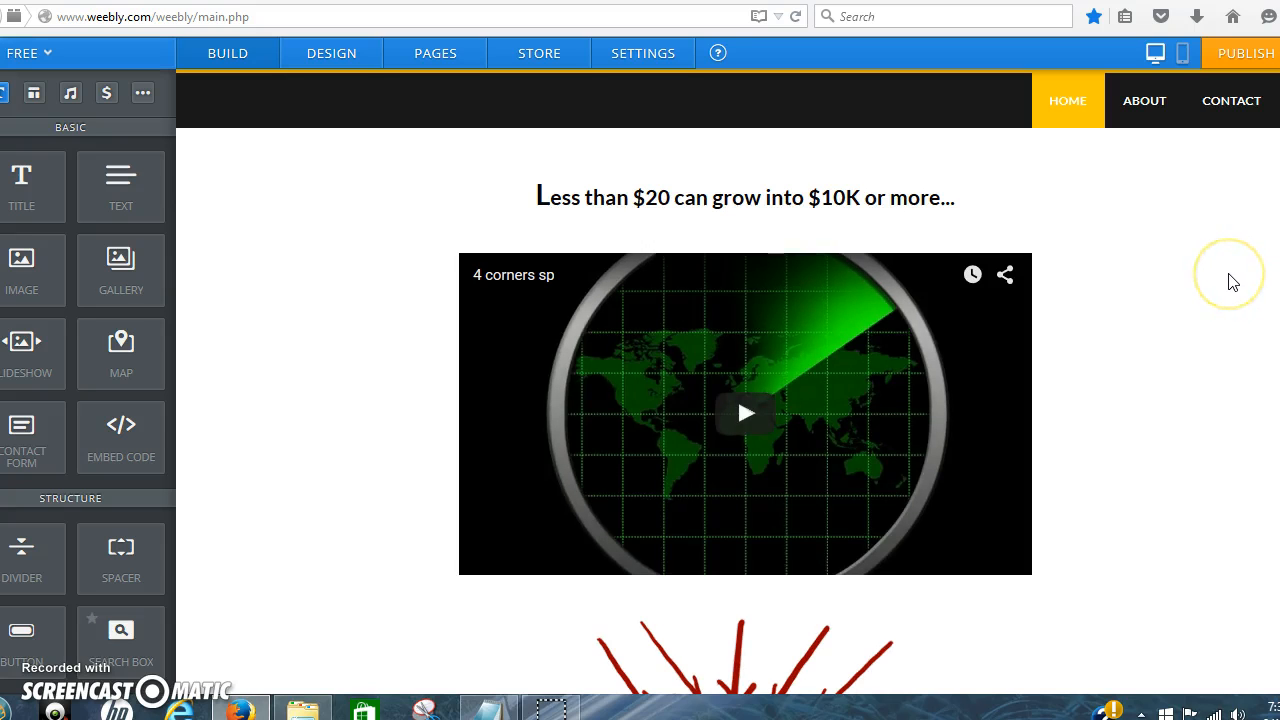
mouse_move(1232, 281)
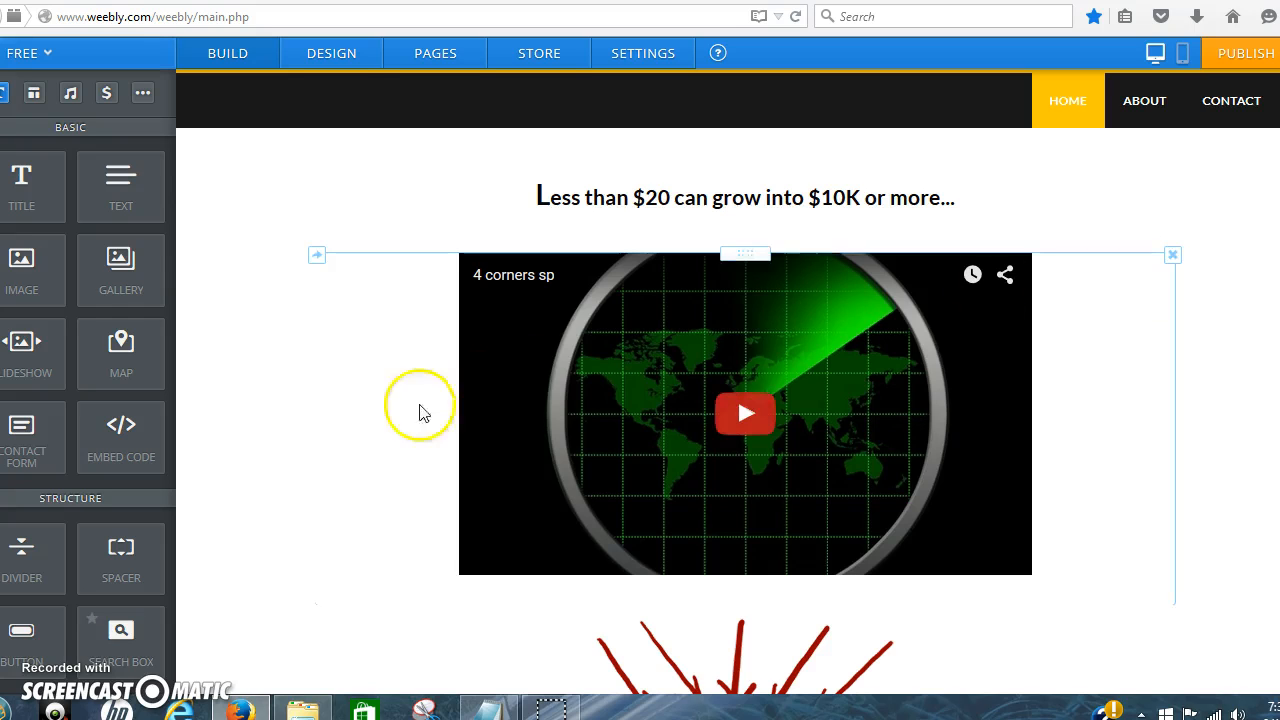
mouse_move(250, 580)
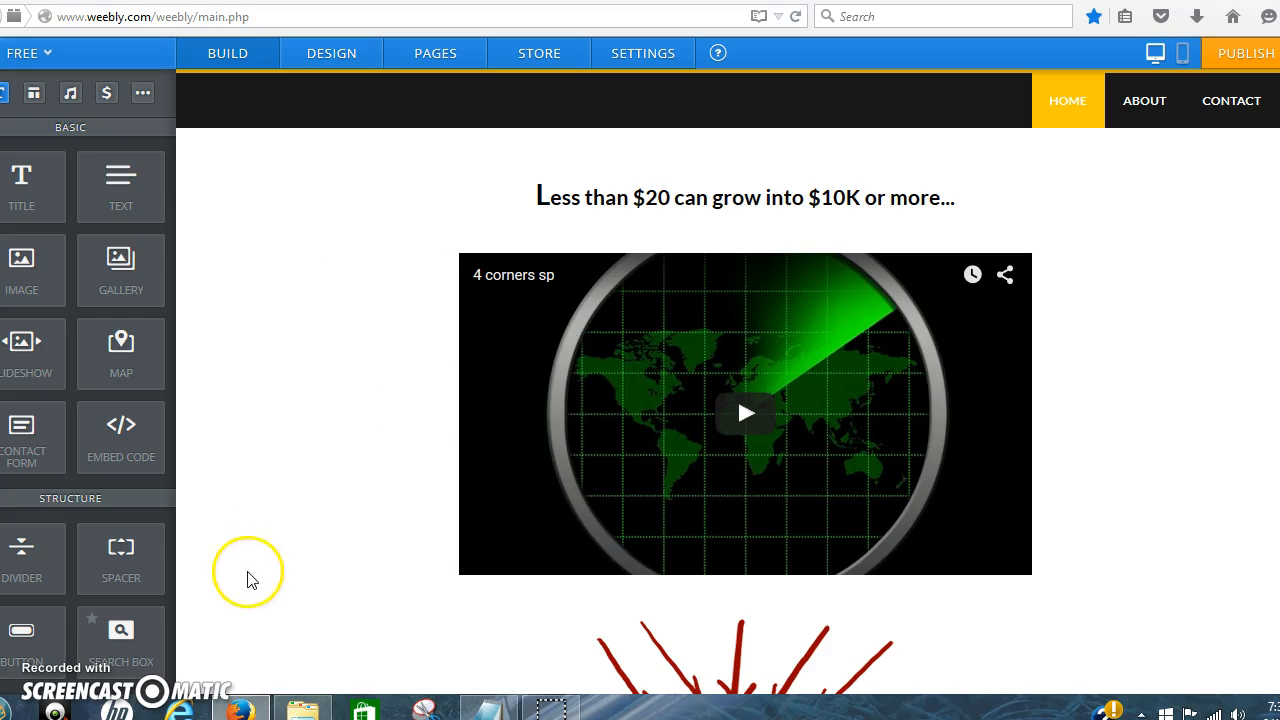